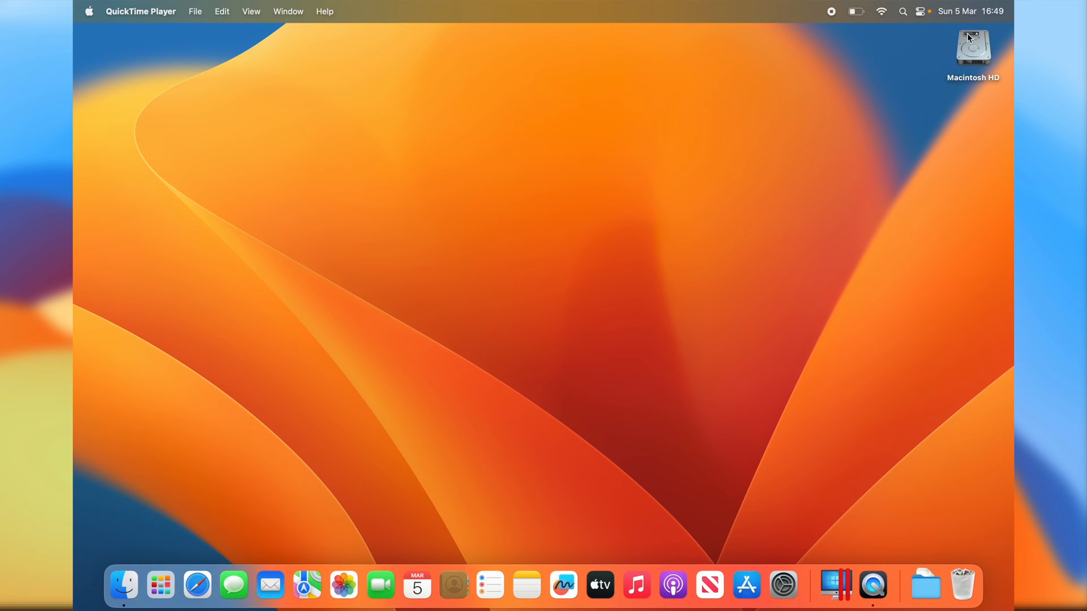
- Cycle the Stage Manager focus through Mail and Messages, ending with Safari's start page in front
{"action": "left_click", "coordinate": [921, 11]}
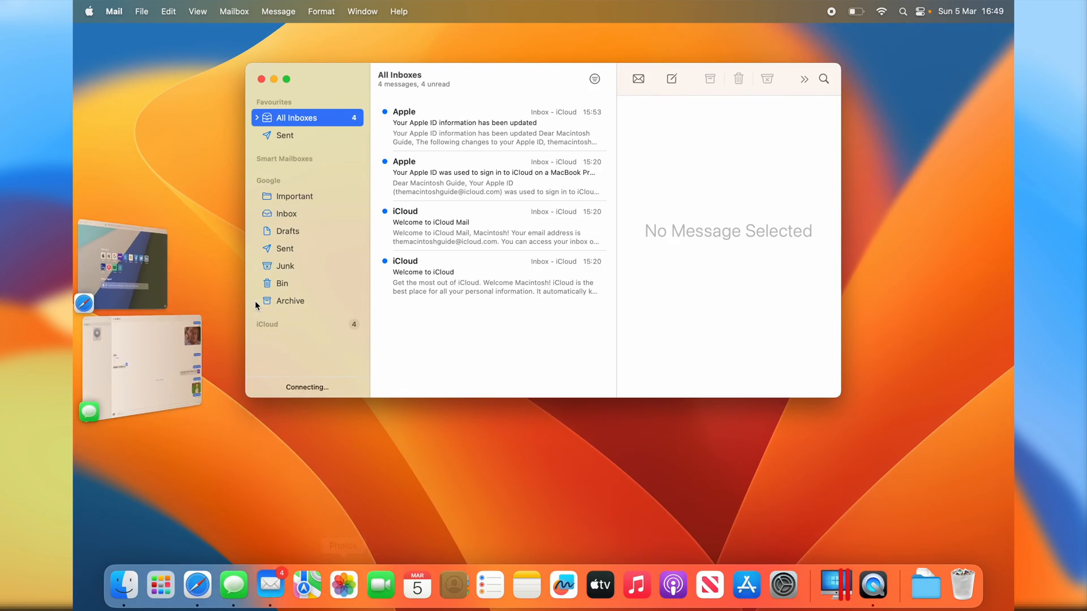
{"action": "mouse_move", "coordinate": [116, 223]}
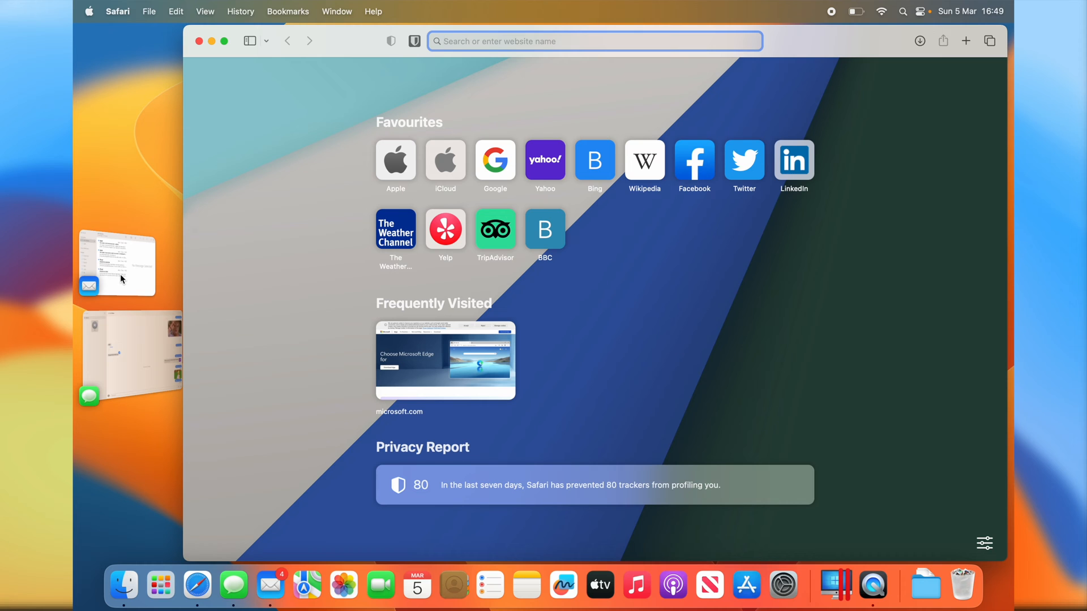
{"action": "mouse_move", "coordinate": [75, 362]}
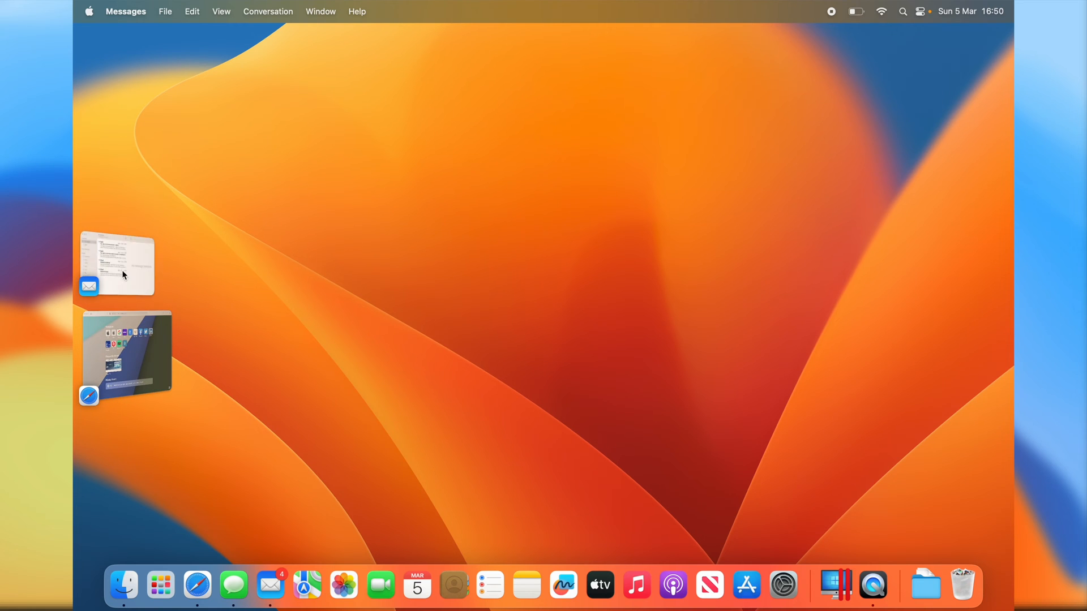
{"action": "left_click", "coordinate": [921, 11]}
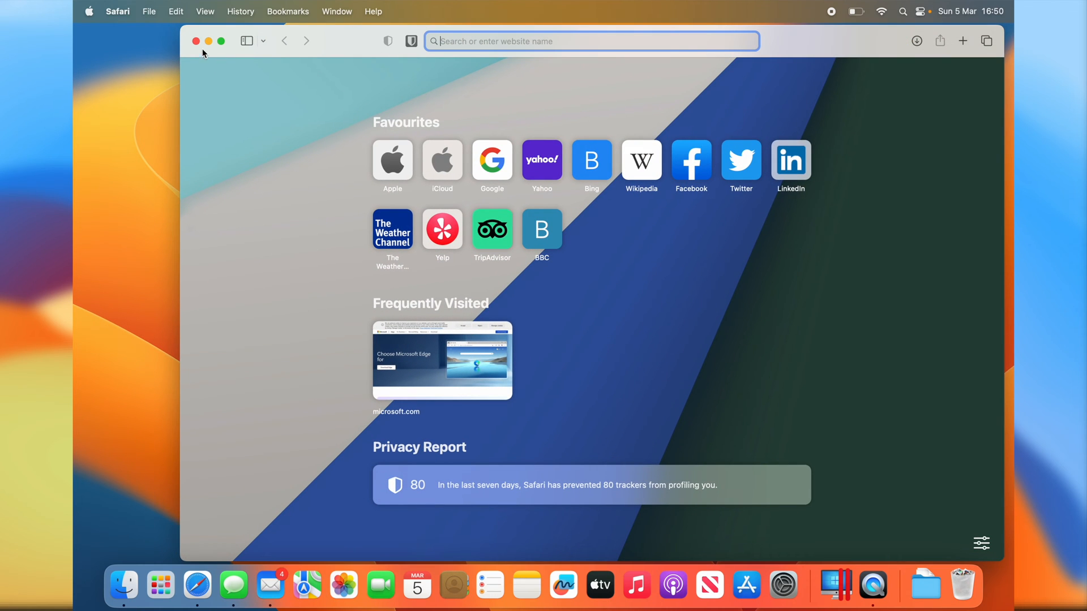
- Close Safari and show the Do Not Disturb duration choices under Focus in Control Centre
{"action": "left_click", "coordinate": [196, 41]}
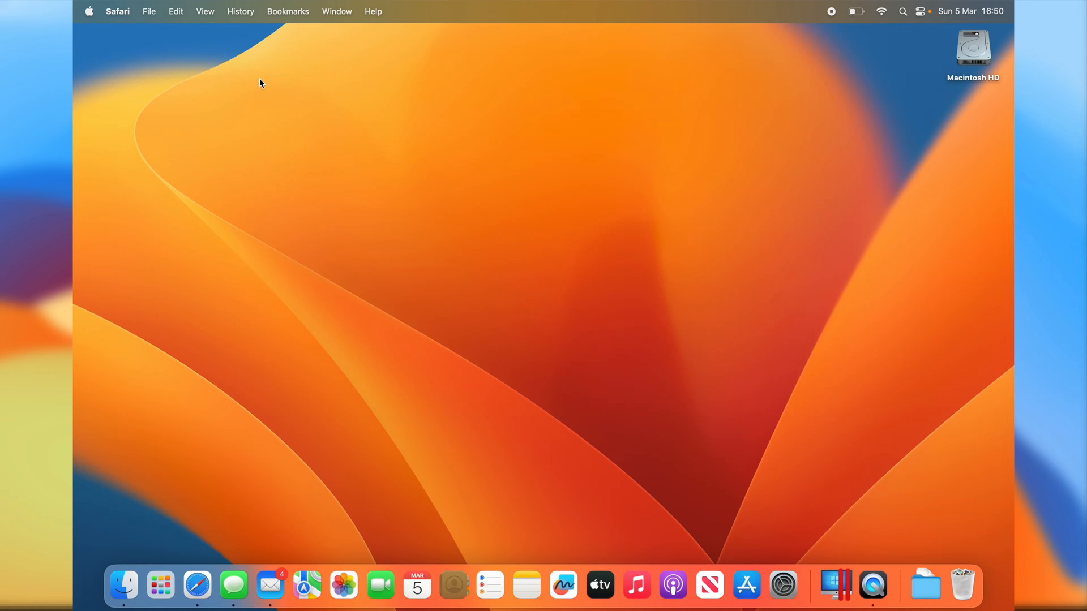
{"action": "left_click", "coordinate": [922, 11]}
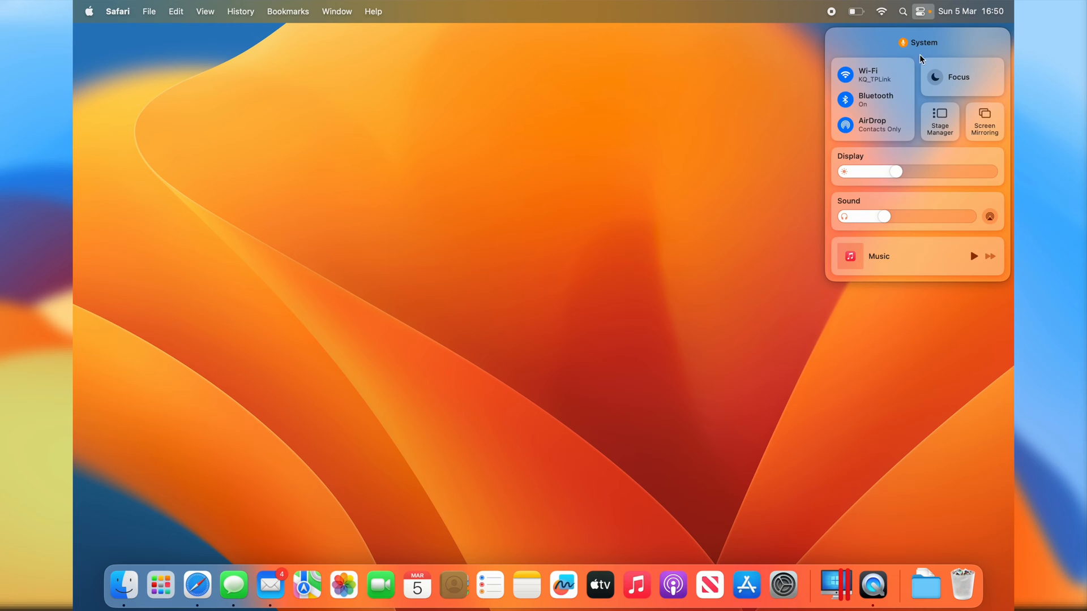
{"action": "mouse_move", "coordinate": [932, 108]}
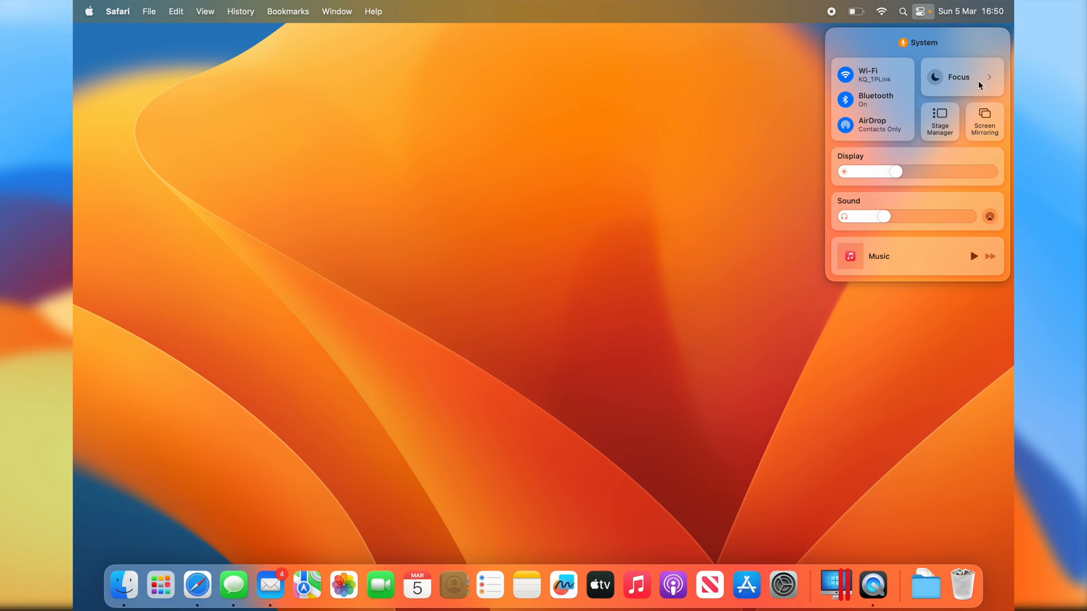
{"action": "mouse_move", "coordinate": [989, 80]}
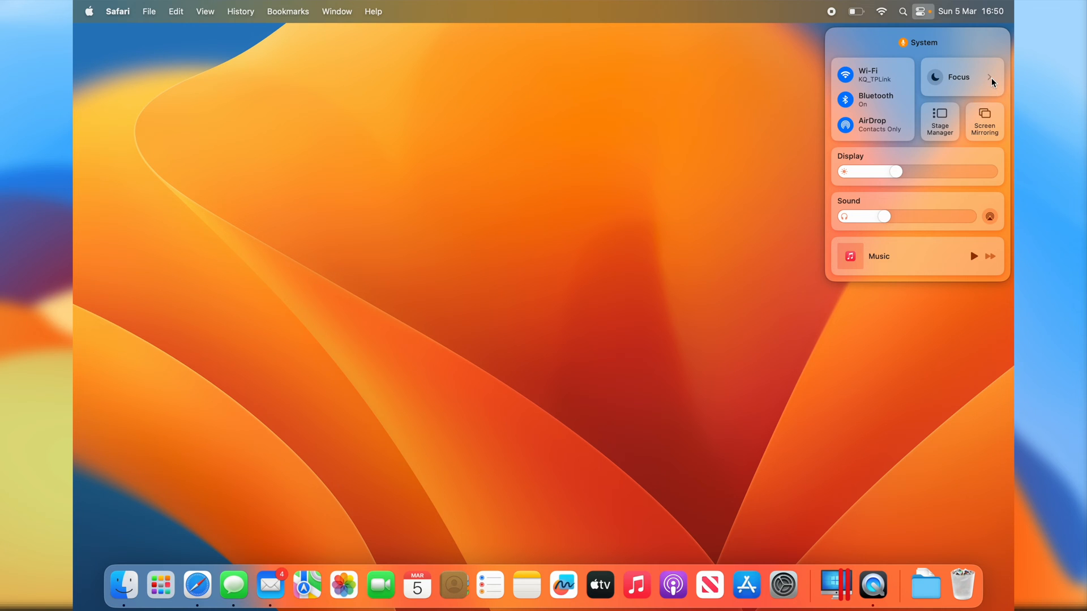
{"action": "left_click", "coordinate": [960, 75]}
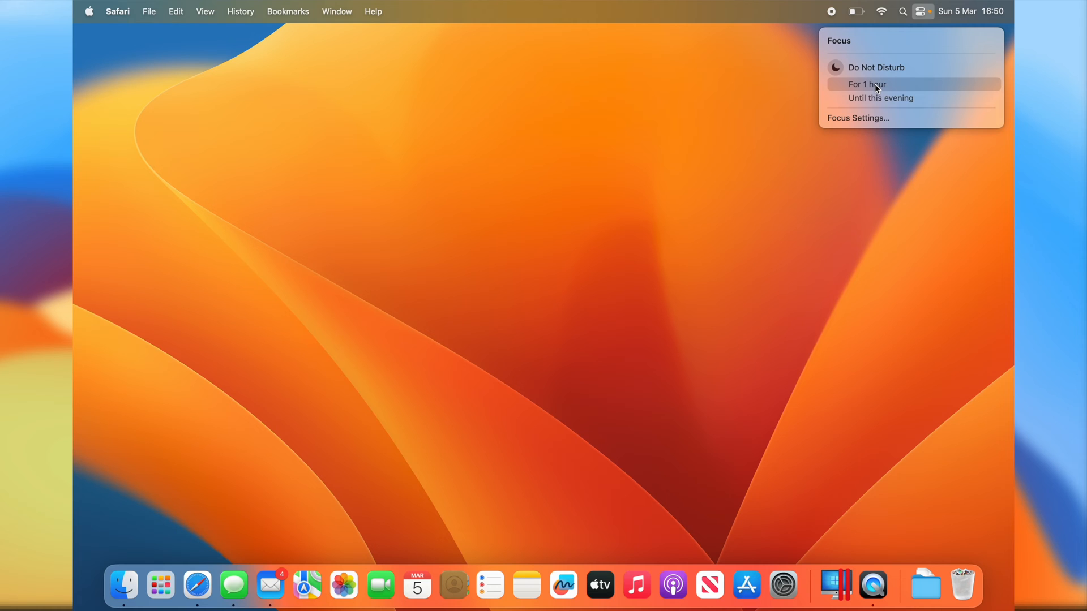
- Start a custom Focus from Focus Settings, then cancel so Do Not Disturb remains the only Focus
{"action": "left_click", "coordinate": [857, 117]}
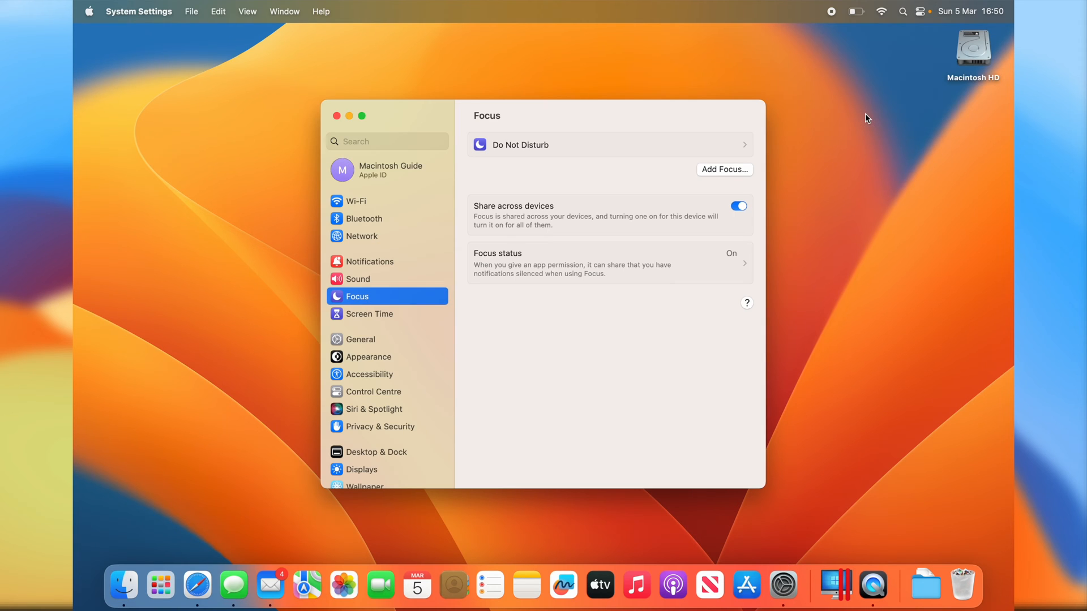
{"action": "left_click", "coordinate": [724, 170]}
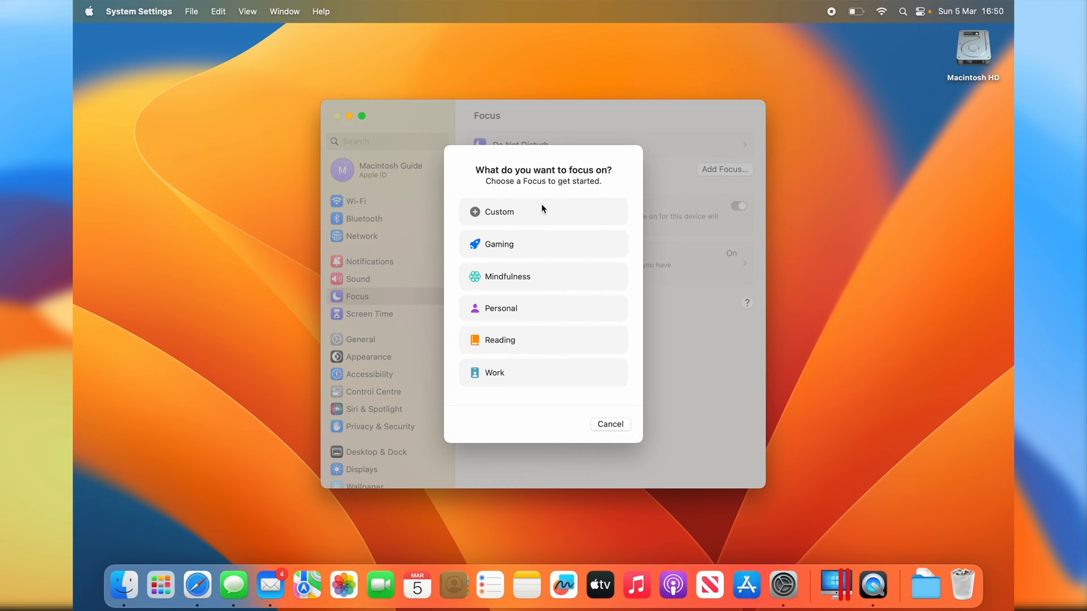
{"action": "mouse_move", "coordinate": [510, 312]}
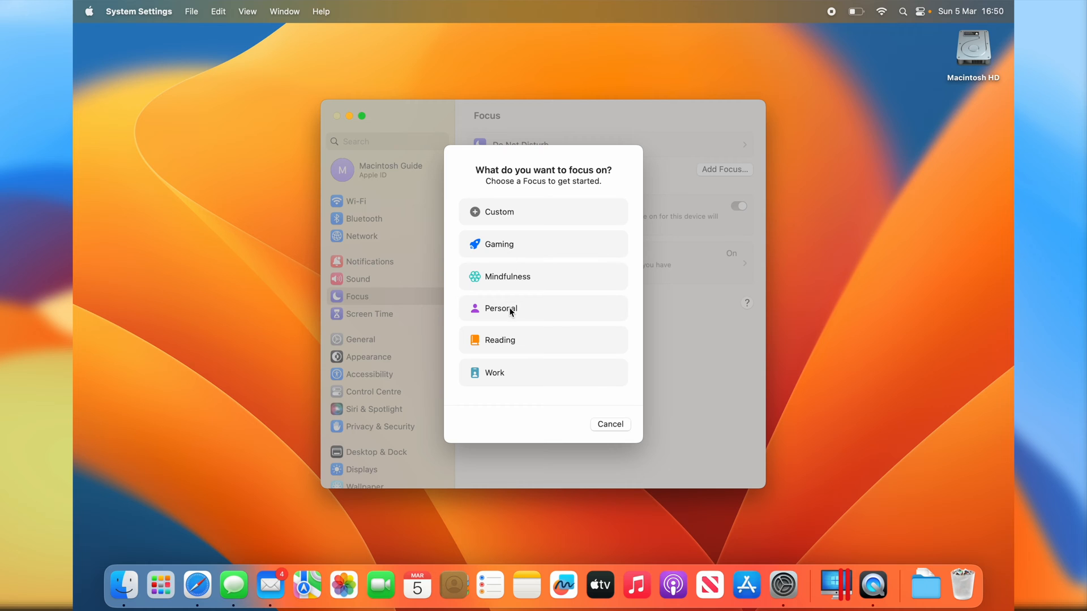
{"action": "mouse_move", "coordinate": [521, 336]}
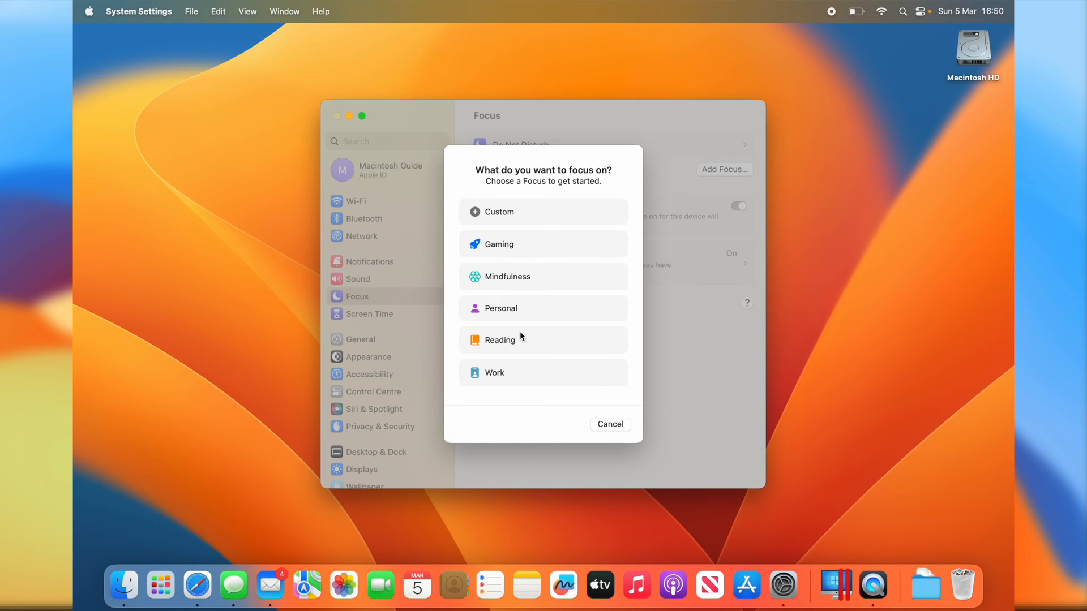
{"action": "left_click", "coordinate": [498, 212]}
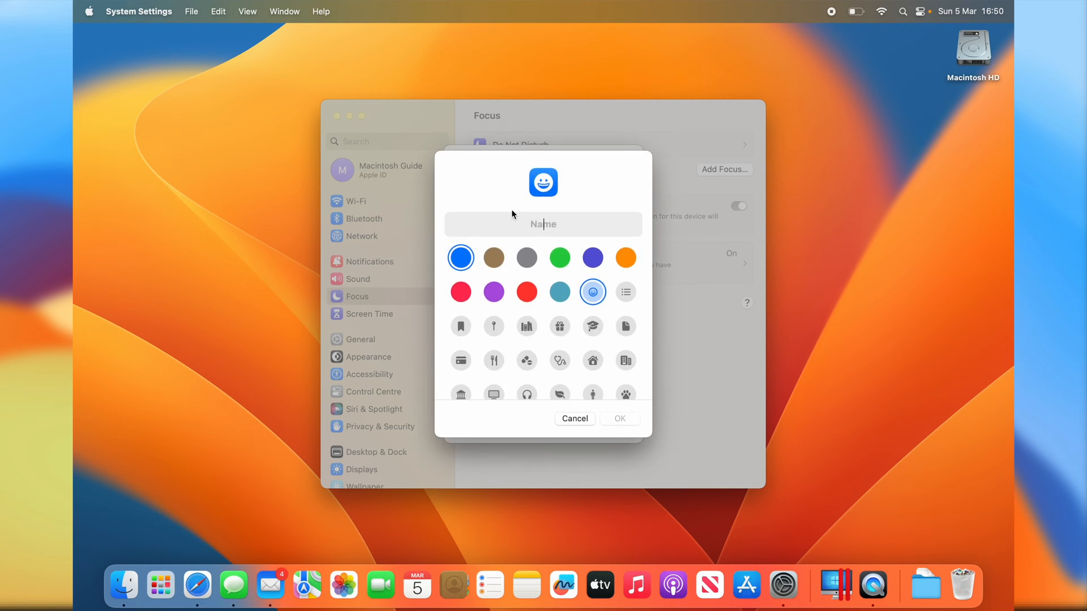
{"action": "mouse_move", "coordinate": [575, 328]}
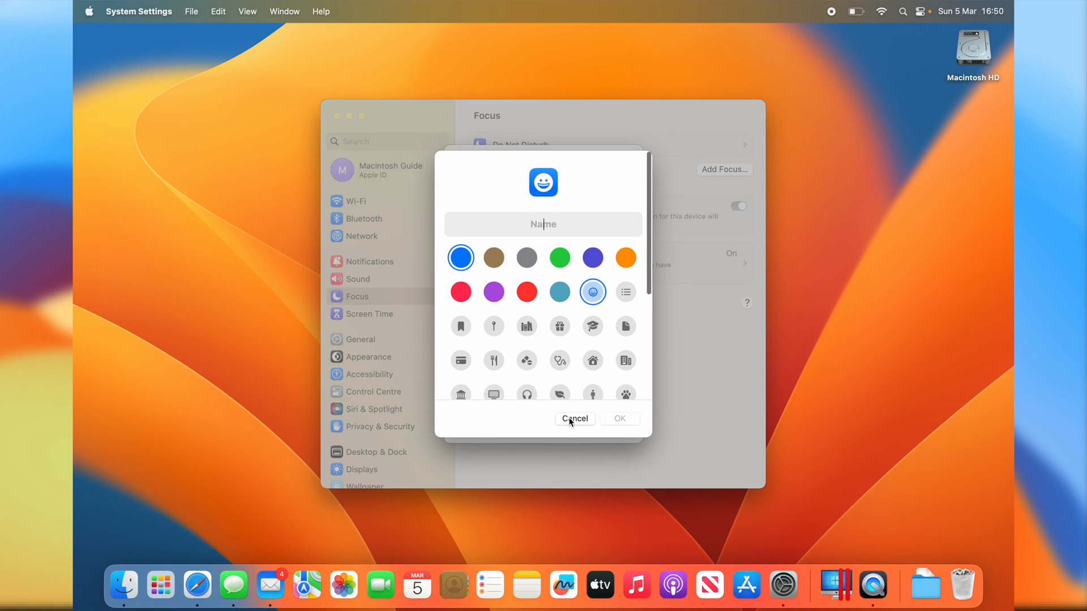
{"action": "left_click", "coordinate": [576, 419]}
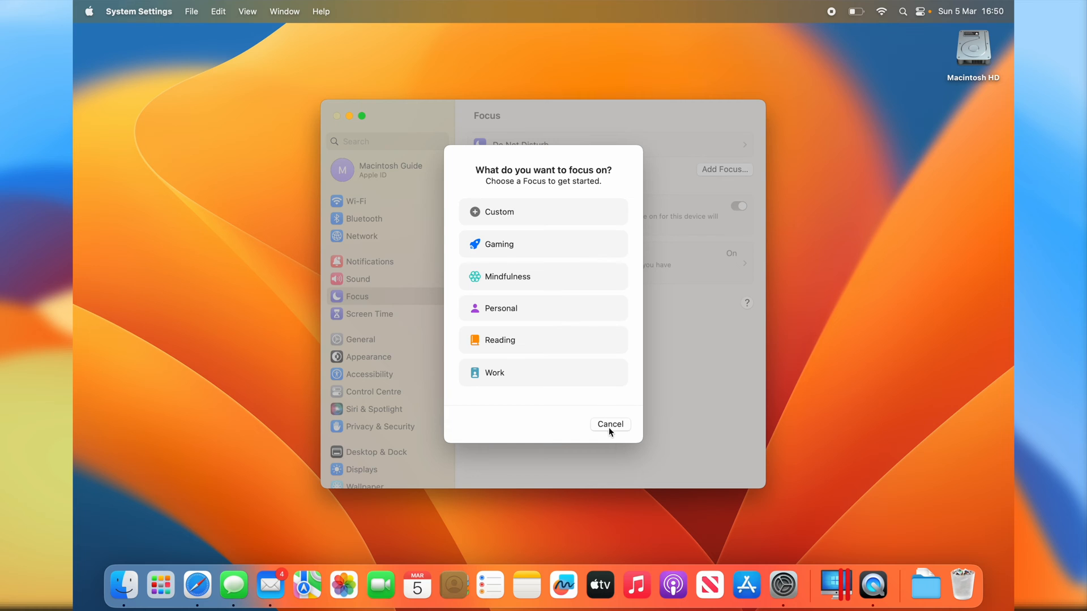
{"action": "left_click", "coordinate": [609, 425]}
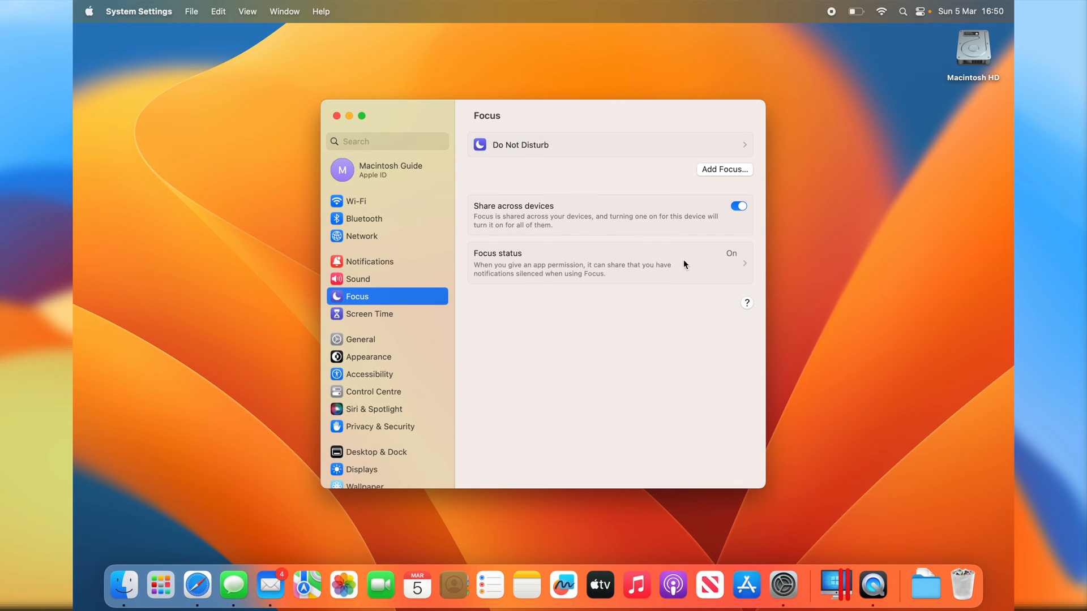
{"action": "mouse_move", "coordinate": [594, 268]}
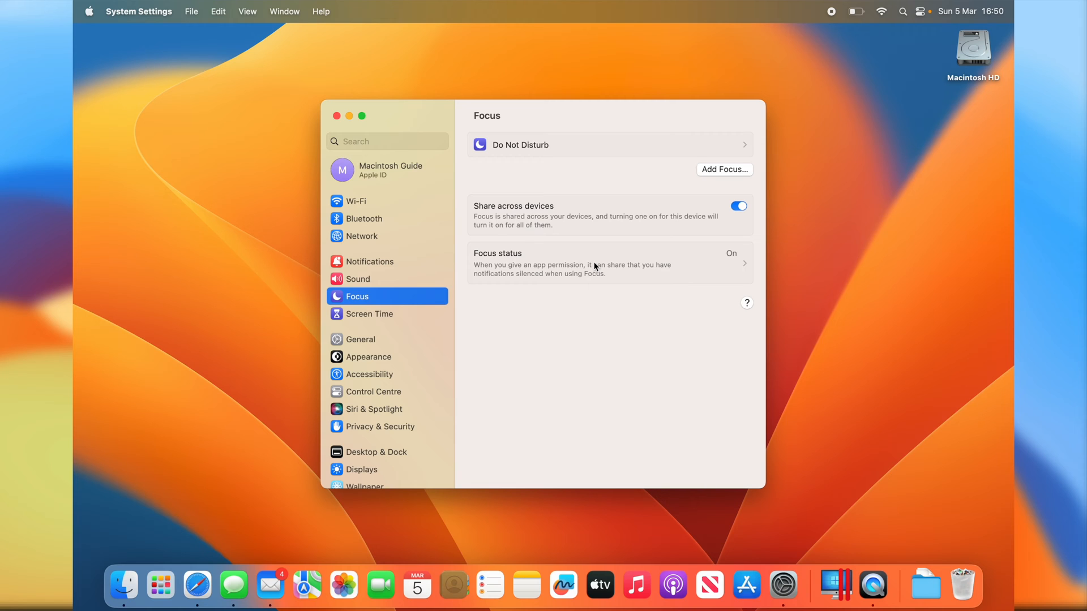
{"action": "mouse_move", "coordinate": [591, 237]}
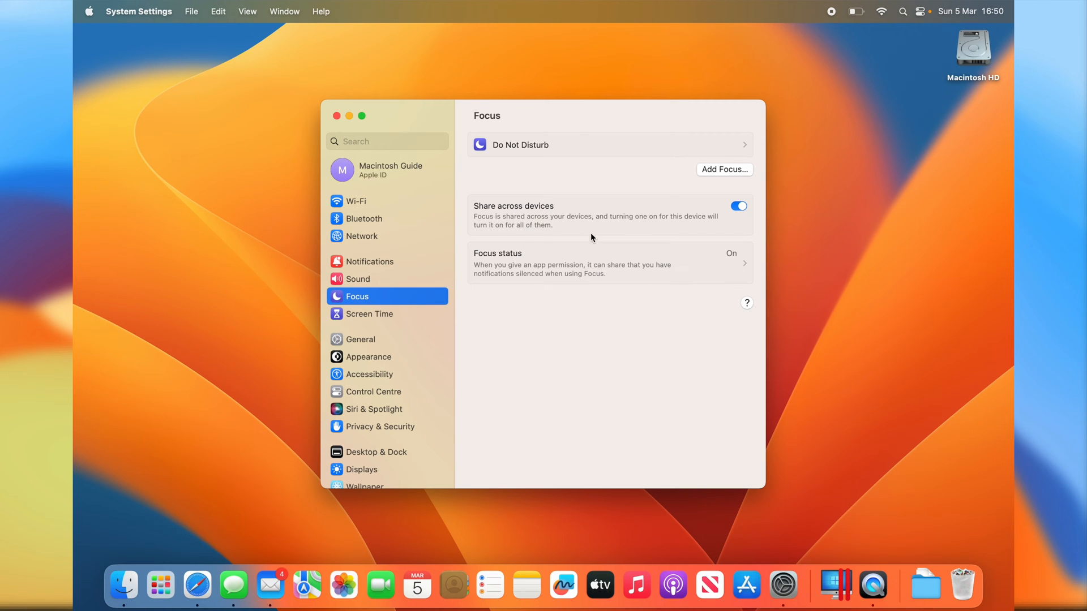
{"action": "mouse_move", "coordinate": [562, 201]}
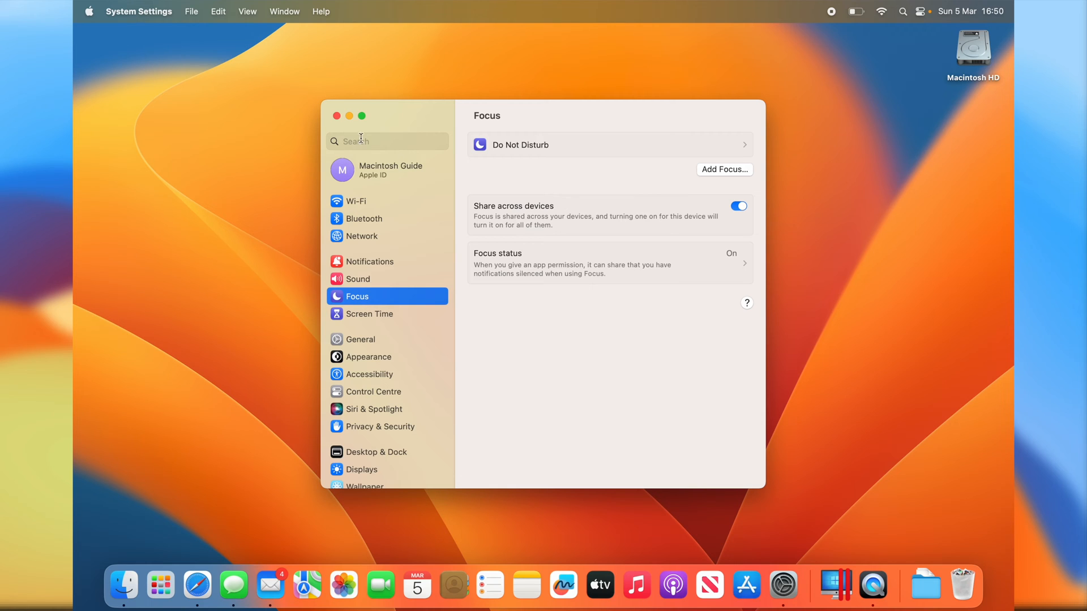
{"action": "mouse_move", "coordinate": [343, 134]}
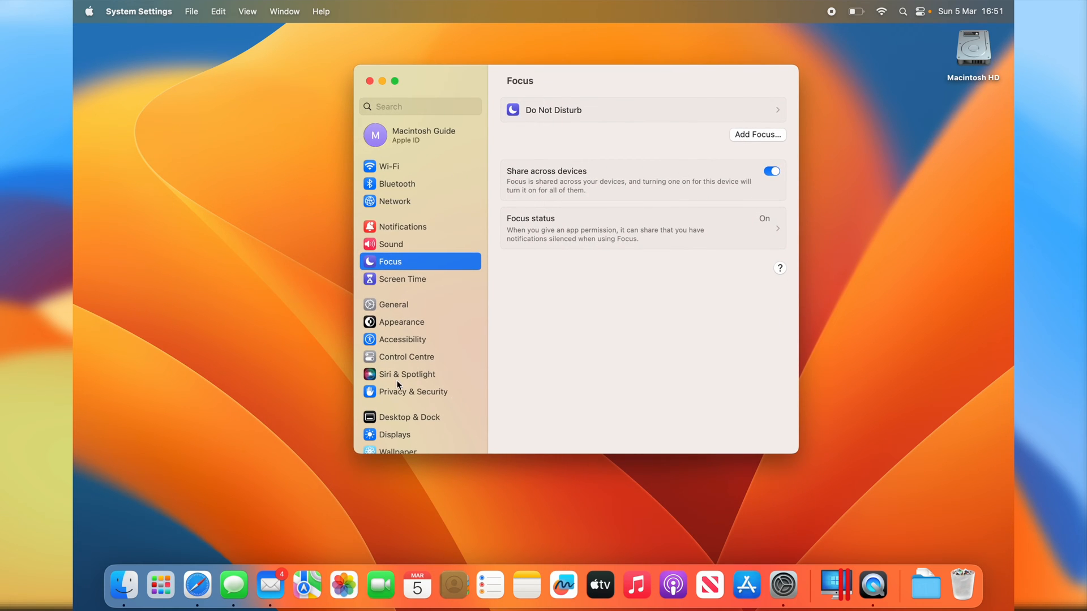
{"action": "scroll", "scroll_direction": "down", "scroll_amount": 3}
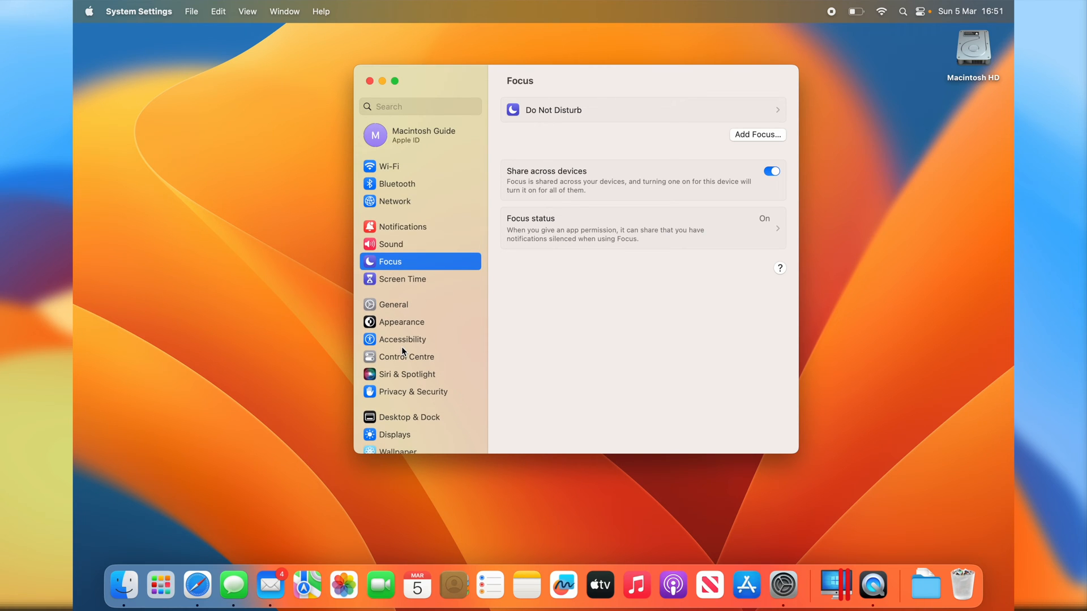
{"action": "mouse_move", "coordinate": [372, 82]}
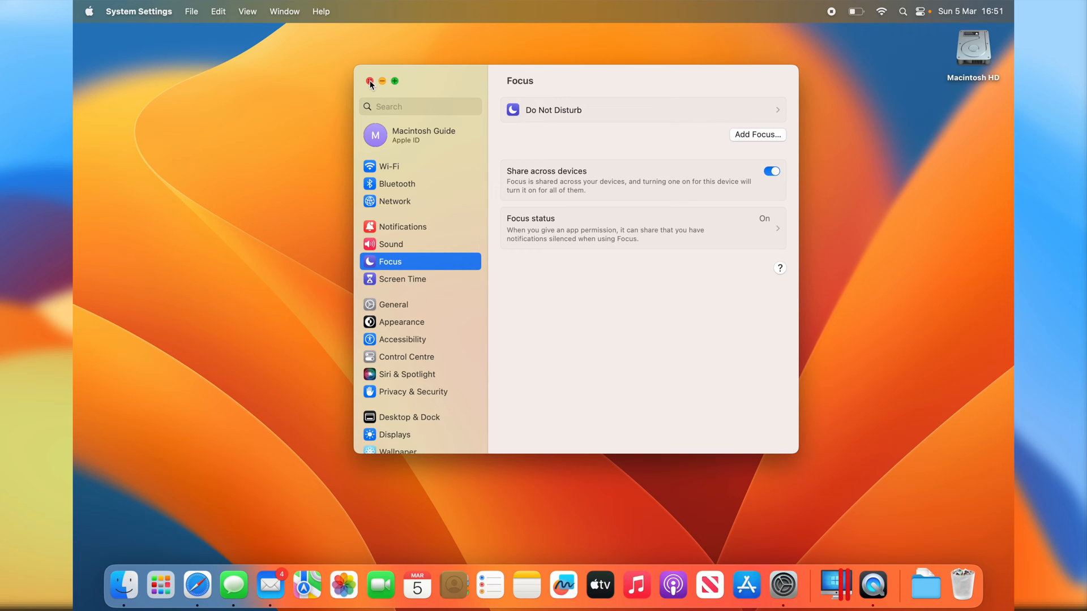
- Leave System Settings and bring up the News tab group in Safari's sidebar
{"action": "left_click", "coordinate": [197, 585]}
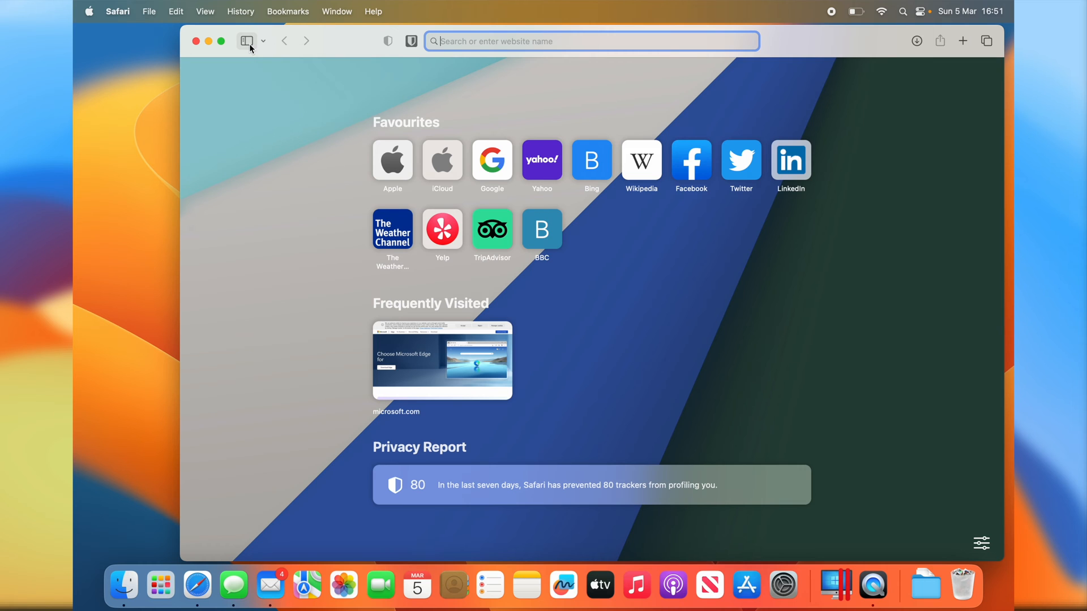
{"action": "left_click", "coordinate": [247, 41]}
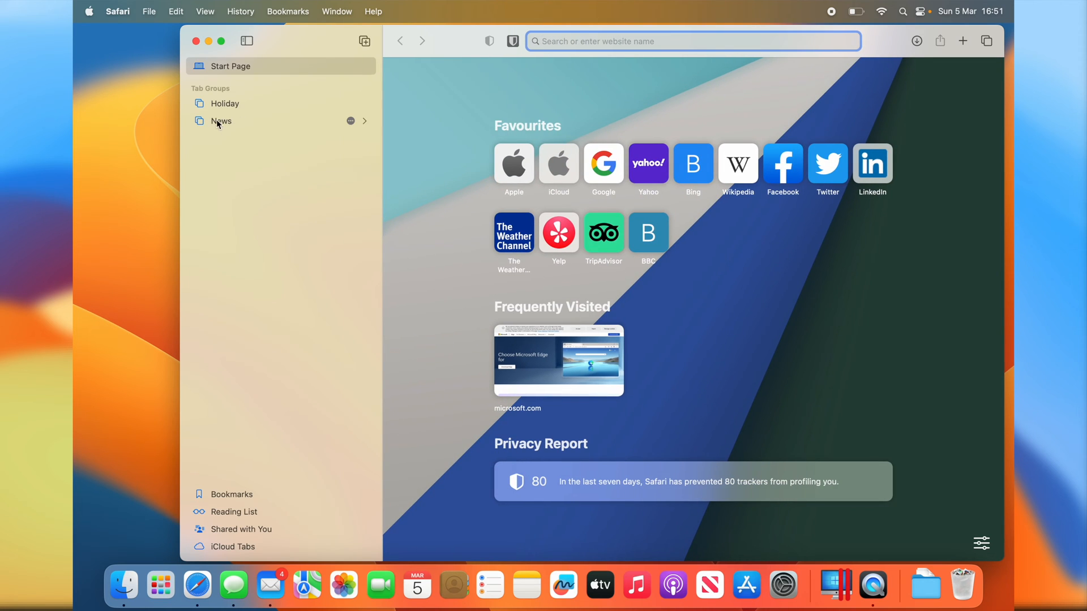
{"action": "left_click", "coordinate": [221, 121]}
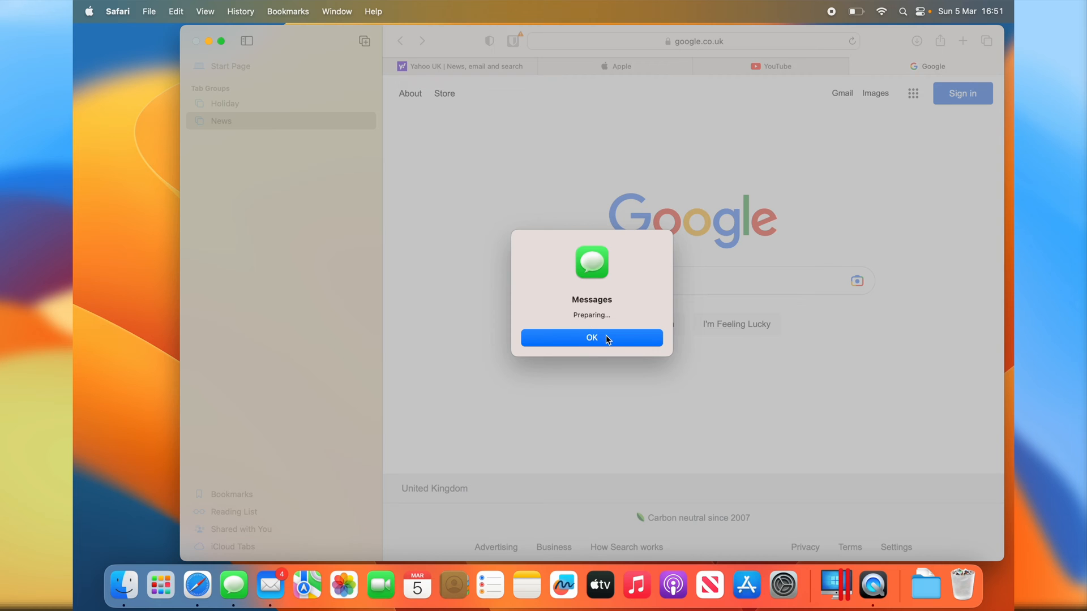
- Share the News group via Messages and review its message/audio/video collaboration options
{"action": "left_click", "coordinate": [591, 337]}
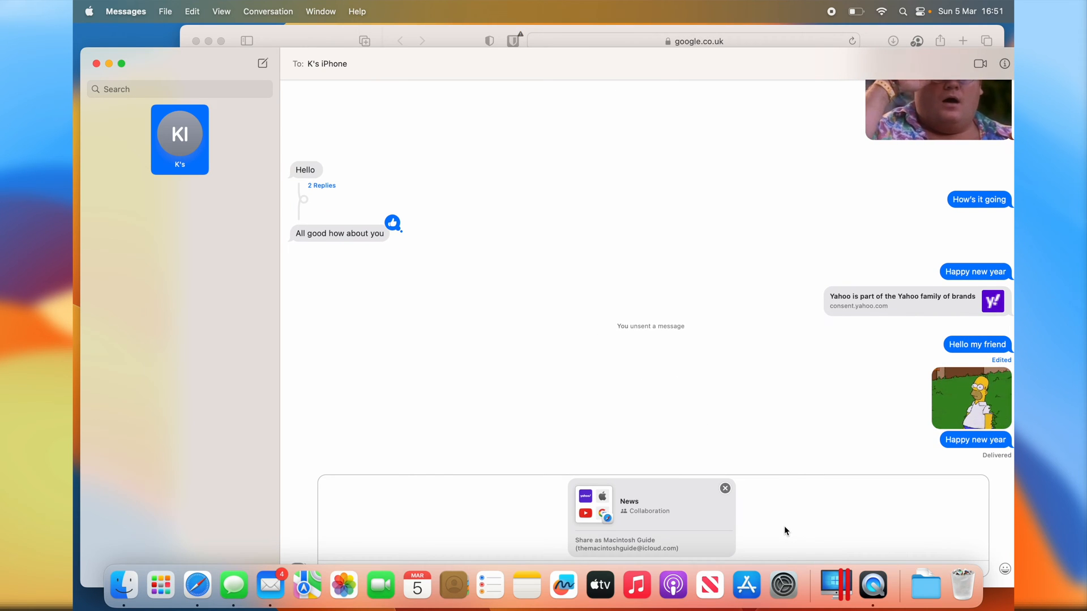
{"action": "mouse_move", "coordinate": [786, 242]}
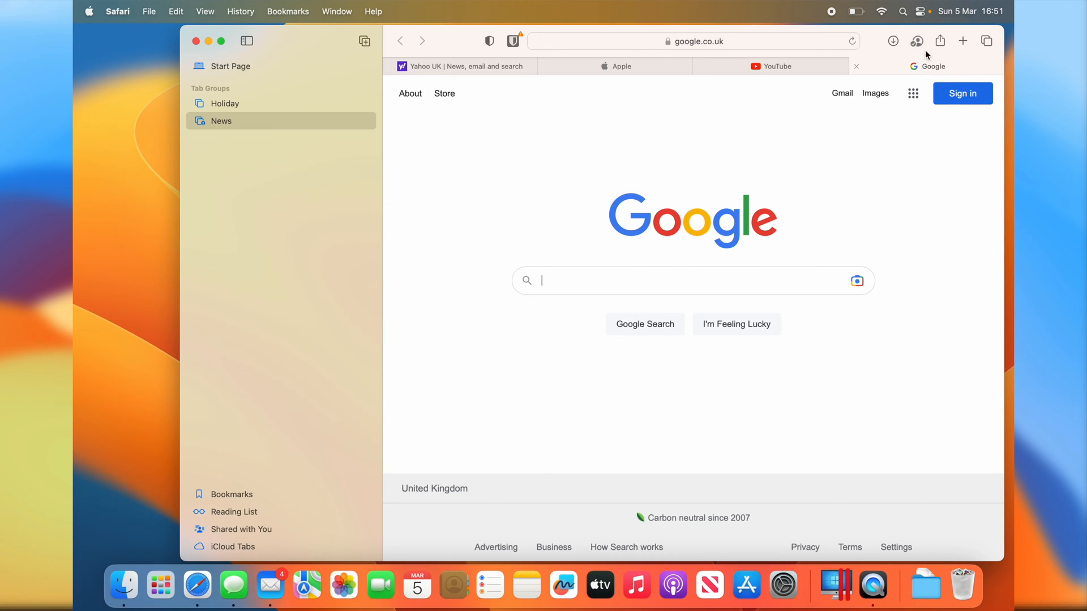
{"action": "left_click", "coordinate": [916, 41]}
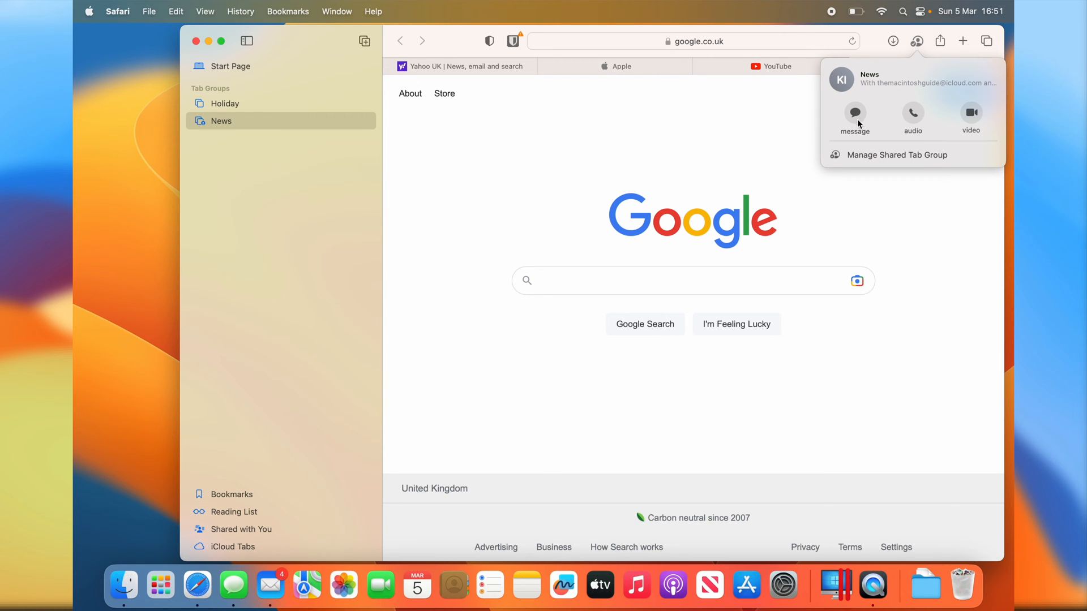
{"action": "mouse_move", "coordinate": [926, 222]}
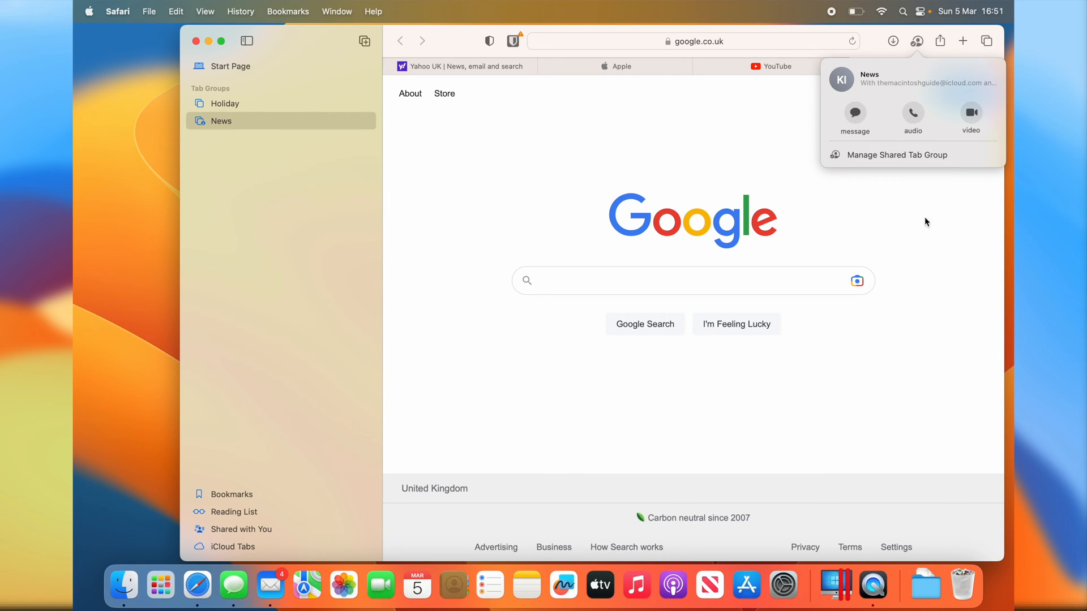
{"action": "mouse_move", "coordinate": [958, 211]}
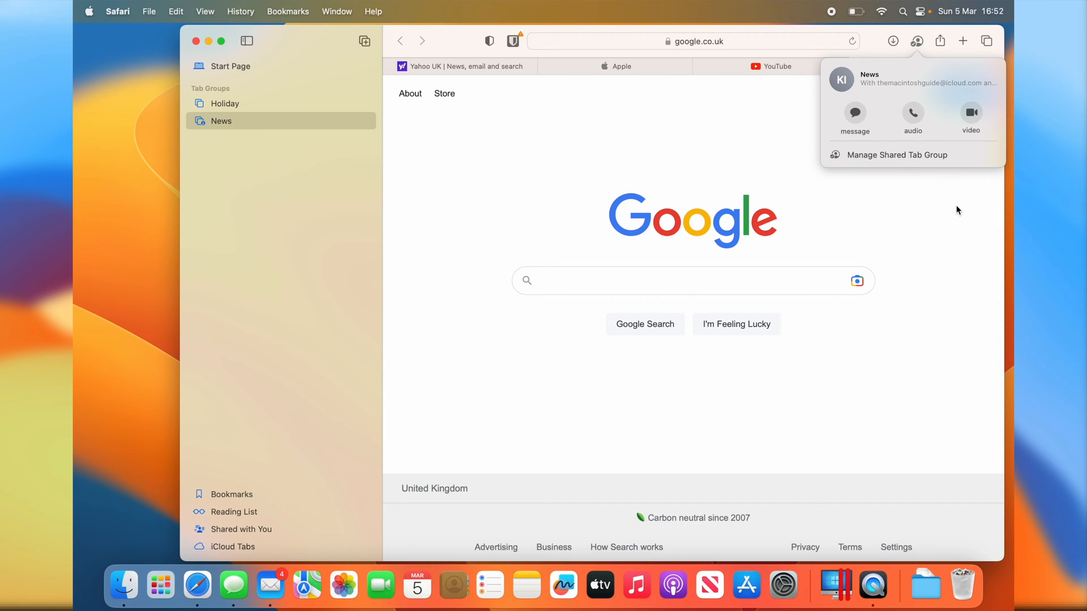
{"action": "left_click", "coordinate": [916, 41]}
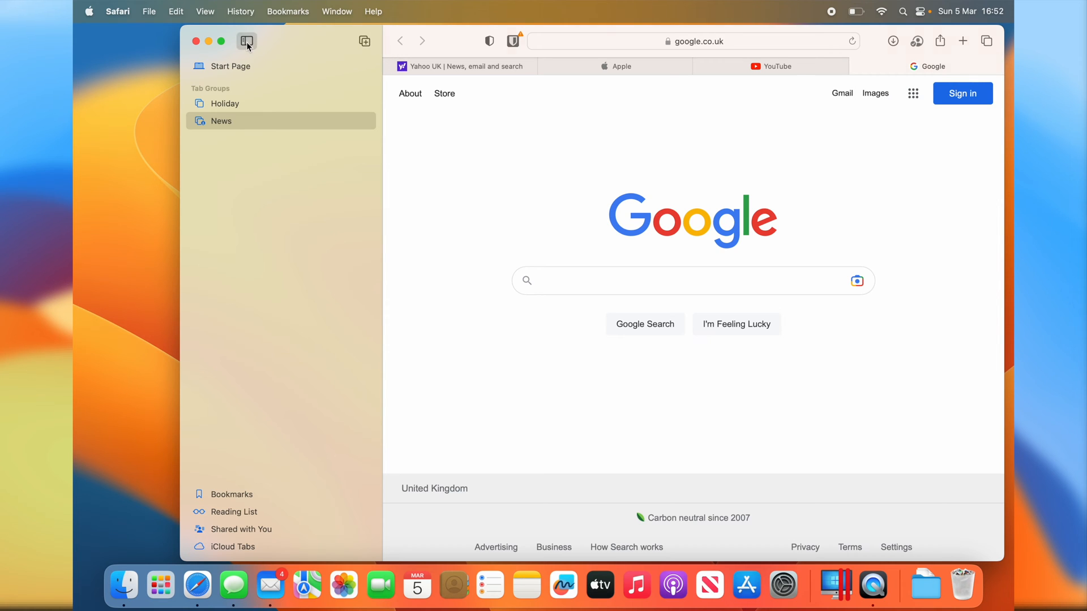
- Hide the sidebar and add a Start Page tab with a different background image
{"action": "left_click", "coordinate": [245, 41]}
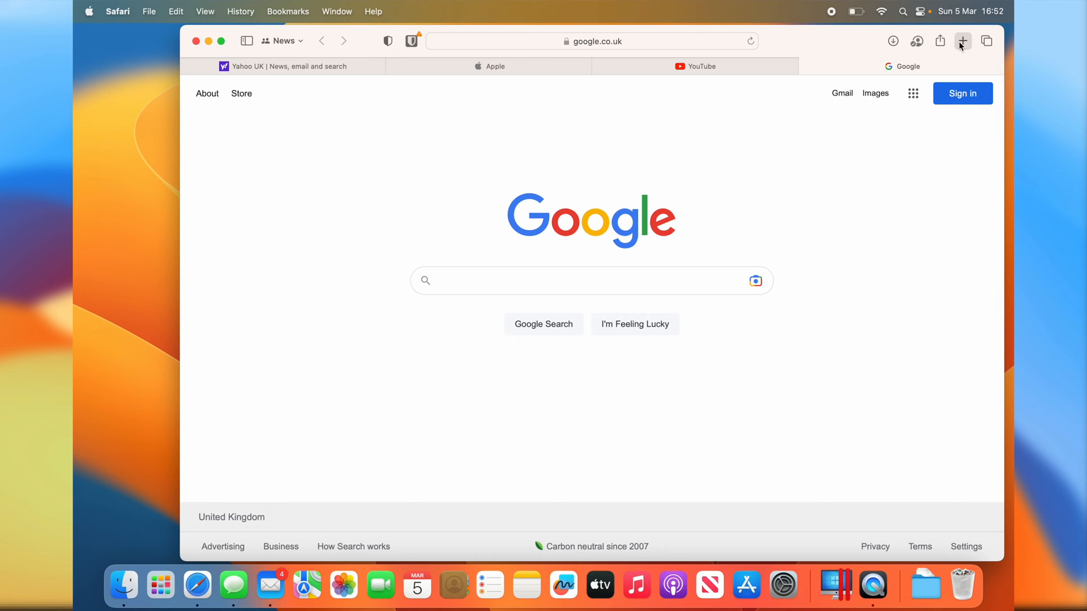
{"action": "left_click", "coordinate": [962, 41]}
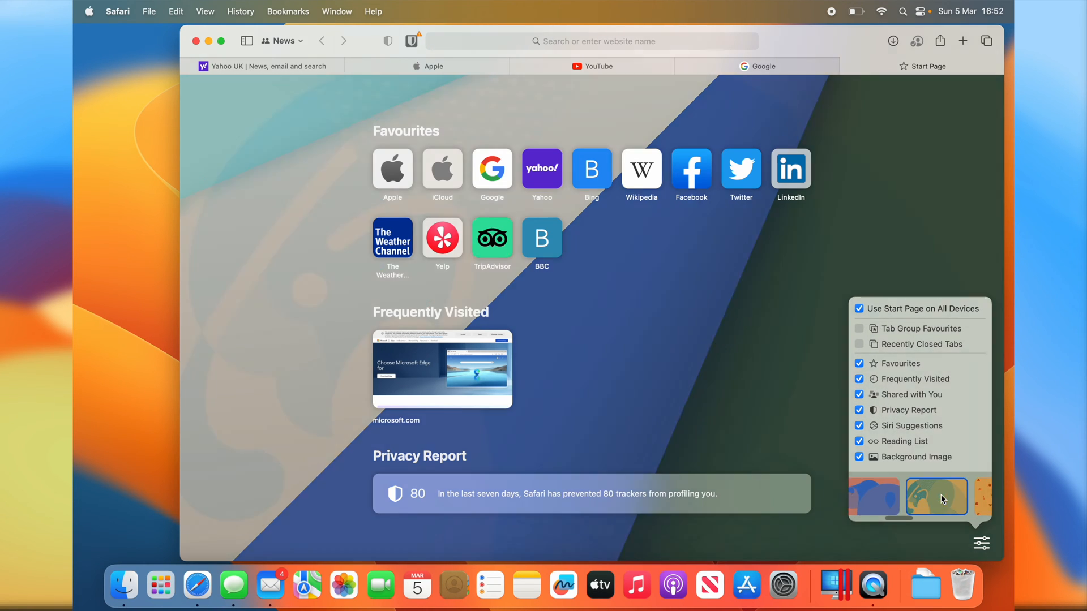
{"action": "left_click", "coordinate": [936, 497]}
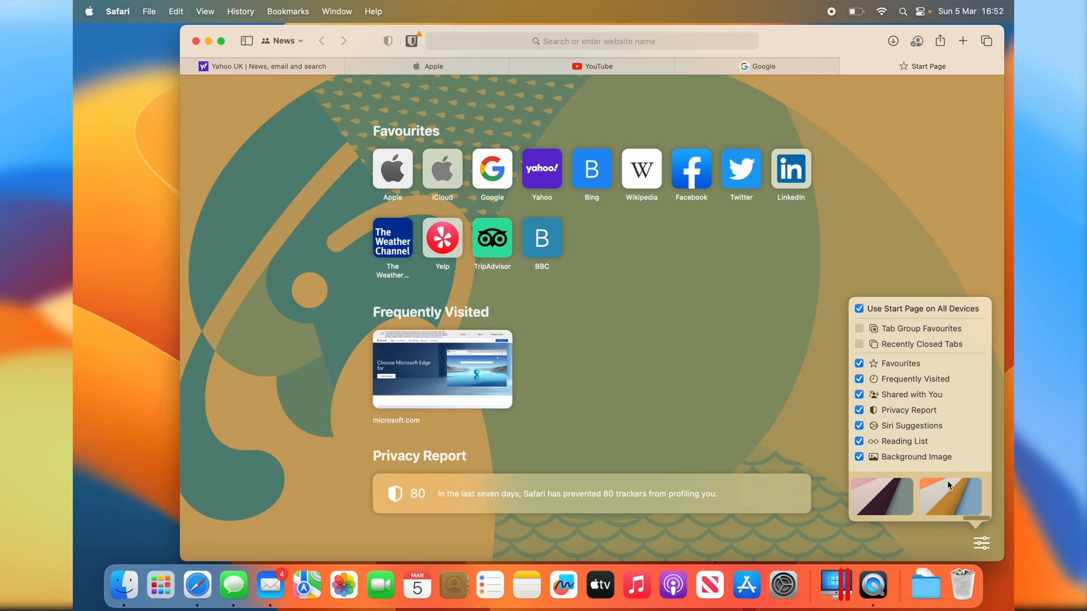
{"action": "left_click", "coordinate": [936, 261]}
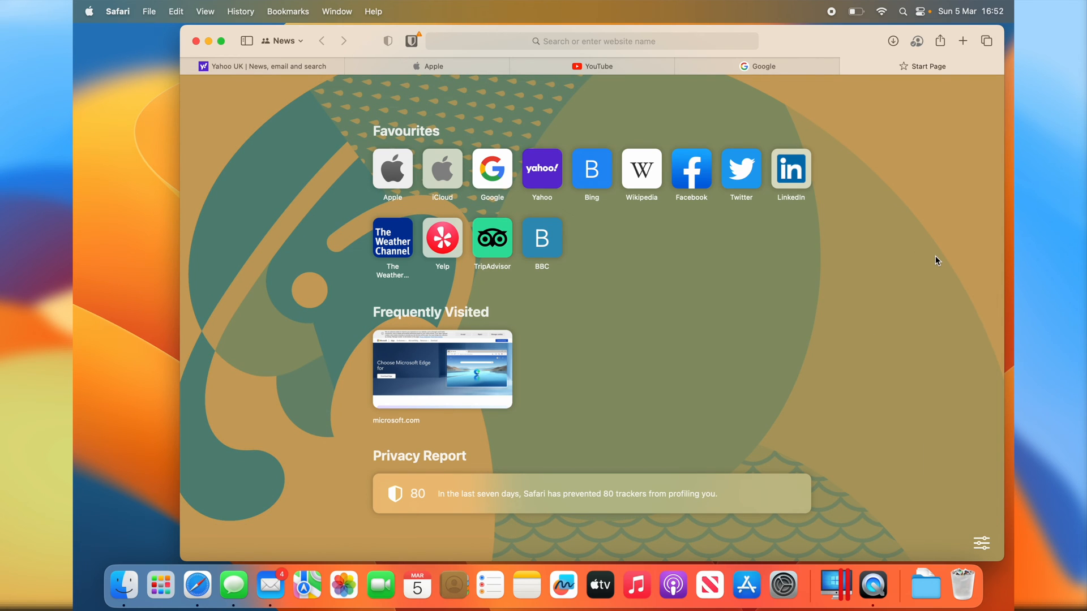
- Show Google's Privacy Report listing the one tracker blocked on the page
{"action": "left_click", "coordinate": [757, 65]}
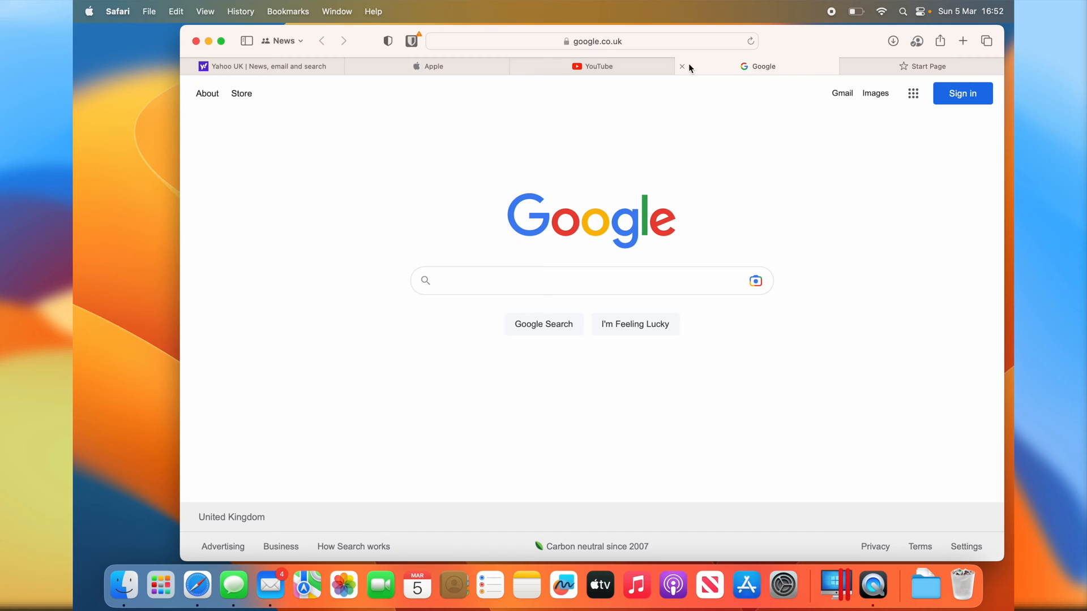
{"action": "left_click", "coordinate": [388, 41]}
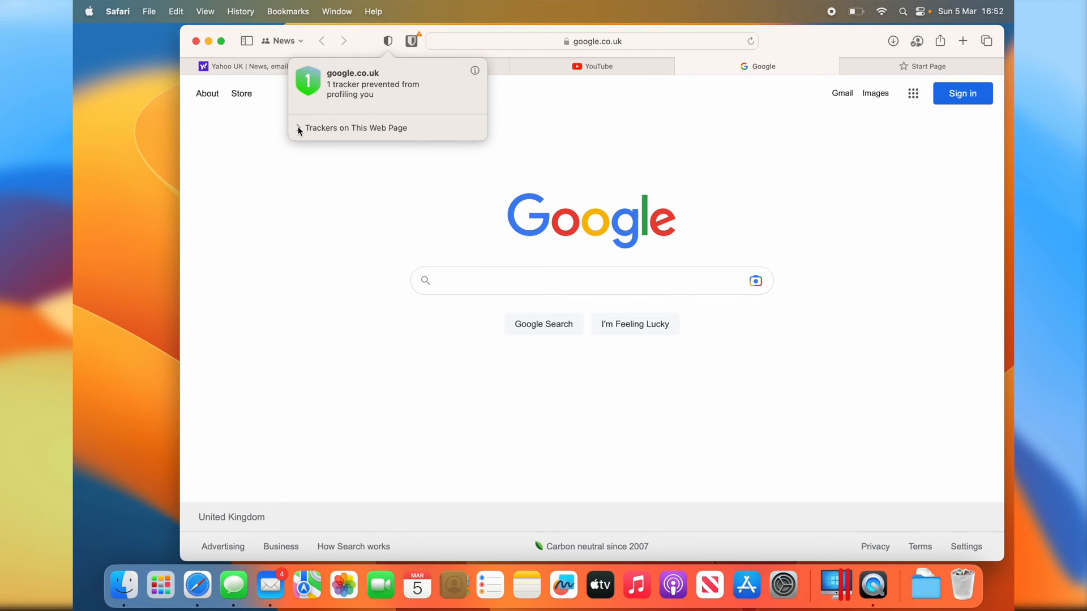
{"action": "left_click", "coordinate": [357, 128]}
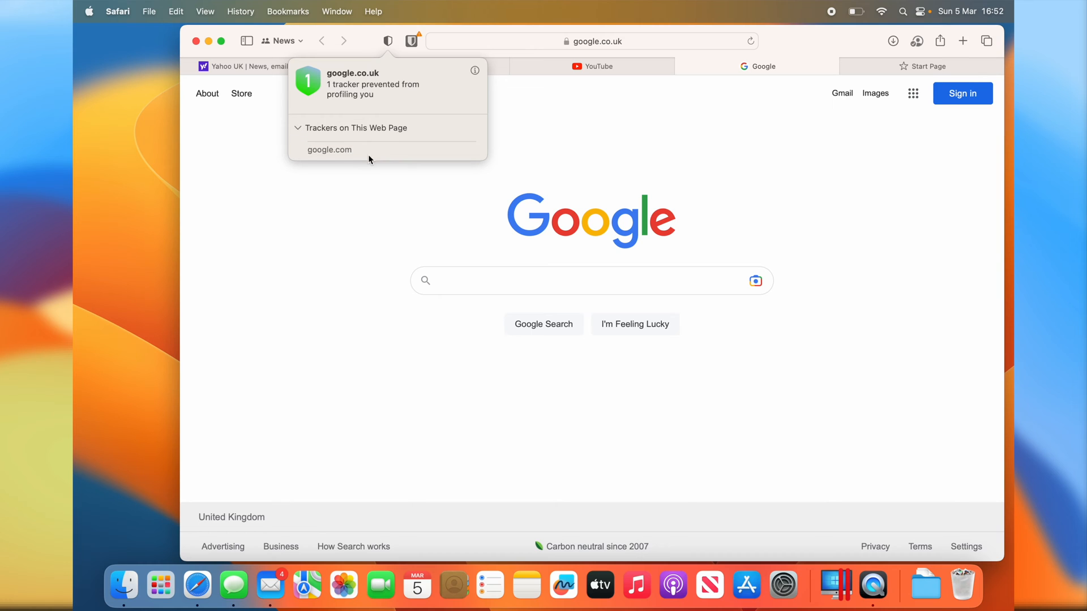
{"action": "mouse_move", "coordinate": [330, 142]}
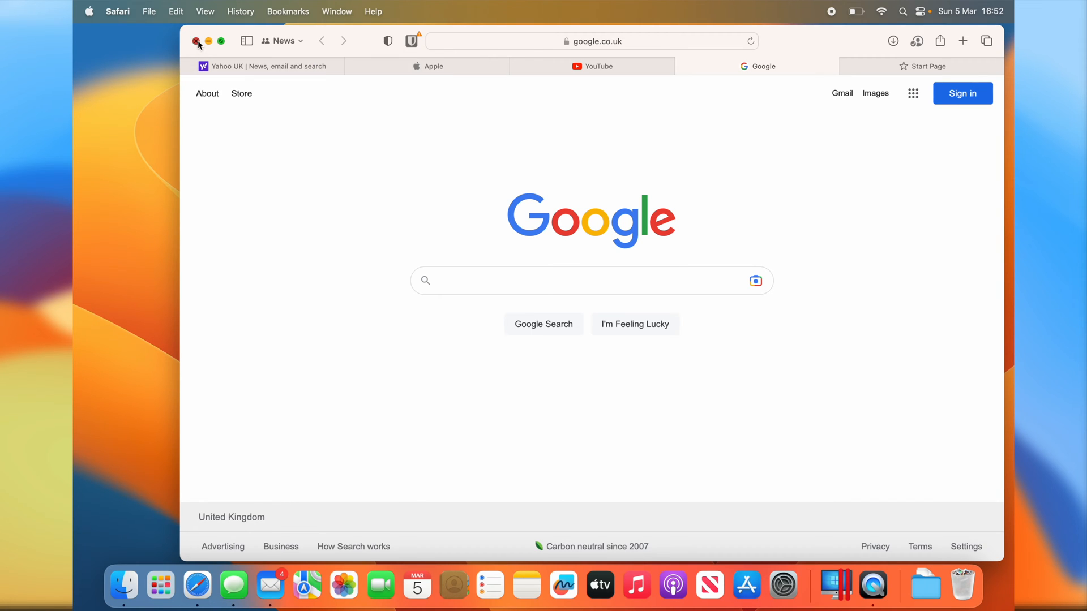
- Send "What are you doing" to the contact, undo the send, and close Messages
{"action": "left_click", "coordinate": [233, 586]}
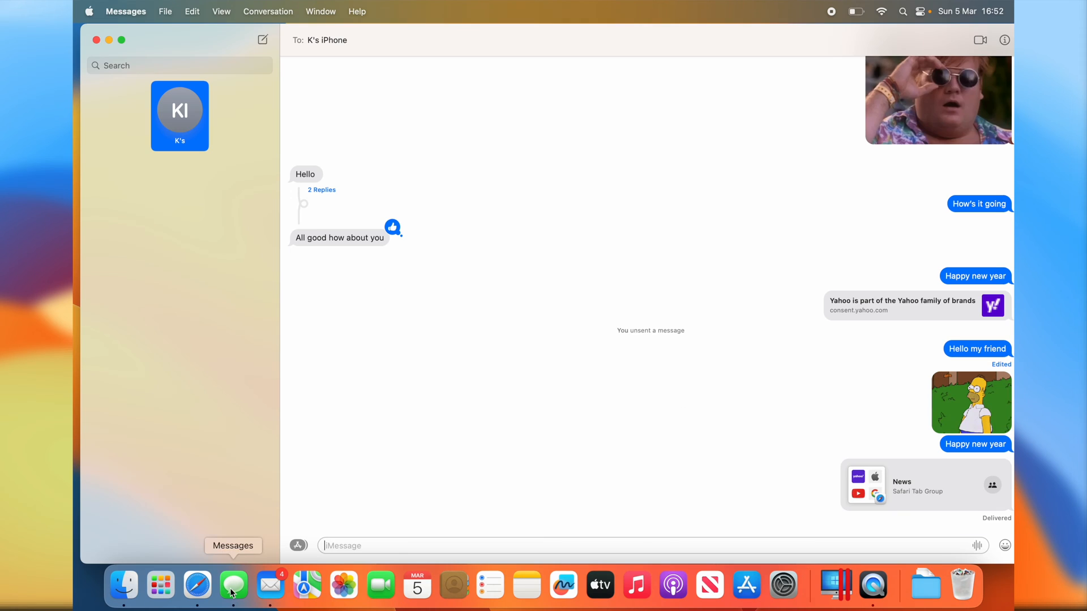
{"action": "mouse_move", "coordinate": [630, 434]}
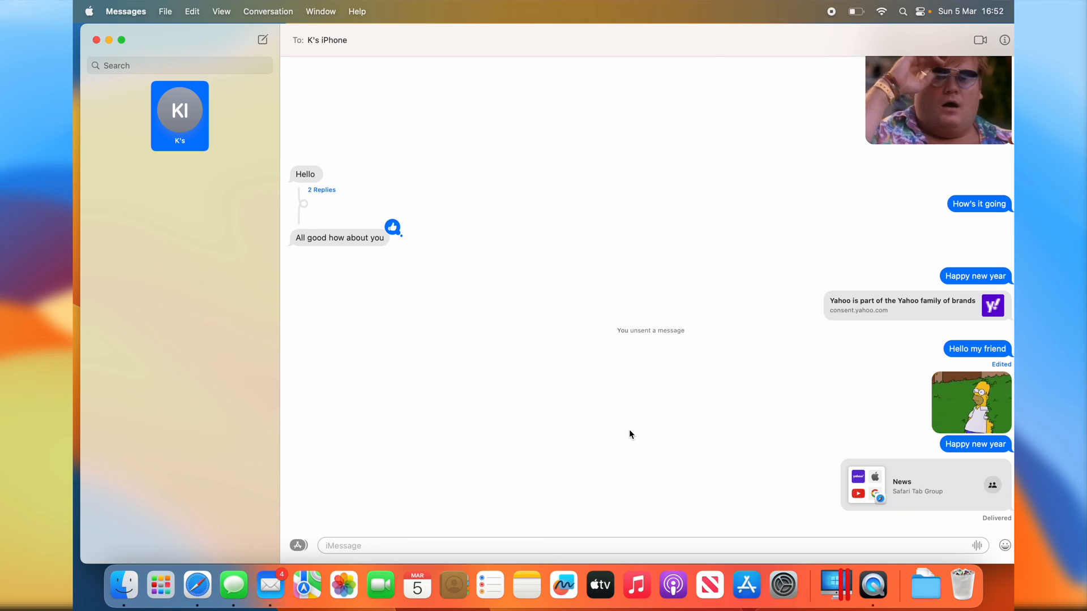
{"action": "mouse_move", "coordinate": [135, 100]}
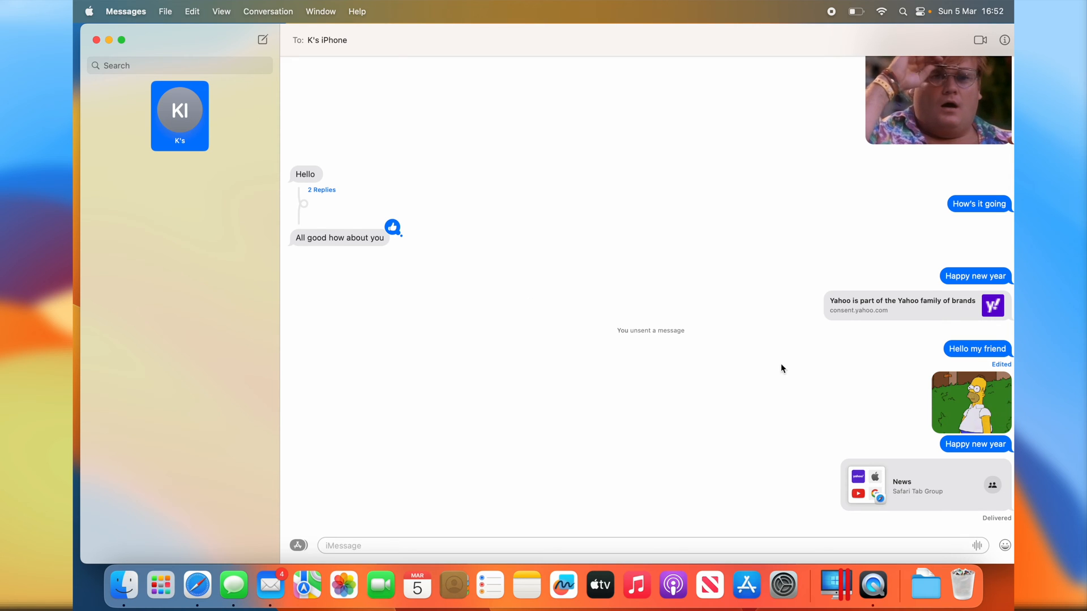
{"action": "mouse_move", "coordinate": [630, 349]}
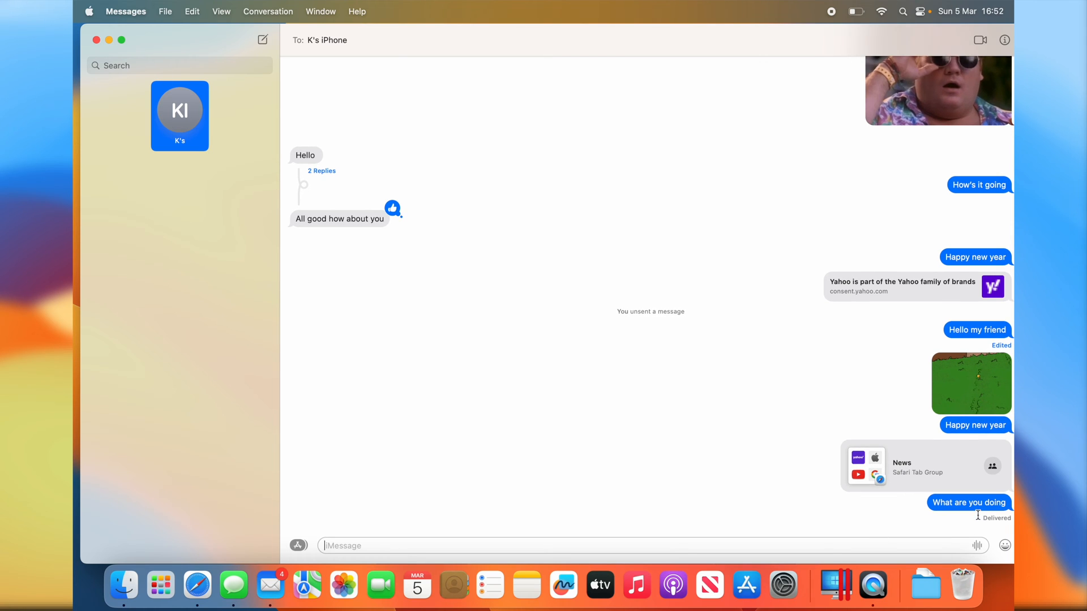
{"action": "right_click", "coordinate": [971, 384]}
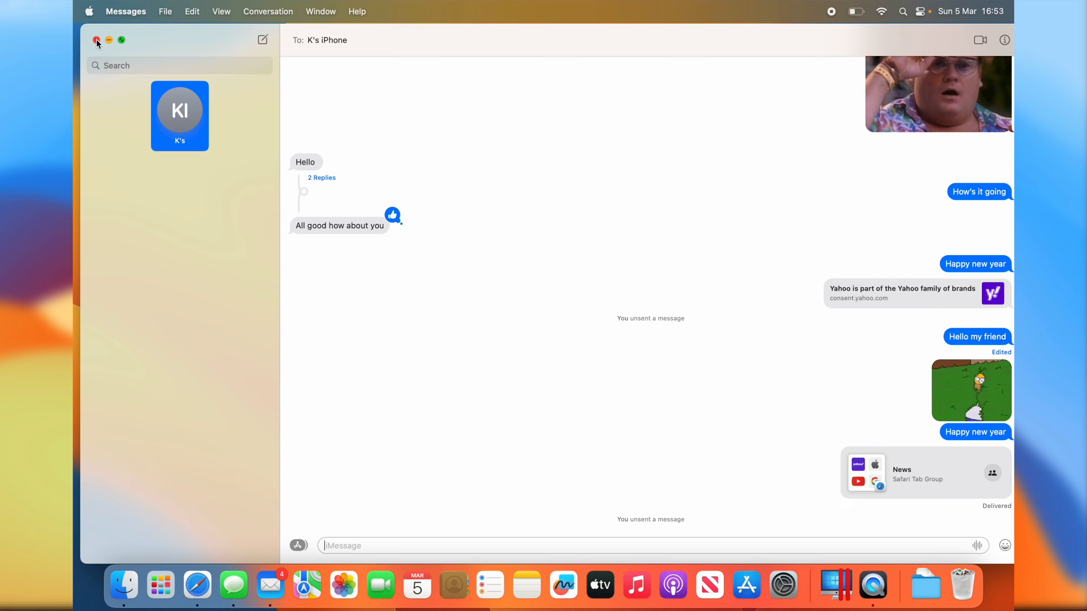
{"action": "left_click", "coordinate": [96, 40]}
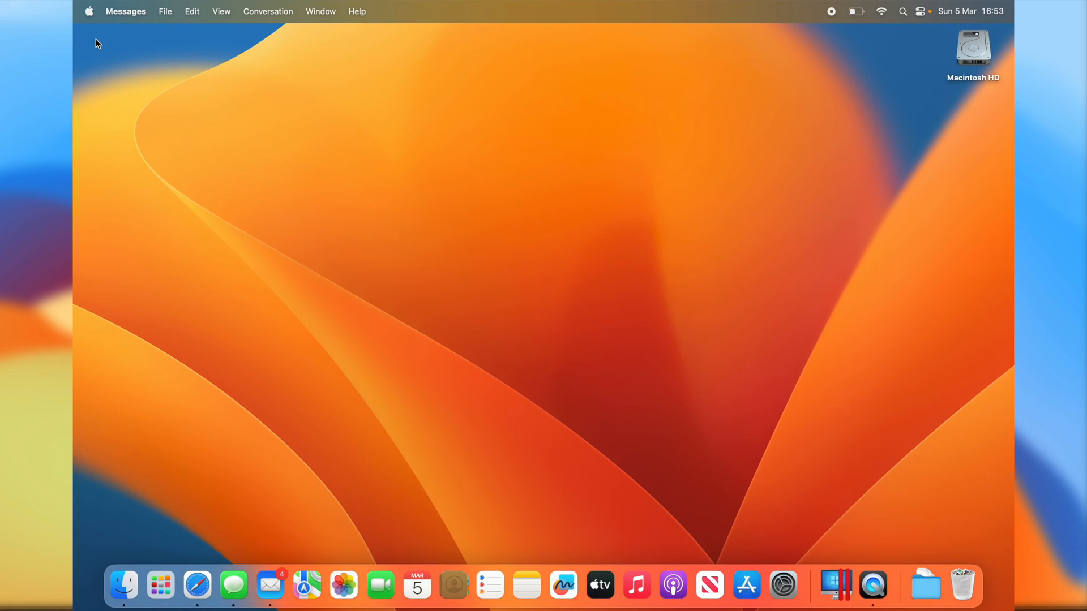
{"action": "mouse_move", "coordinate": [652, 450]}
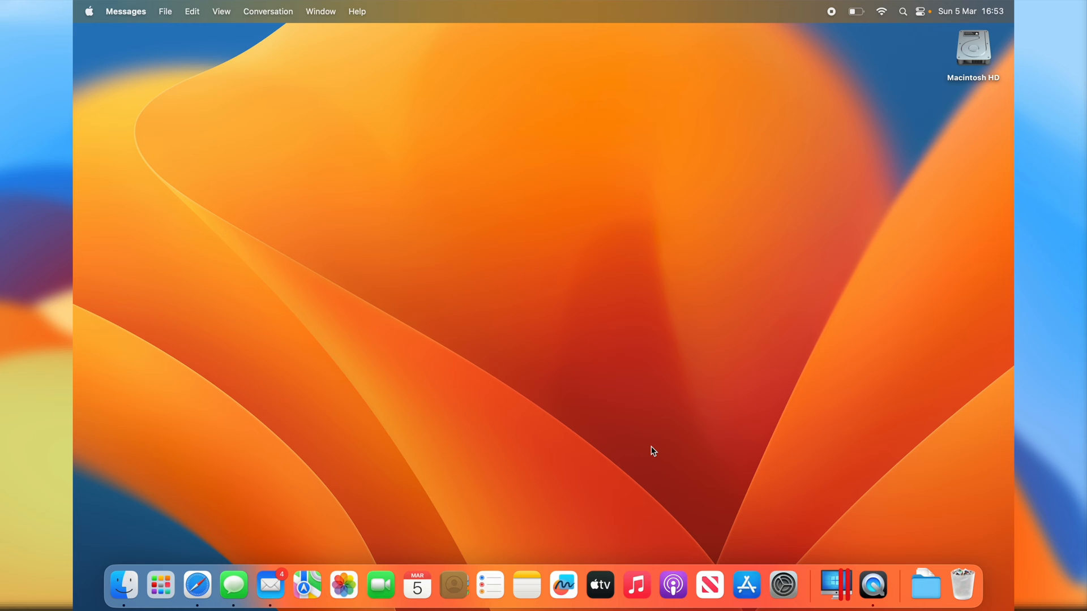
{"action": "mouse_move", "coordinate": [562, 585]}
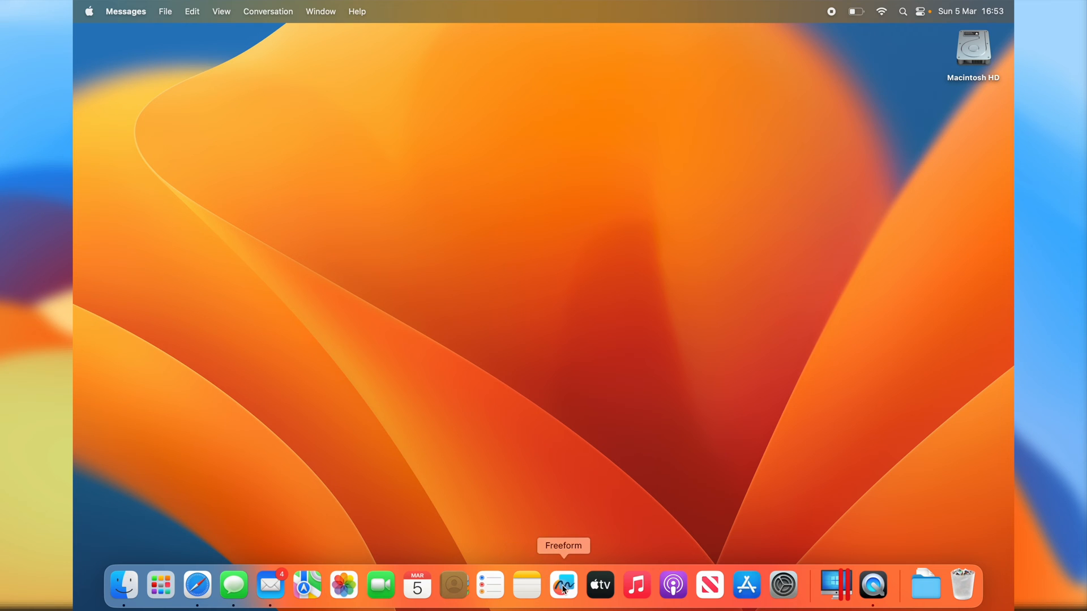
- Get past Freeform's welcome screen and tip to a blank new board with the shapes library
{"action": "left_click", "coordinate": [563, 586]}
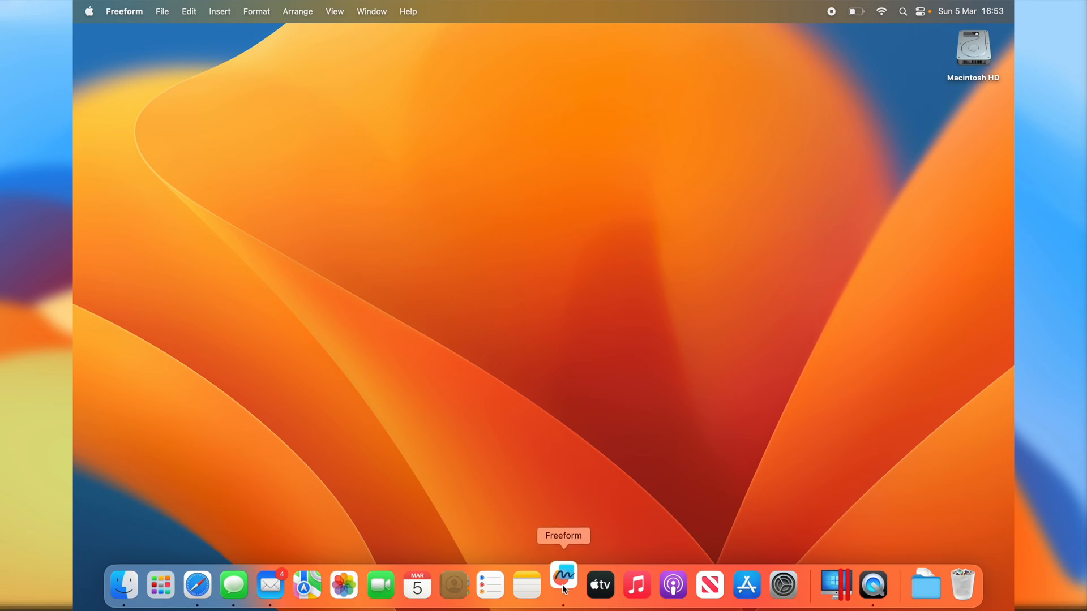
{"action": "left_click", "coordinate": [563, 586]}
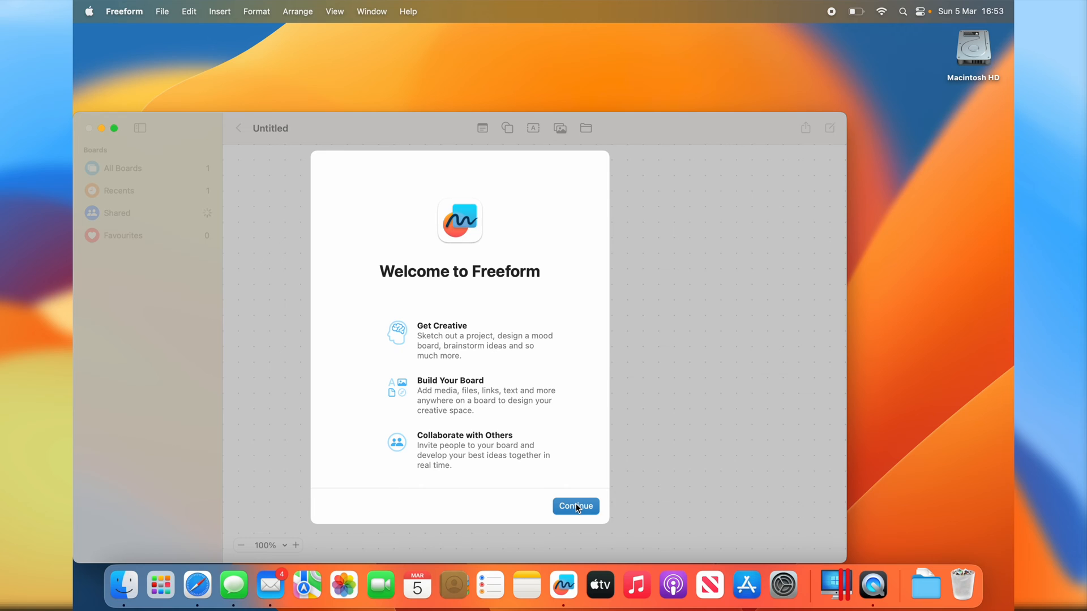
{"action": "left_click", "coordinate": [575, 506]}
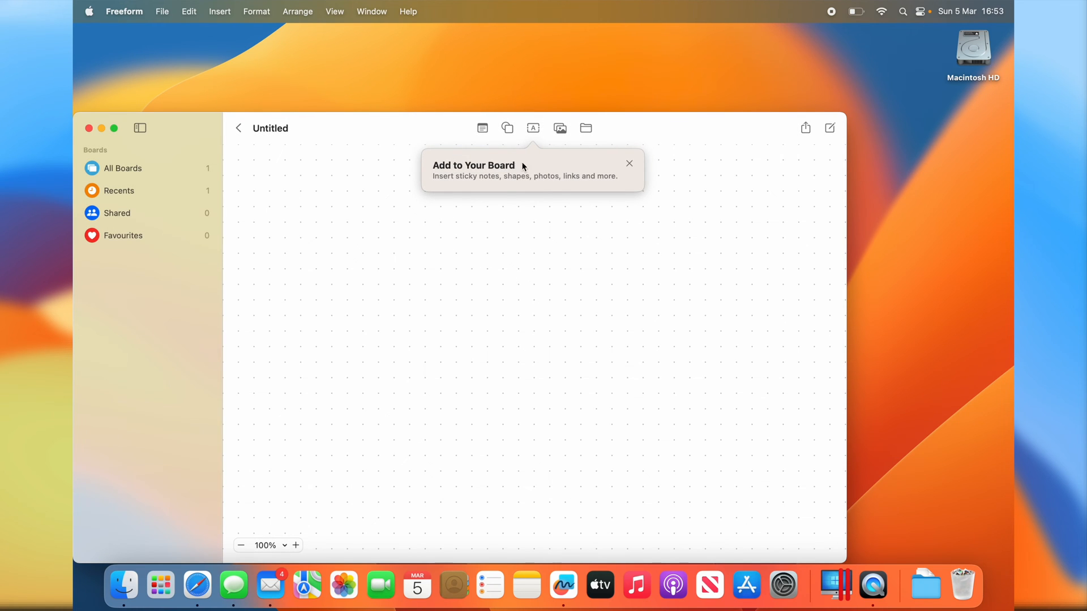
{"action": "left_click", "coordinate": [507, 128]}
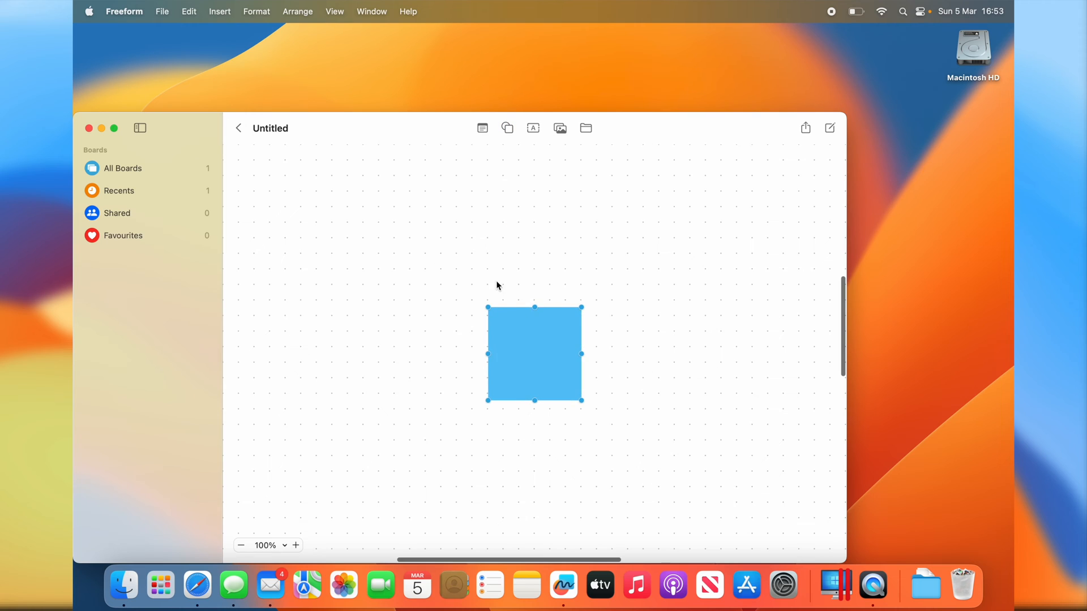
{"action": "left_click", "coordinate": [507, 128]}
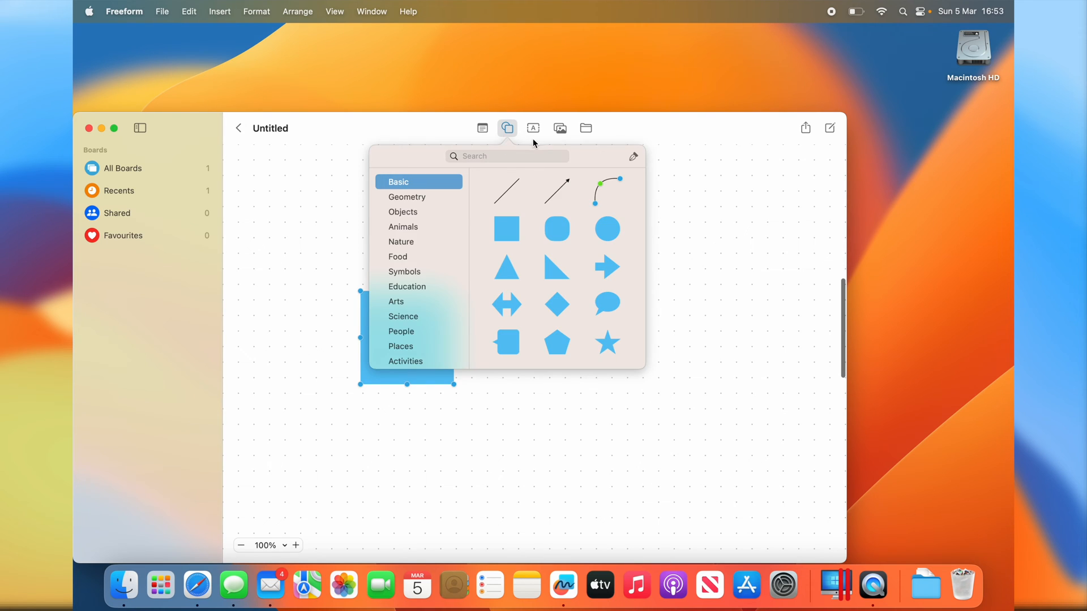
- Place a blue square and label it "This is a box"
{"action": "left_click", "coordinate": [532, 128]}
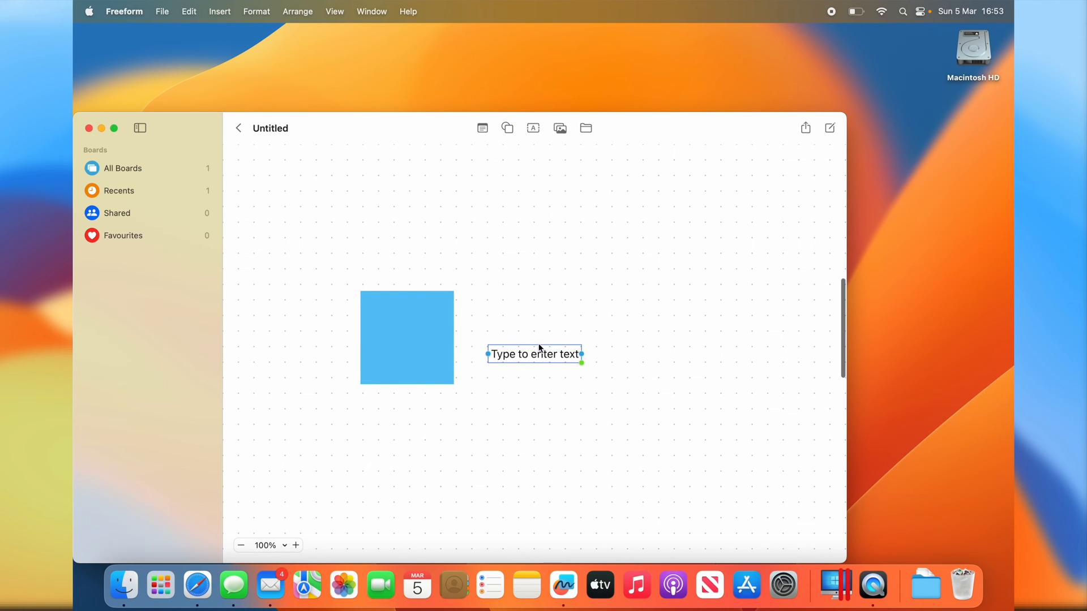
{"action": "double_click", "coordinate": [407, 336]}
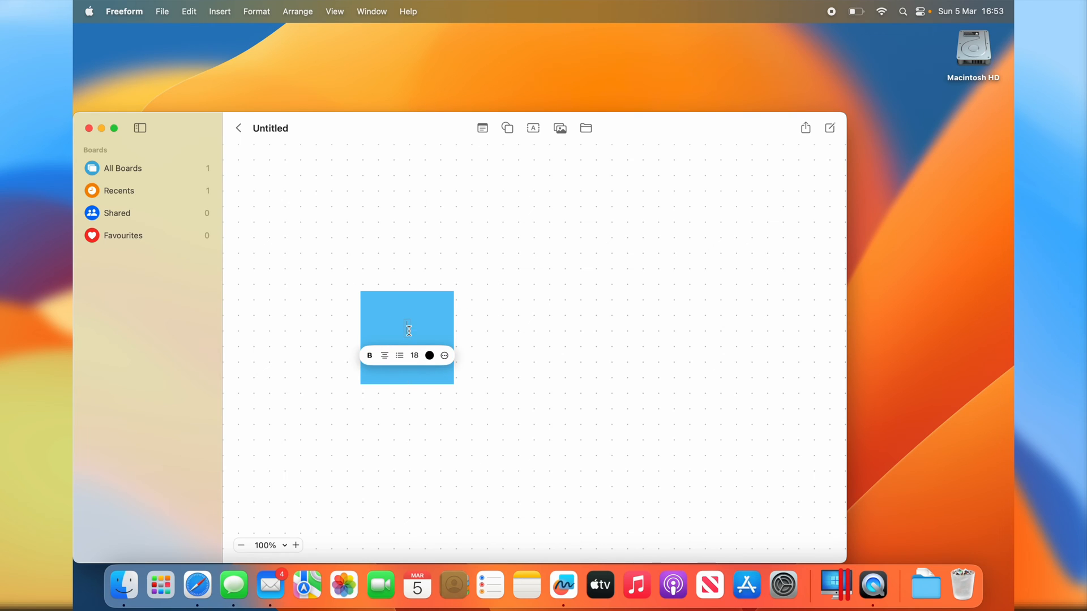
{"action": "type", "text": "This is a box"}
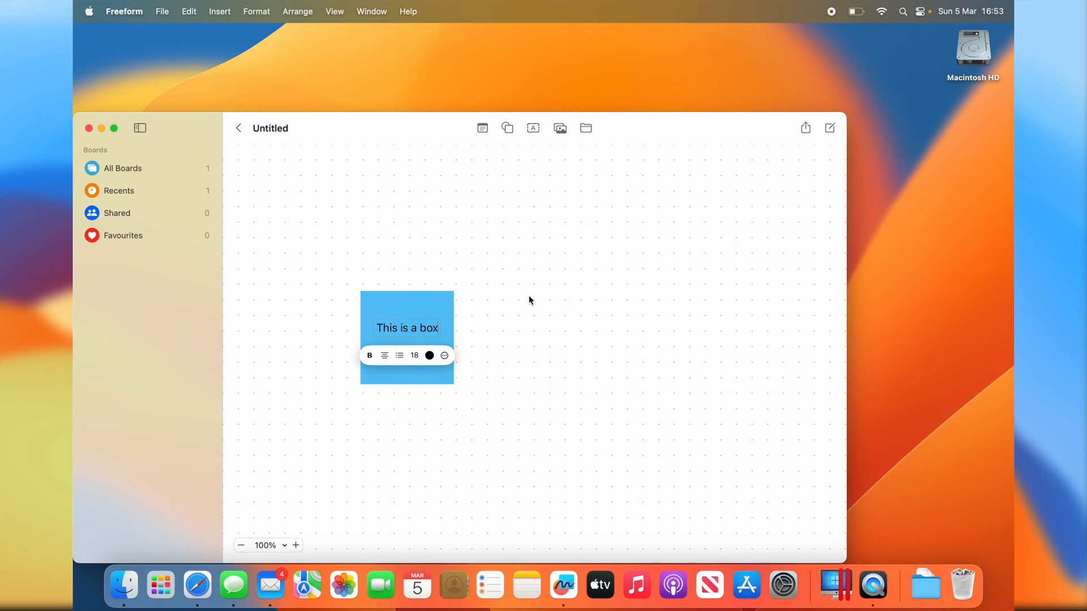
{"action": "left_click", "coordinate": [805, 127]}
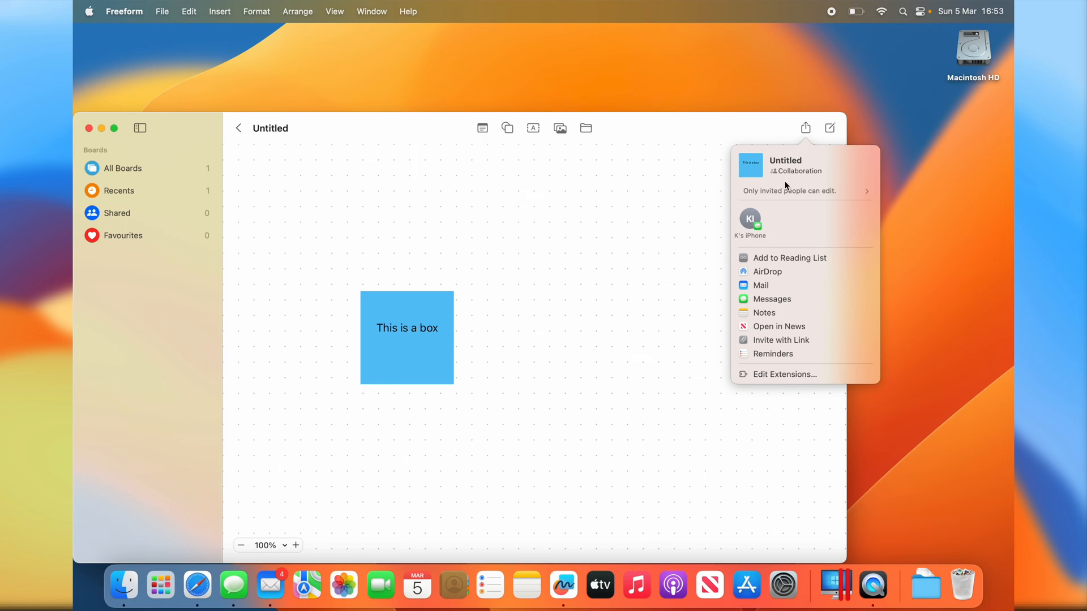
{"action": "mouse_move", "coordinate": [866, 196]}
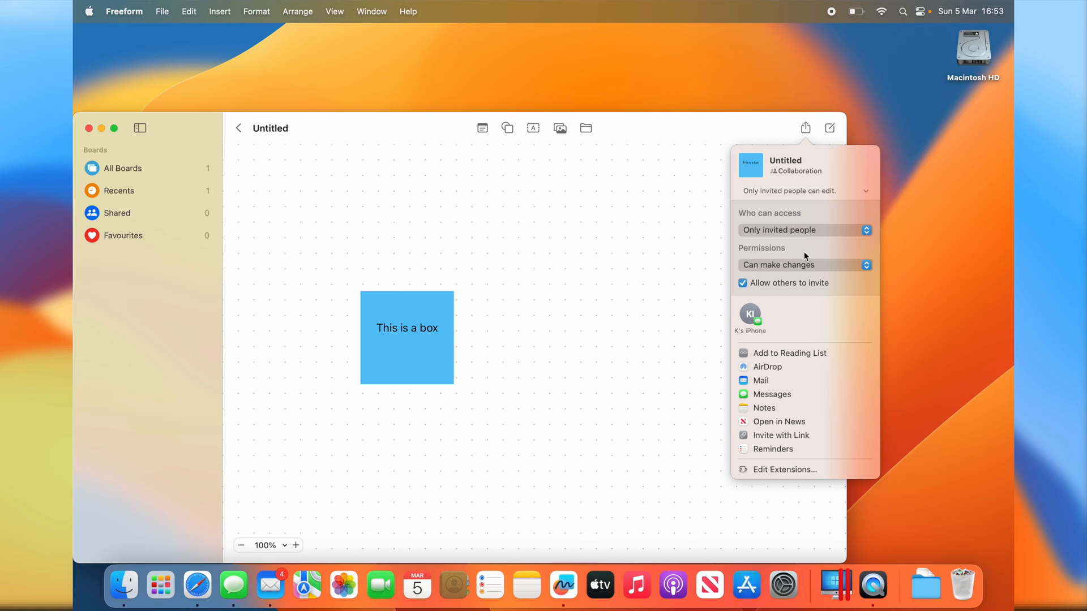
{"action": "mouse_move", "coordinate": [768, 178]}
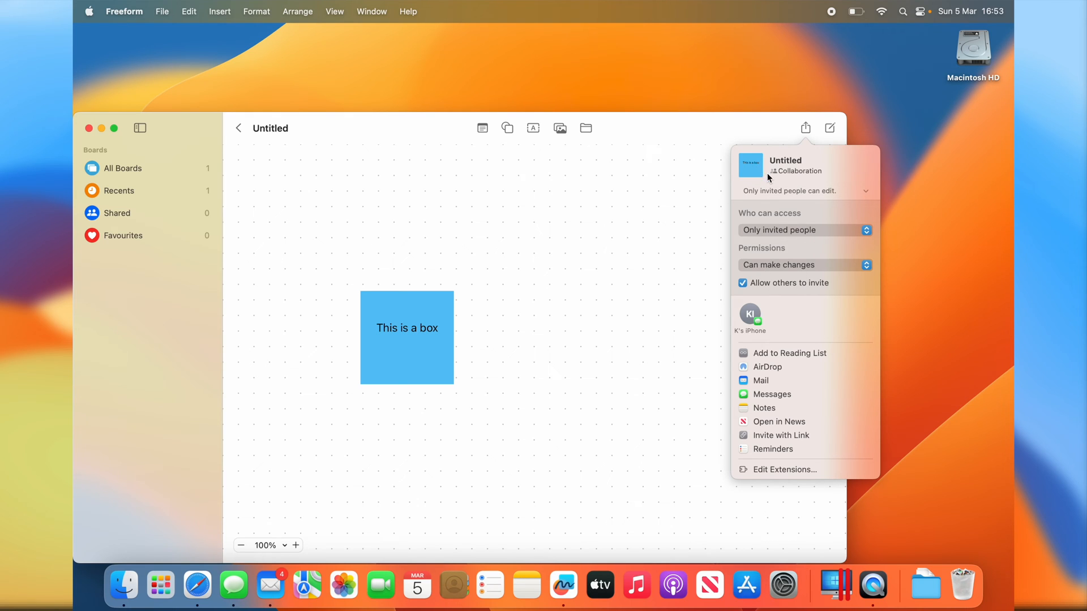
{"action": "mouse_move", "coordinate": [768, 327]}
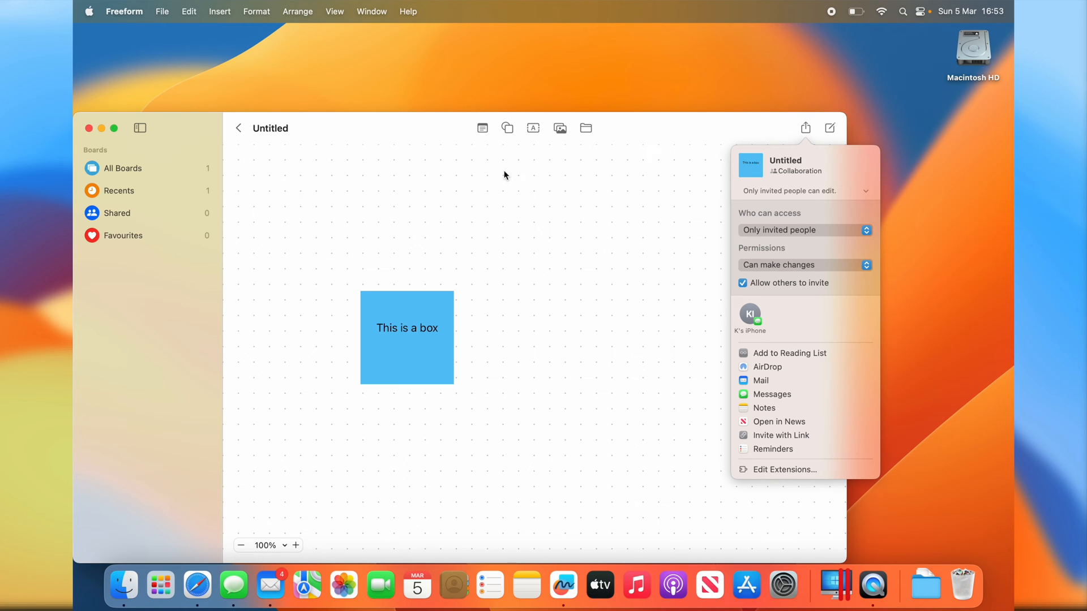
{"action": "mouse_move", "coordinate": [793, 133]}
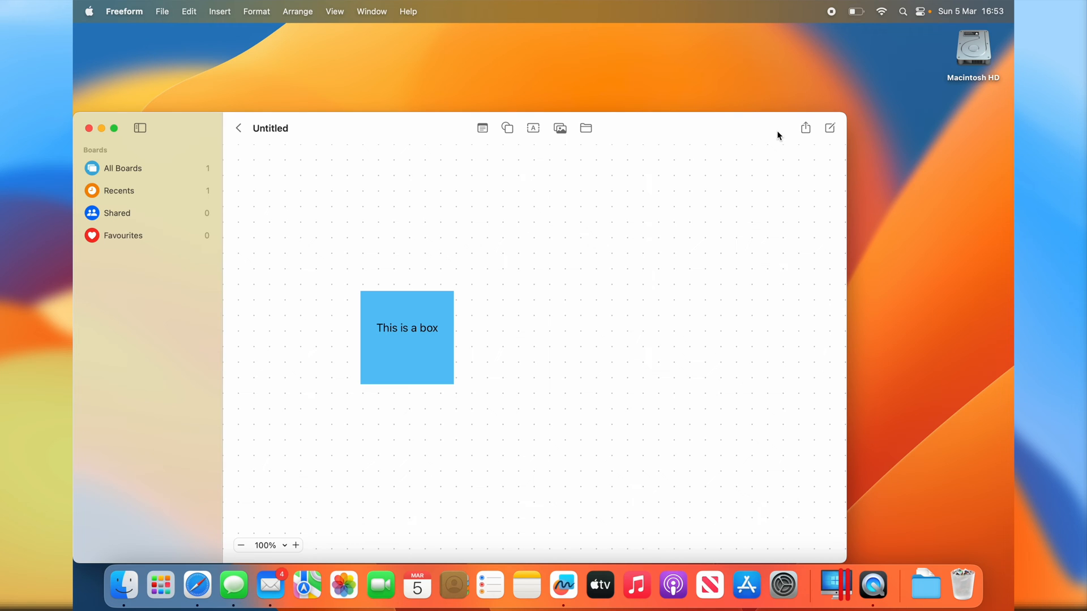
{"action": "mouse_move", "coordinate": [178, 126]}
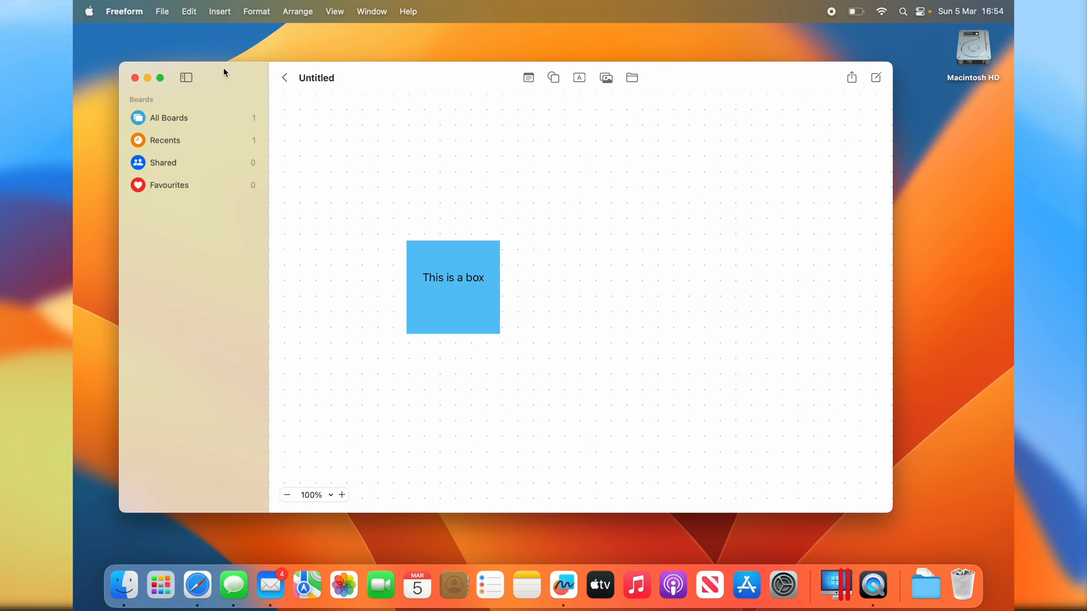
{"action": "mouse_move", "coordinate": [136, 79]}
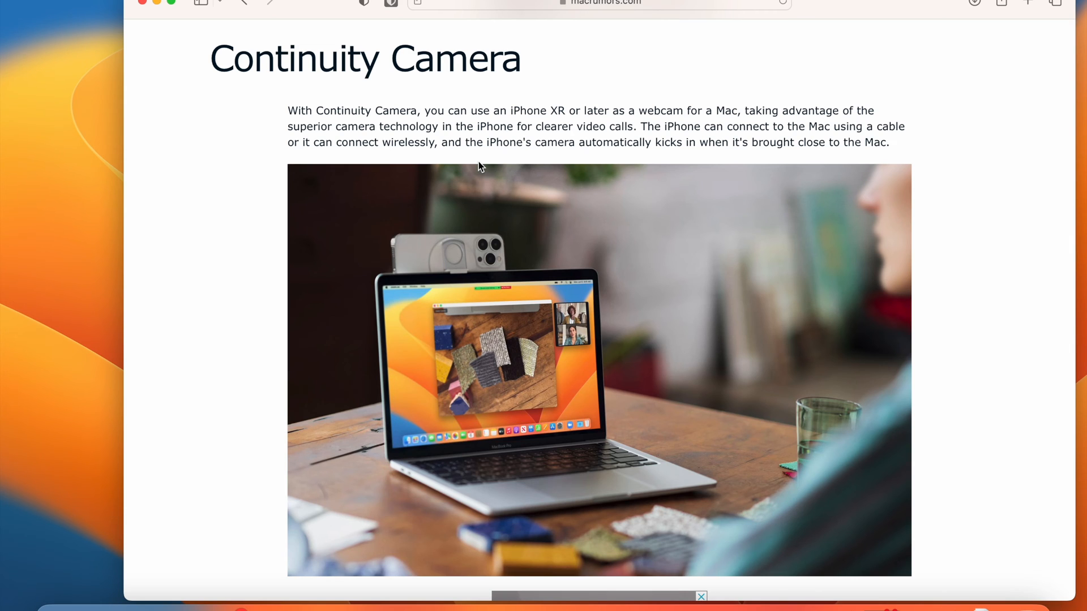
- Scroll the MacRumors article down to the Continuity Camera heading and photo
{"action": "scroll", "scroll_direction": "down", "scroll_amount": 3}
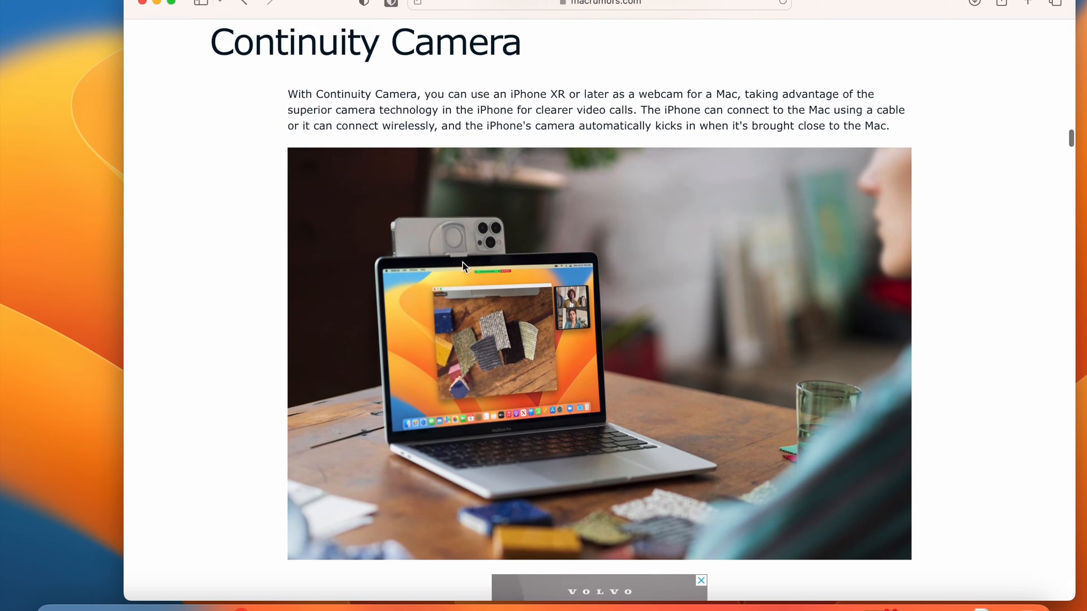
{"action": "mouse_move", "coordinate": [516, 285]}
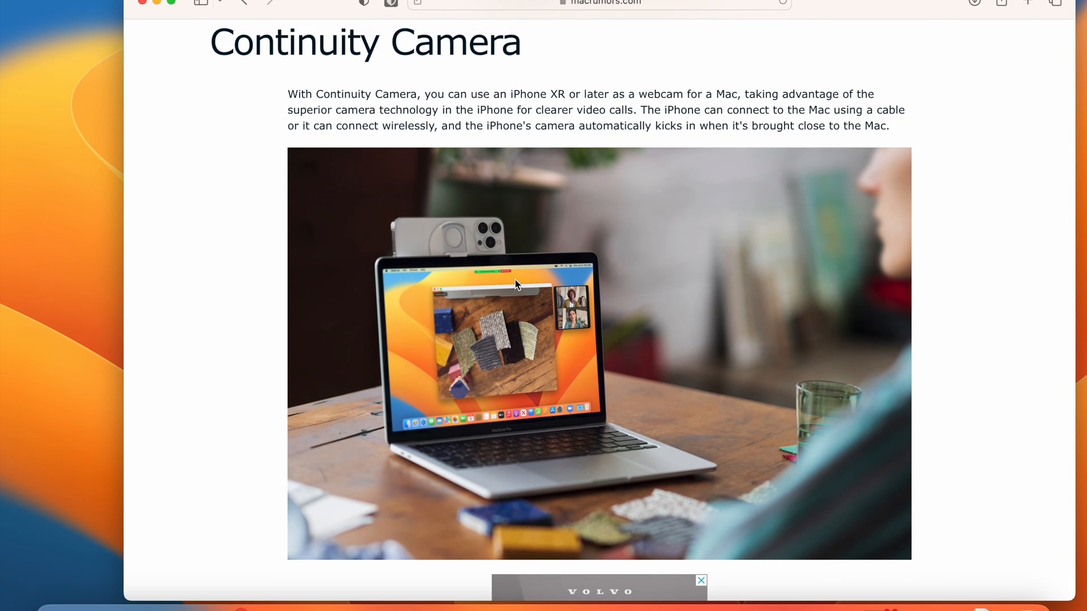
{"action": "mouse_move", "coordinate": [478, 177]}
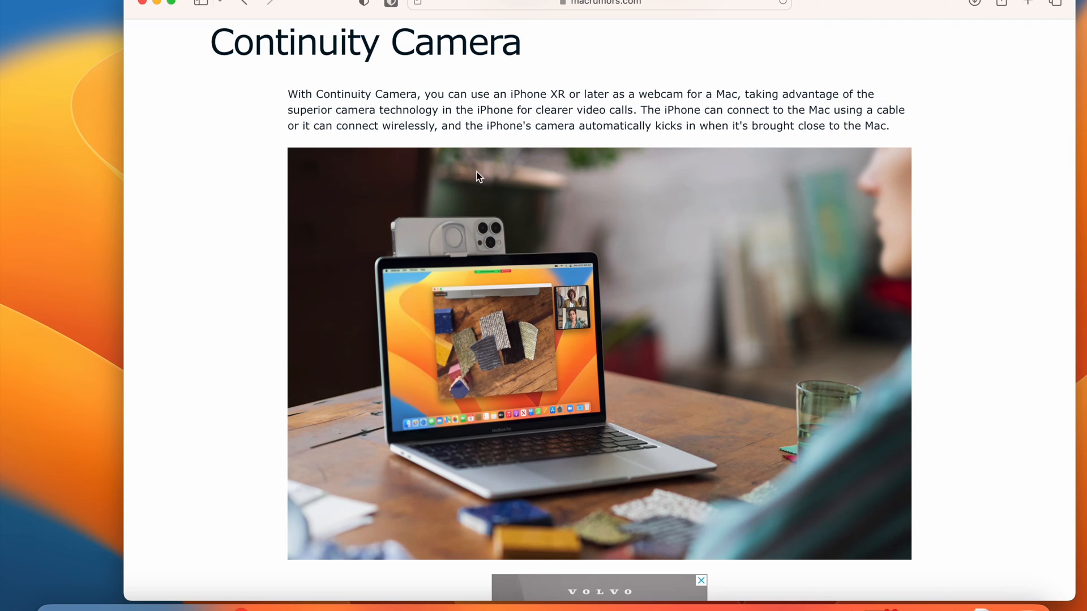
{"action": "mouse_move", "coordinate": [450, 242]}
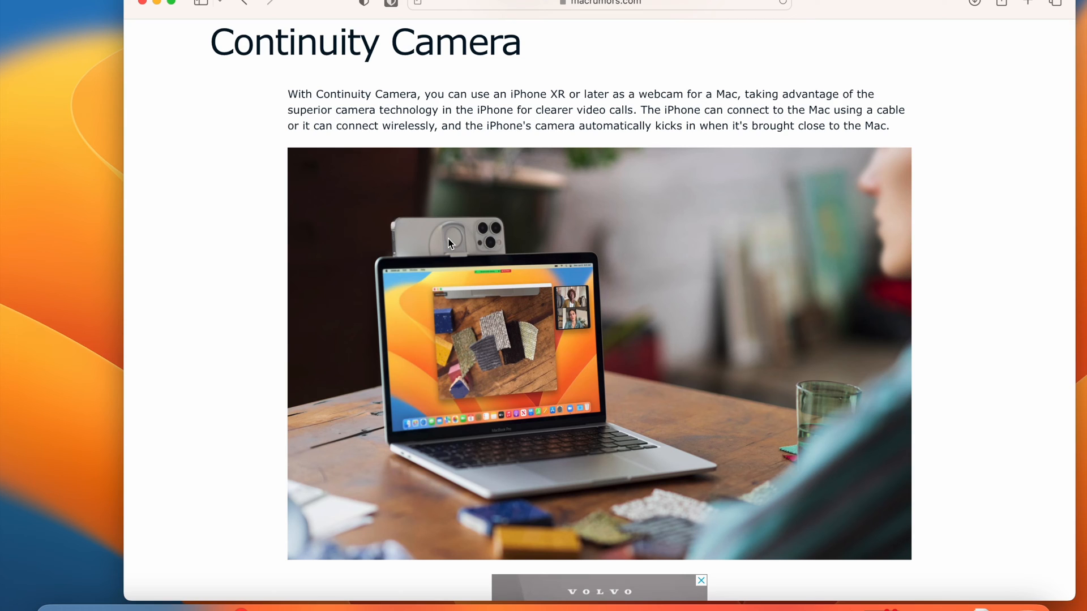
{"action": "mouse_move", "coordinate": [499, 254]}
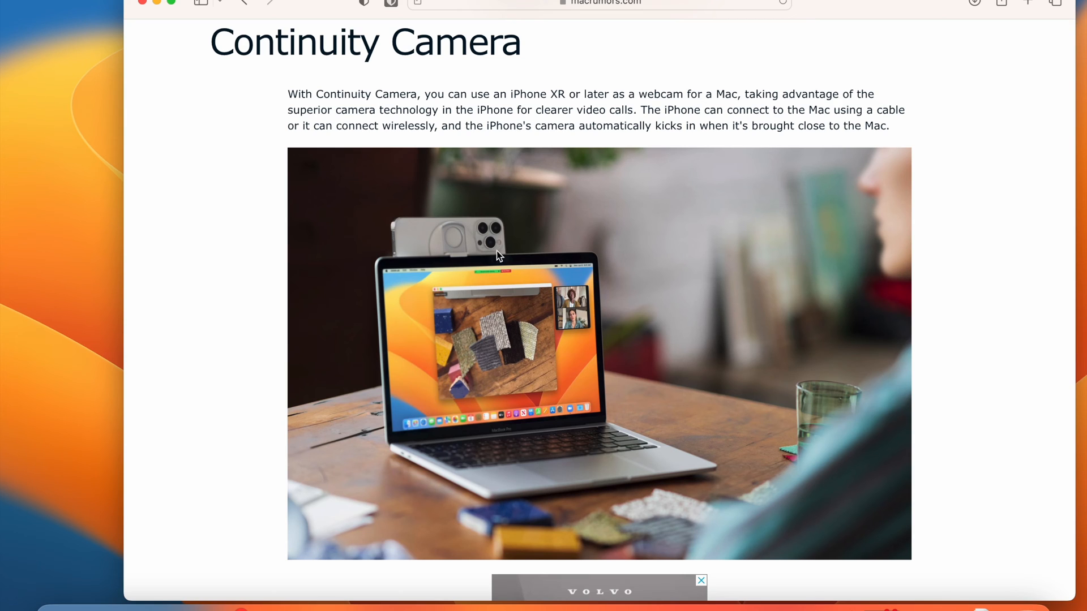
{"action": "mouse_move", "coordinate": [504, 262]}
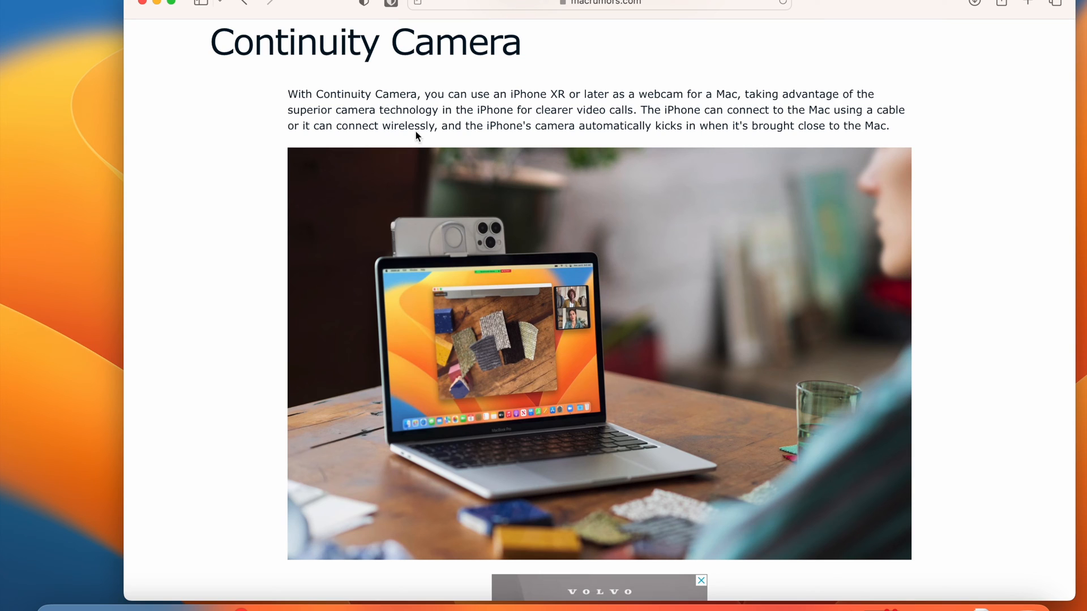
{"action": "mouse_move", "coordinate": [700, 130]}
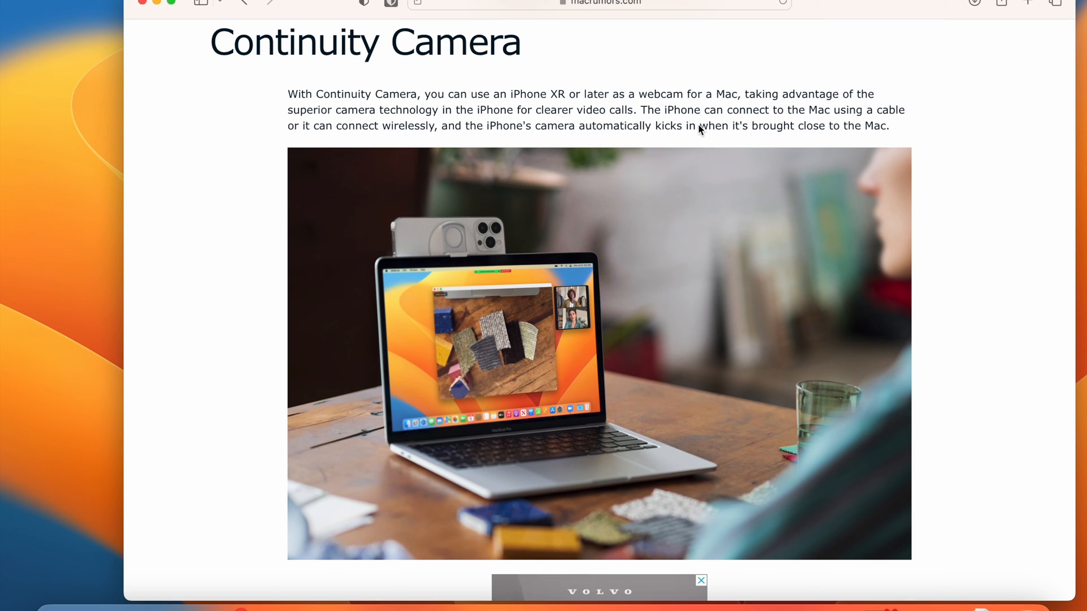
{"action": "mouse_move", "coordinate": [873, 4]}
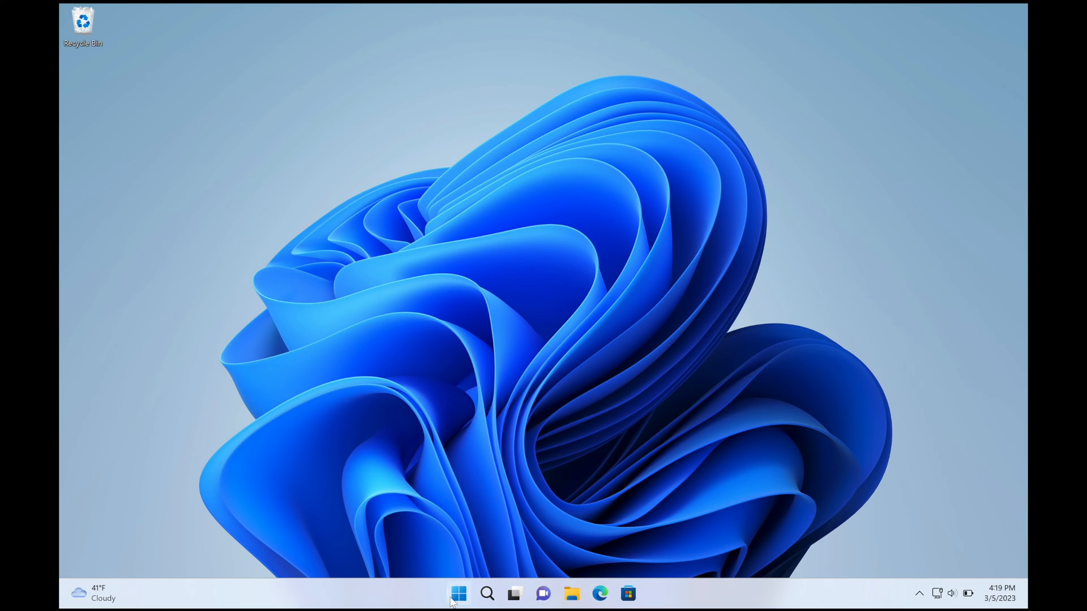
{"action": "mouse_move", "coordinate": [641, 572]}
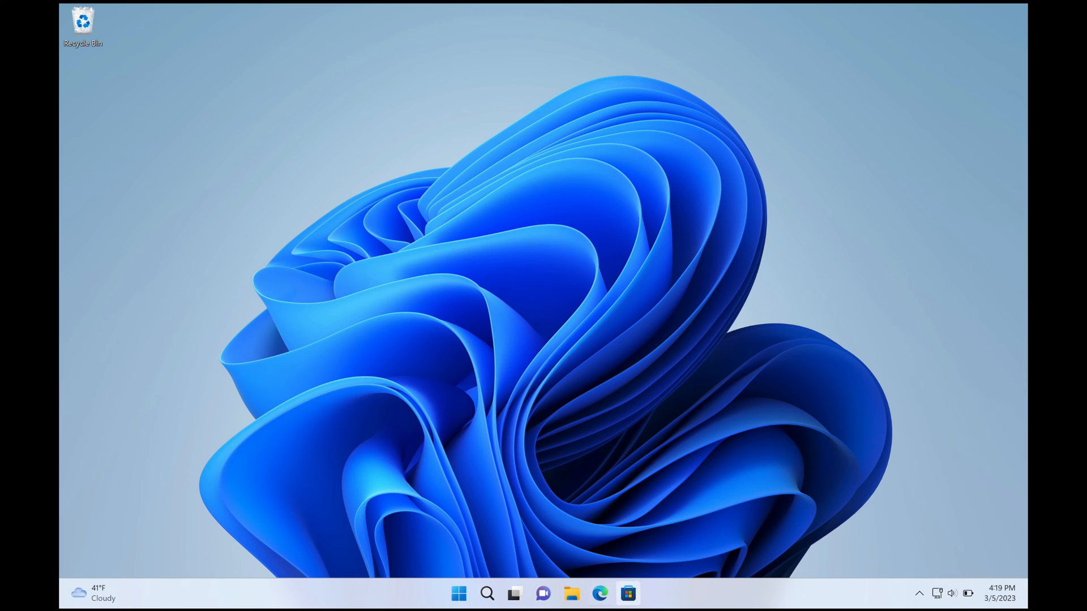
- Preview the Start menu, Windows search and virtual desktops overview from the taskbar
{"action": "left_click", "coordinate": [459, 593]}
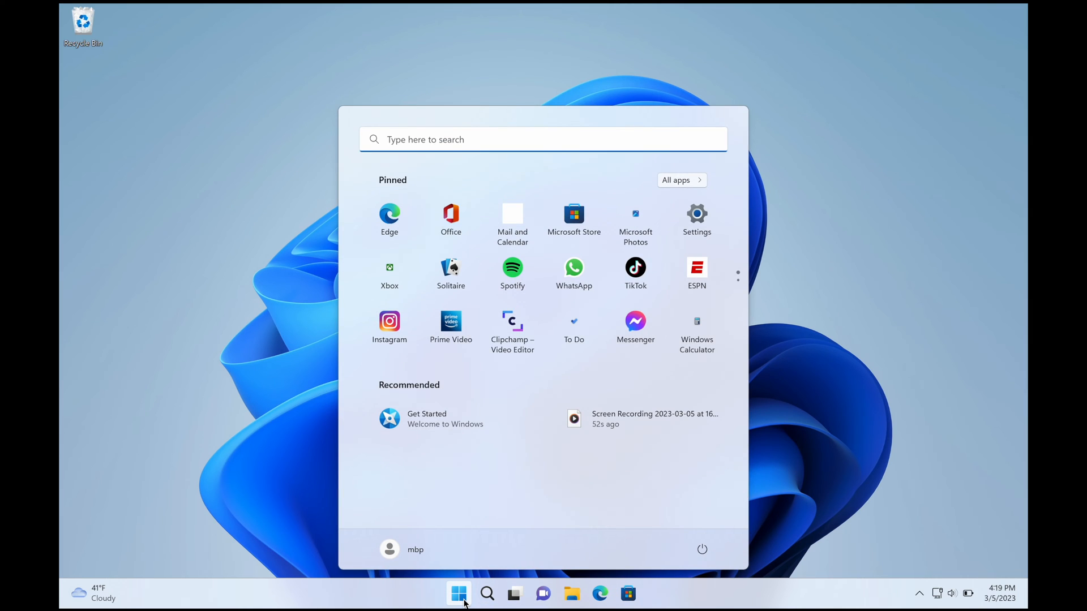
{"action": "mouse_move", "coordinate": [485, 593]}
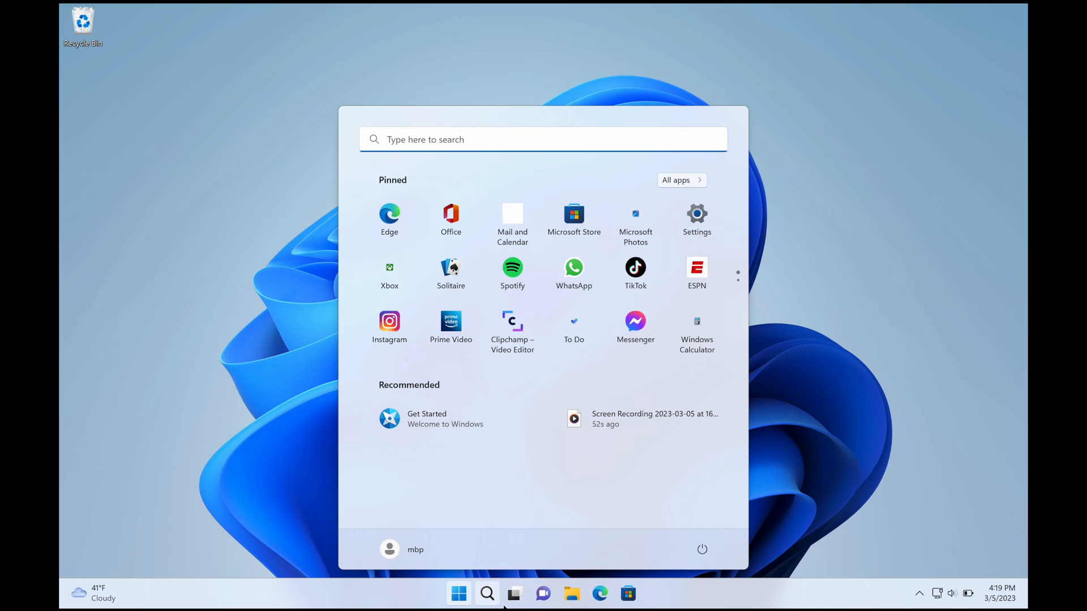
{"action": "left_click", "coordinate": [487, 595]}
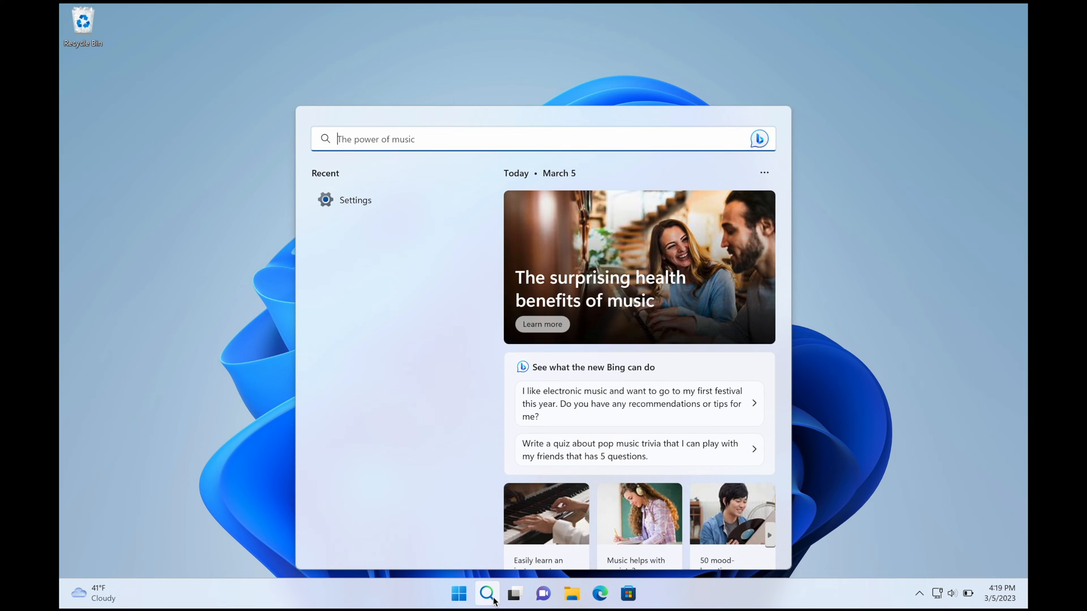
{"action": "left_click", "coordinate": [514, 594]}
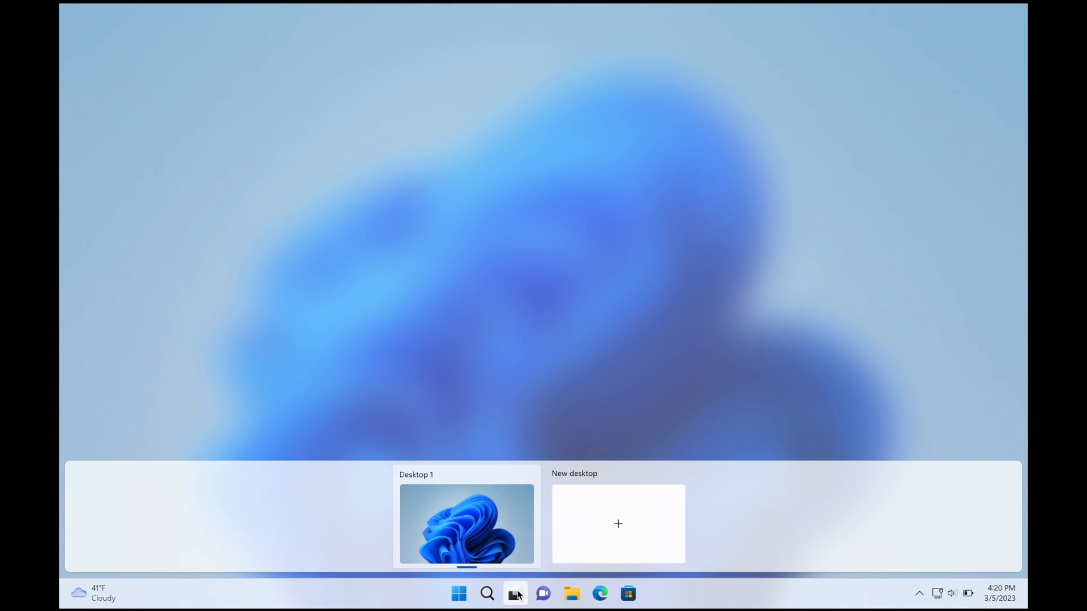
{"action": "left_click", "coordinate": [516, 594]}
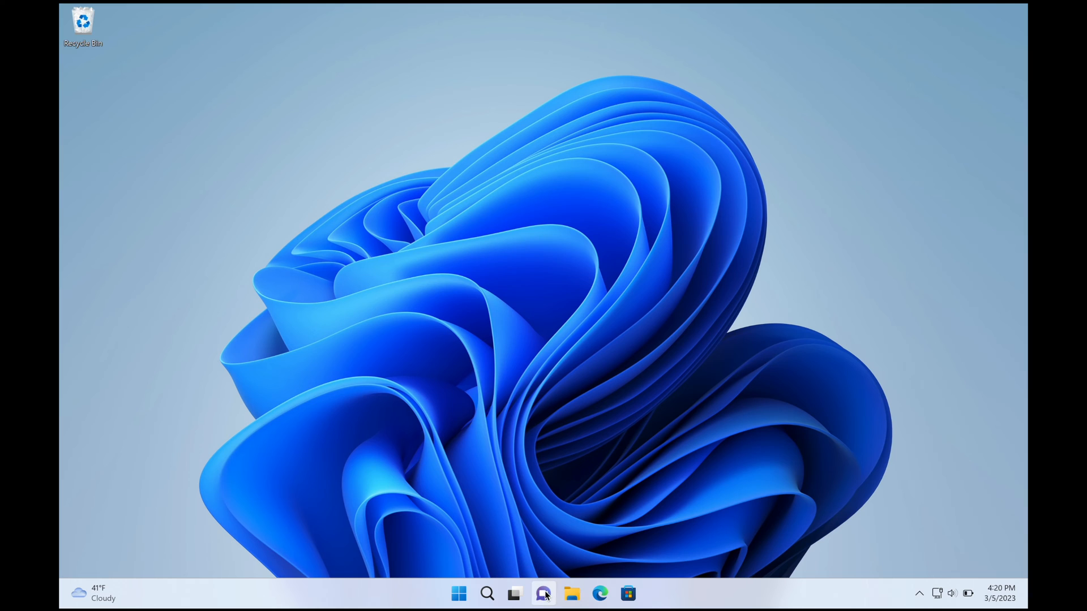
- Peek at the Teams chat welcome panel, then launch File Explorer at Home
{"action": "left_click", "coordinate": [542, 593]}
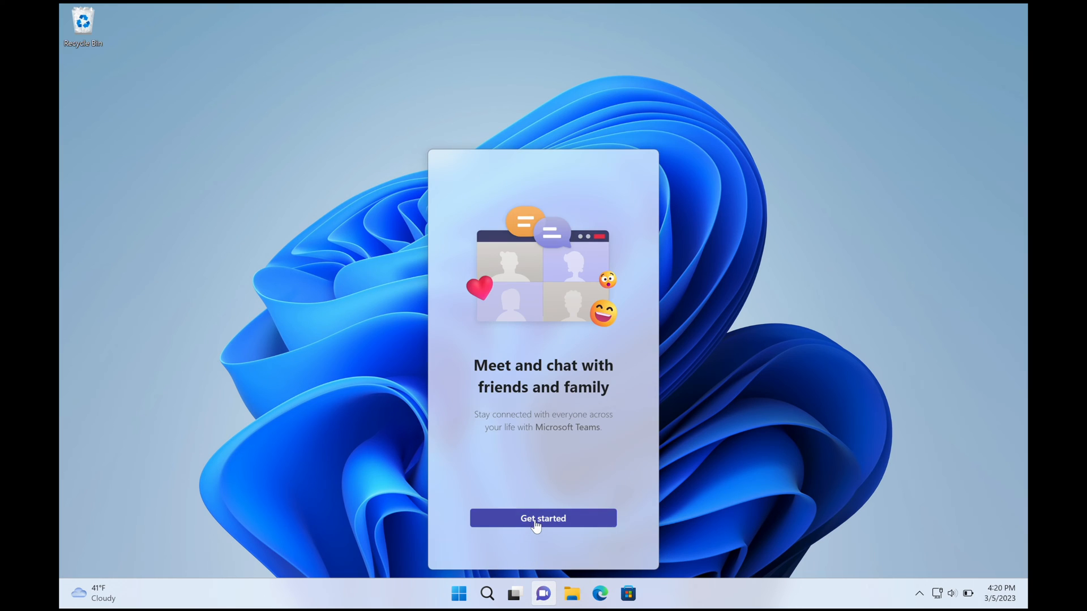
{"action": "mouse_move", "coordinate": [542, 525]}
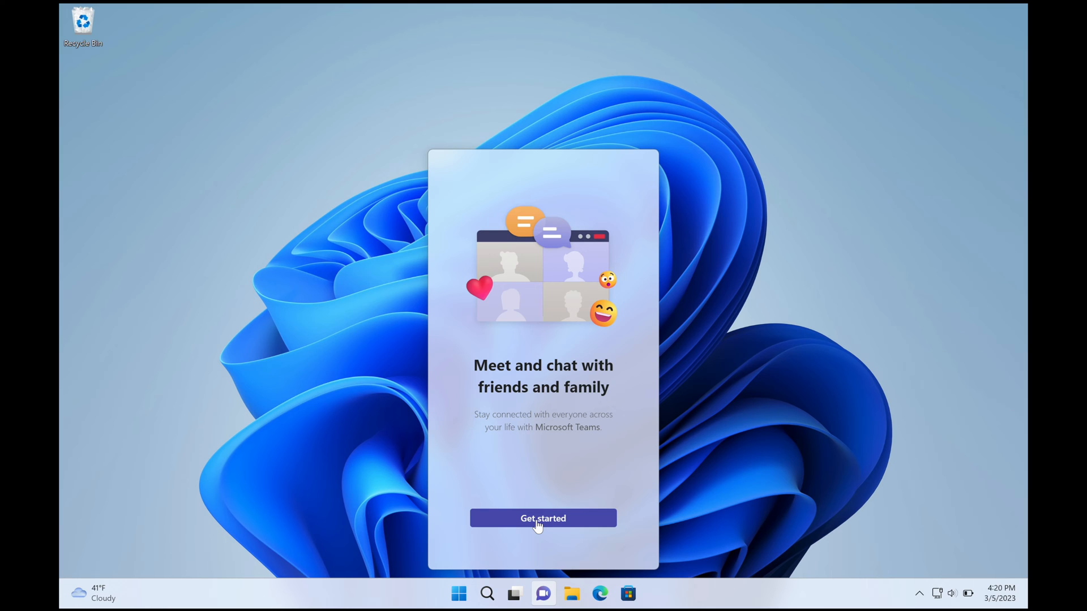
{"action": "left_click", "coordinate": [542, 518]}
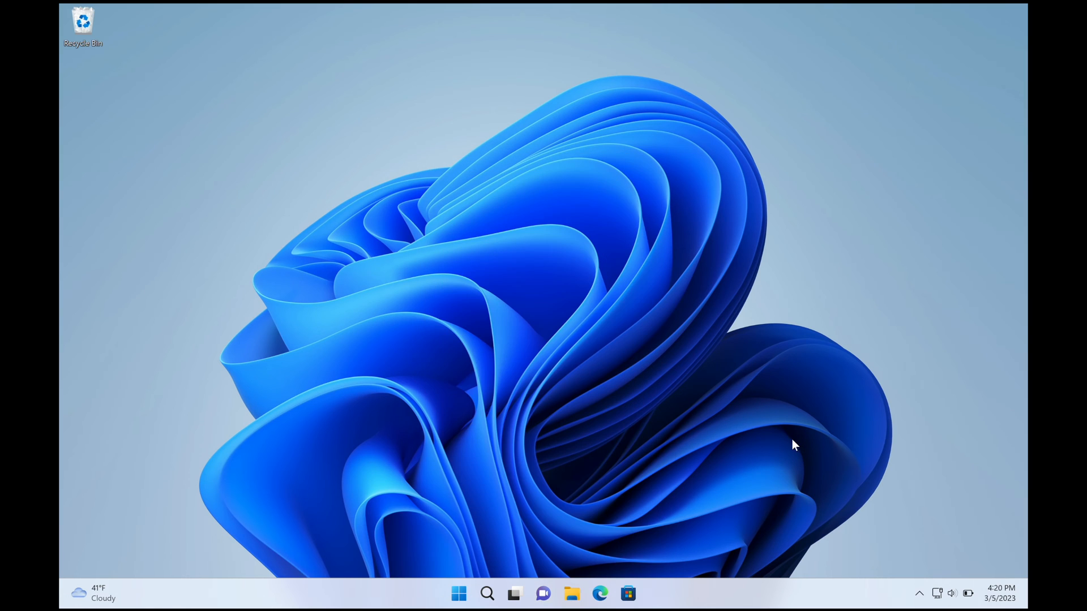
{"action": "mouse_move", "coordinate": [543, 593]}
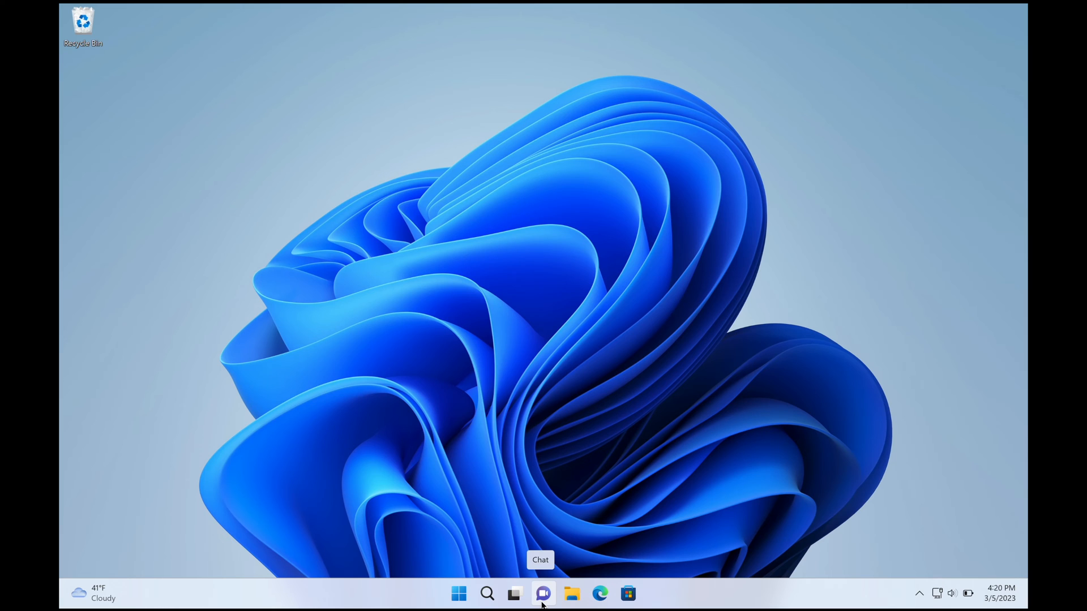
{"action": "left_click", "coordinate": [570, 594]}
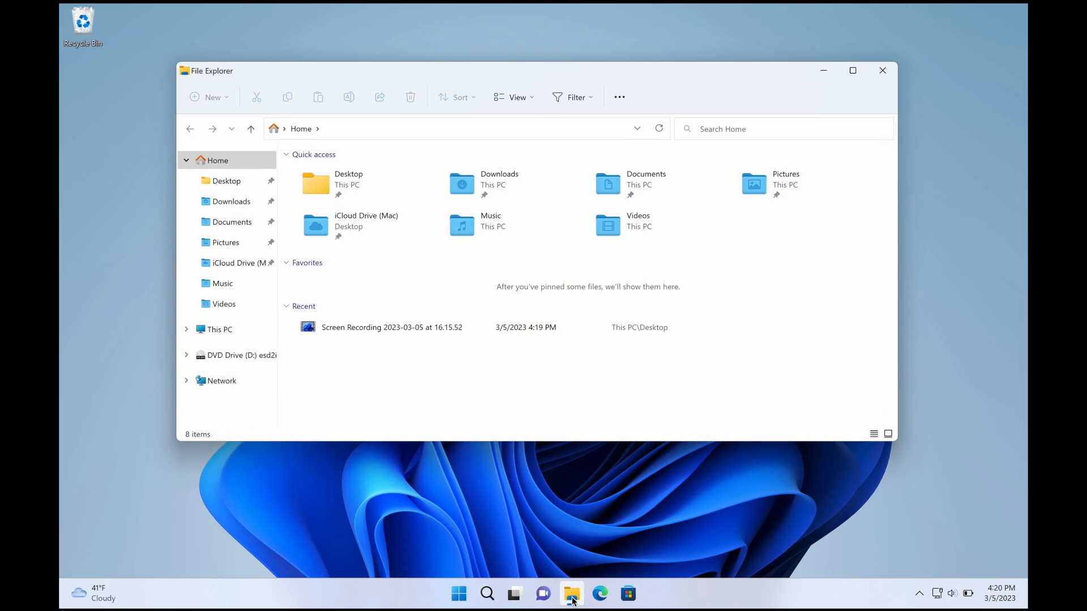
{"action": "mouse_move", "coordinate": [232, 222]}
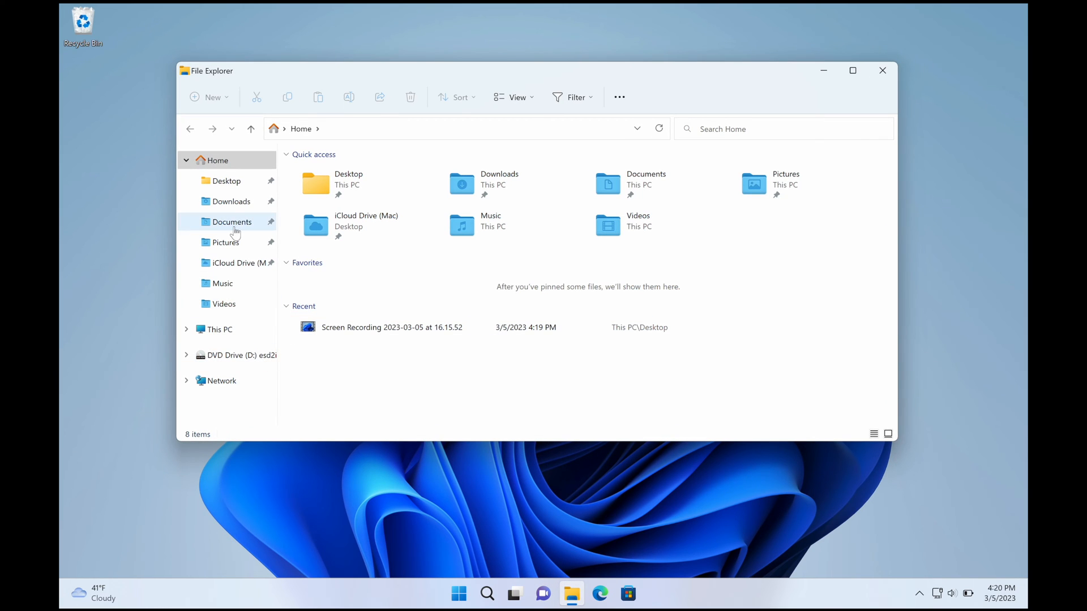
{"action": "mouse_move", "coordinate": [388, 260]}
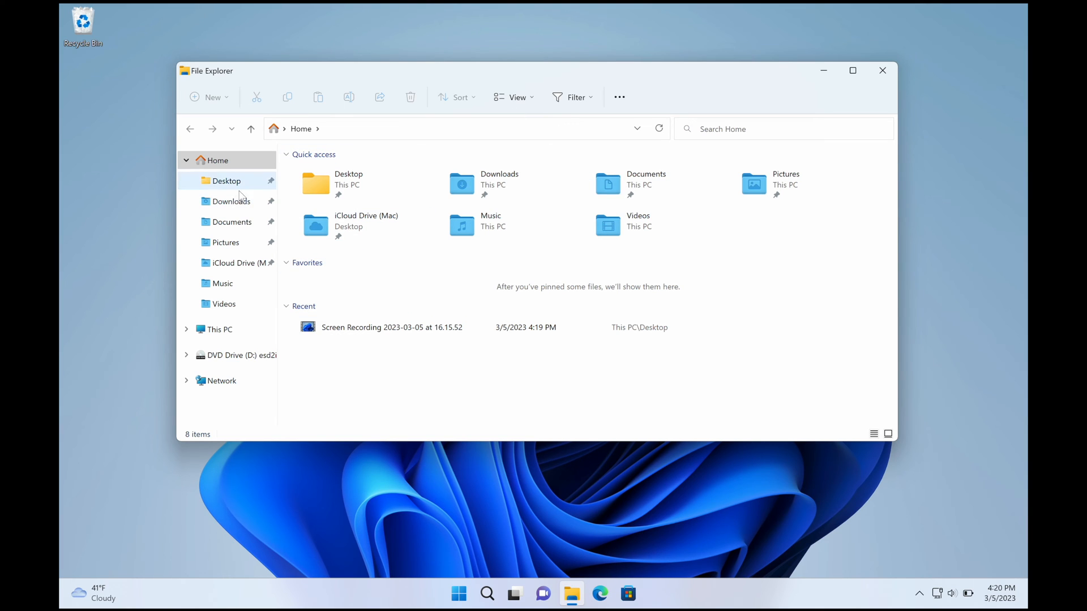
- Look inside Documents at the "macOS vs Windows" folder, then close File Explorer
{"action": "left_click", "coordinate": [233, 222]}
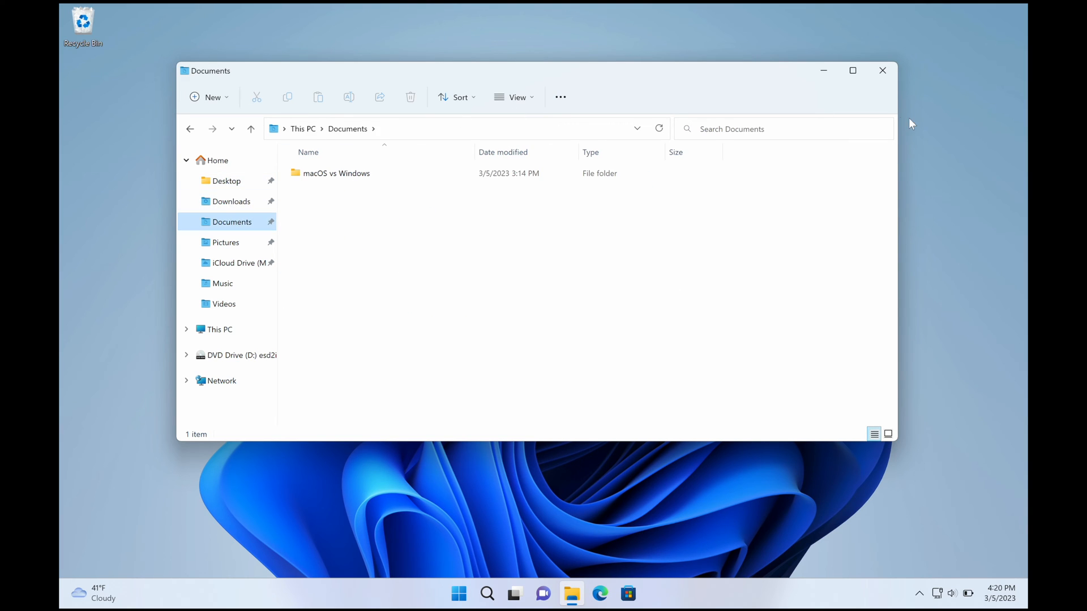
{"action": "left_click", "coordinate": [336, 172]}
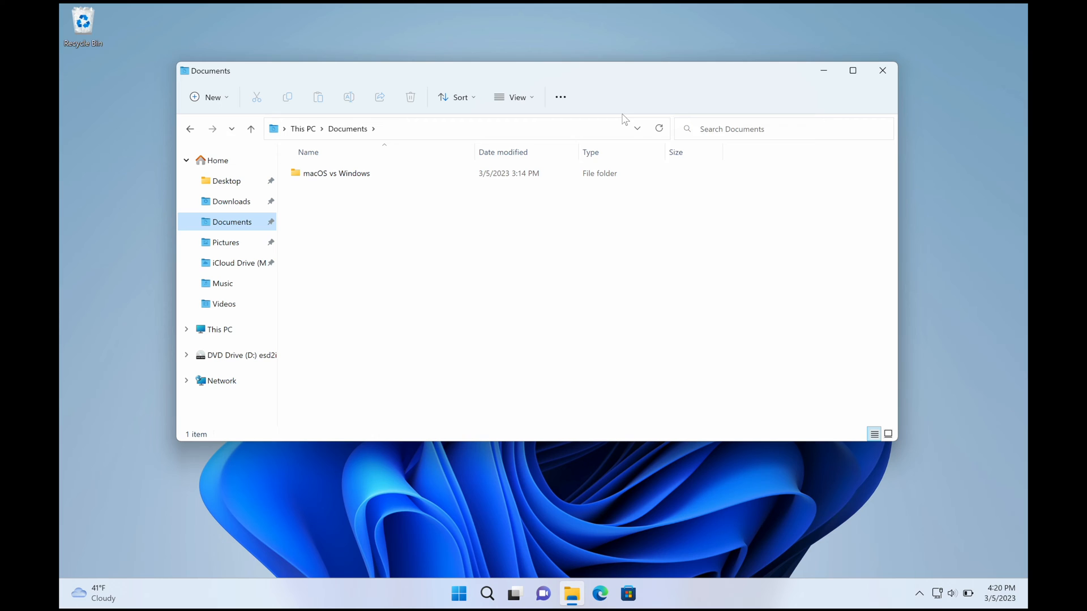
{"action": "mouse_move", "coordinate": [882, 70]}
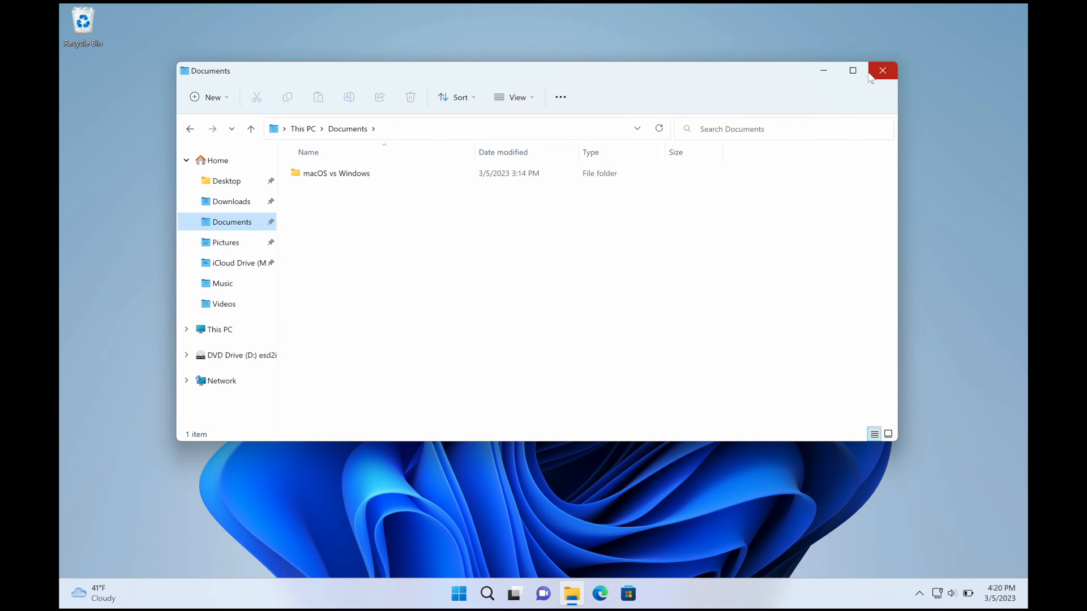
{"action": "mouse_move", "coordinate": [882, 70]}
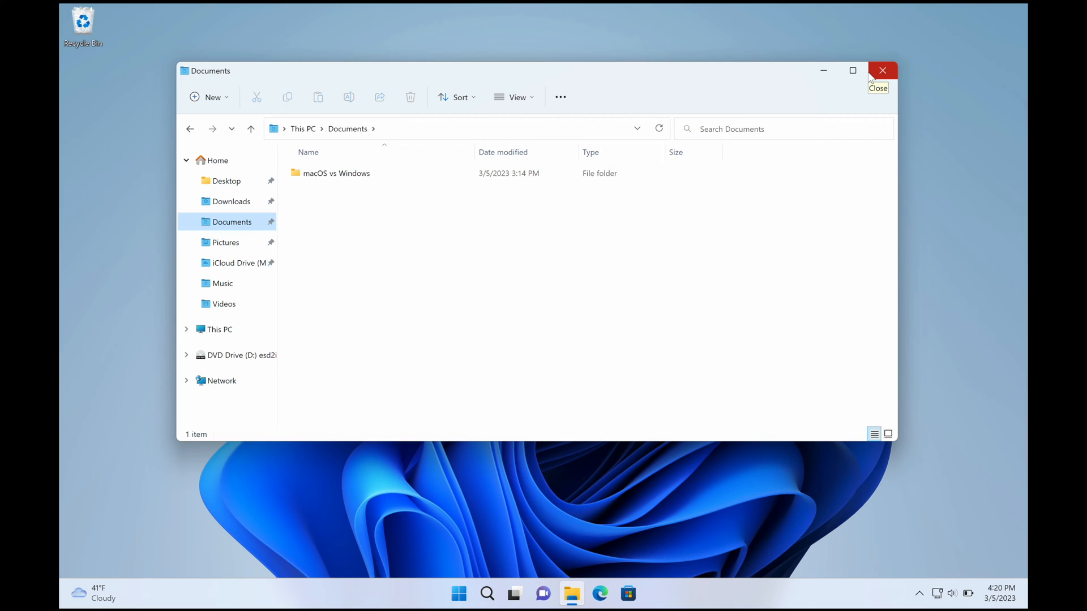
{"action": "mouse_move", "coordinate": [869, 76]}
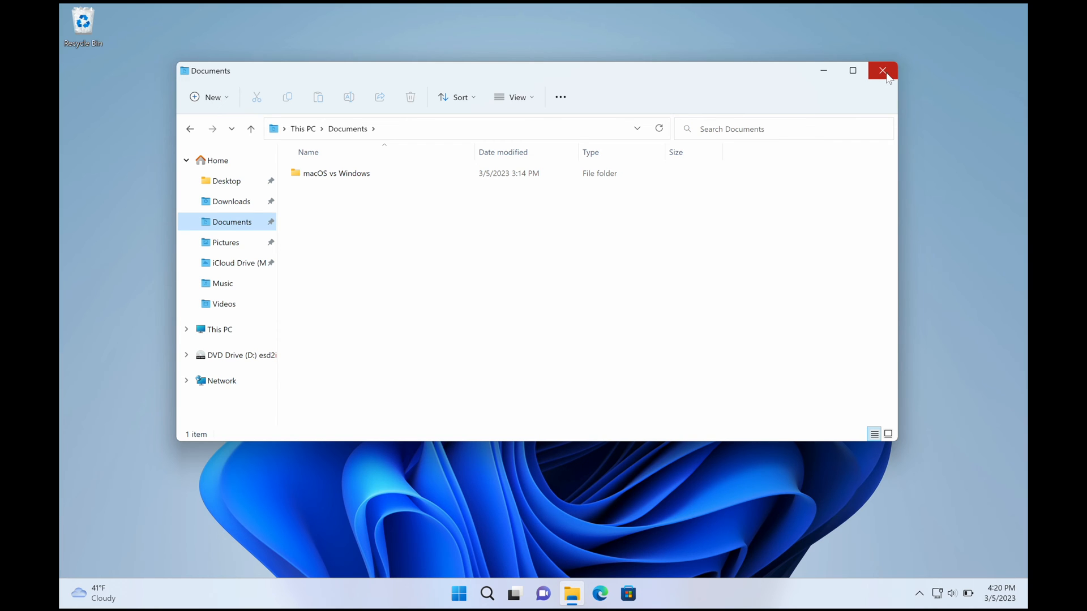
{"action": "left_click", "coordinate": [882, 70]}
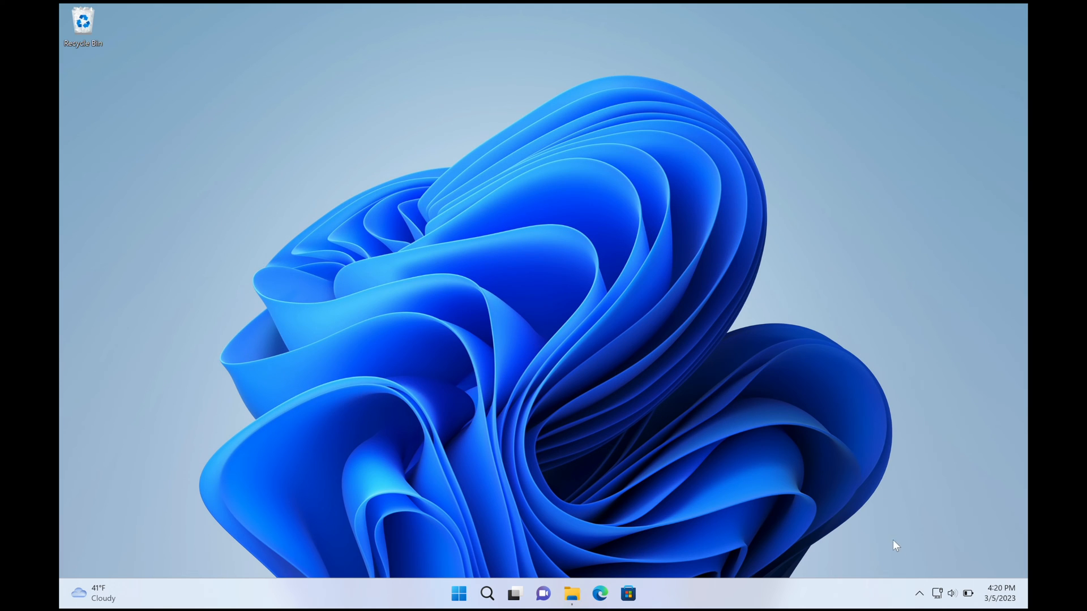
{"action": "mouse_move", "coordinate": [918, 595]}
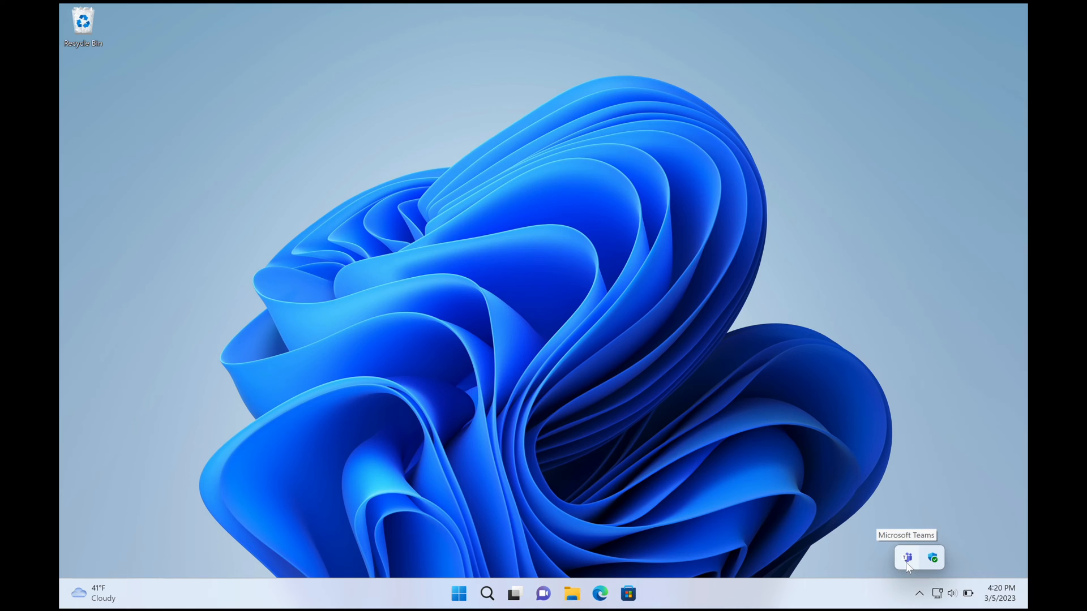
{"action": "mouse_move", "coordinate": [968, 579]}
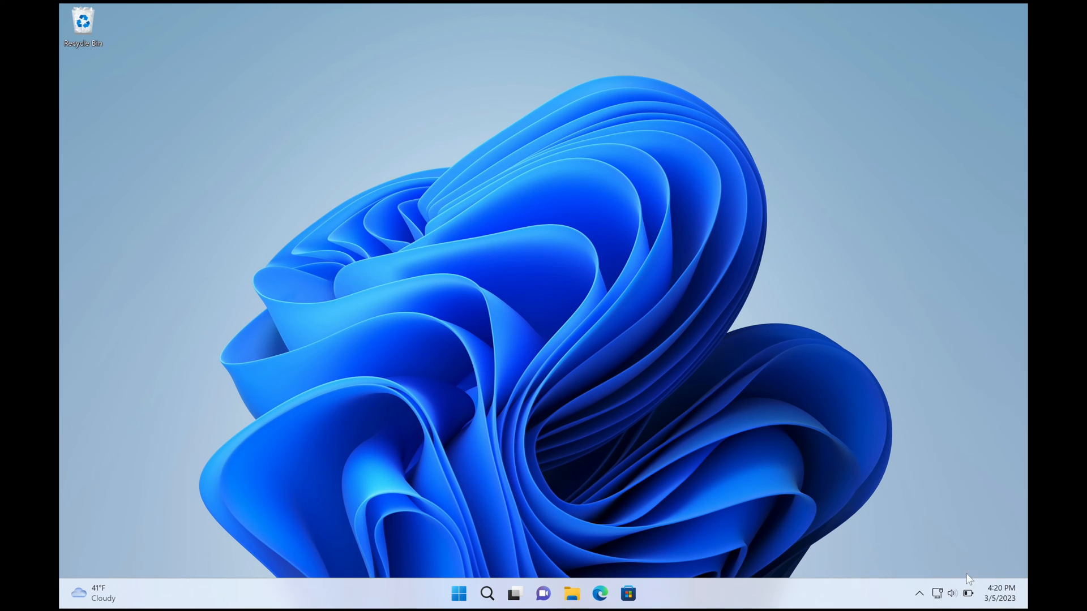
{"action": "mouse_move", "coordinate": [940, 598]}
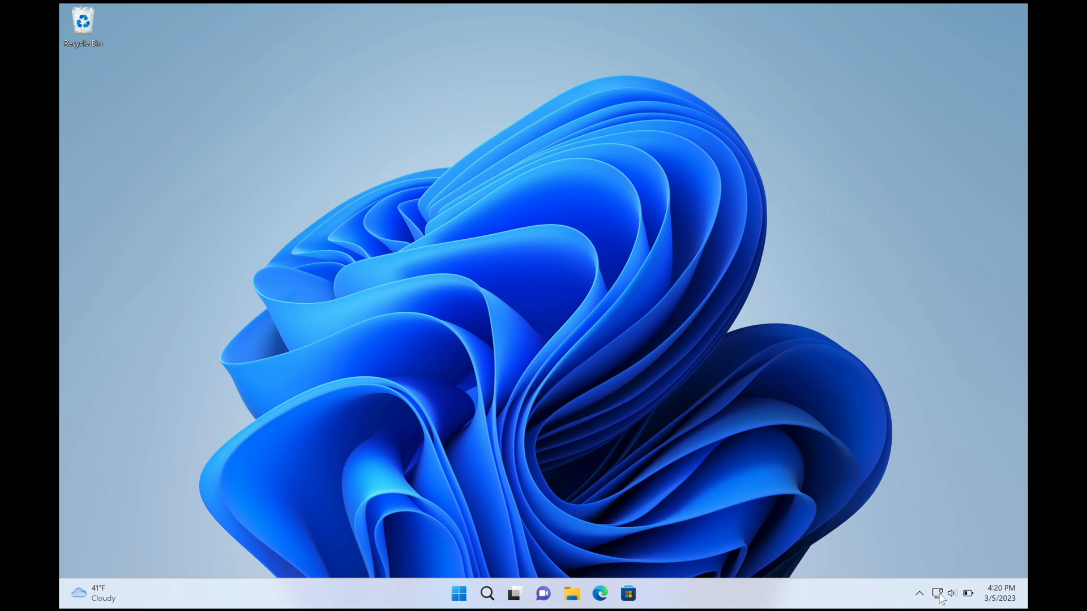
- Bring up the Windows 11 Quick Settings panel from the system tray icons
{"action": "left_click", "coordinate": [951, 593]}
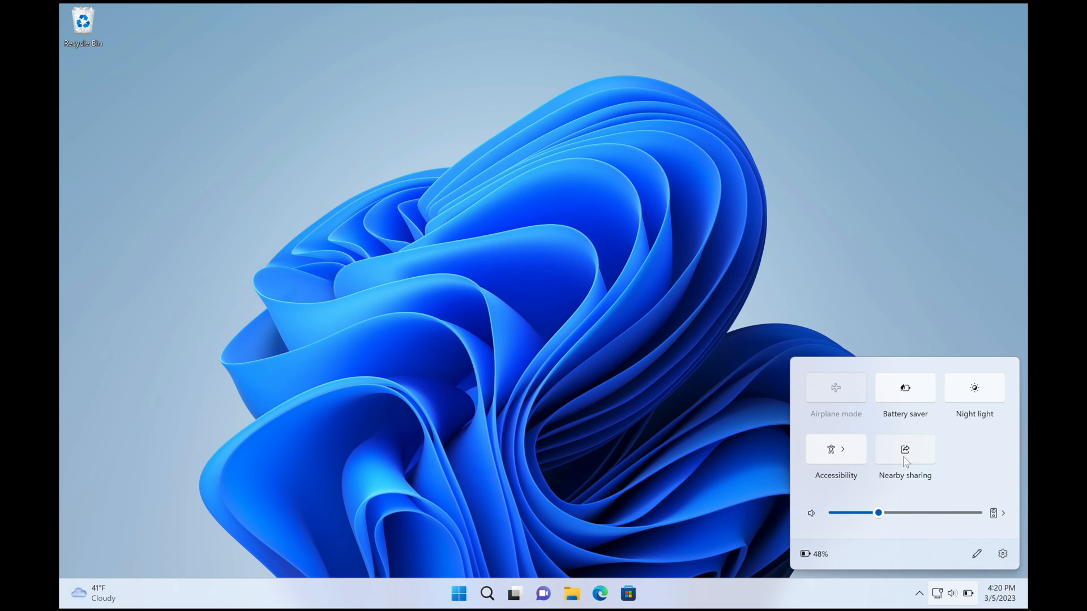
{"action": "mouse_move", "coordinate": [974, 402]}
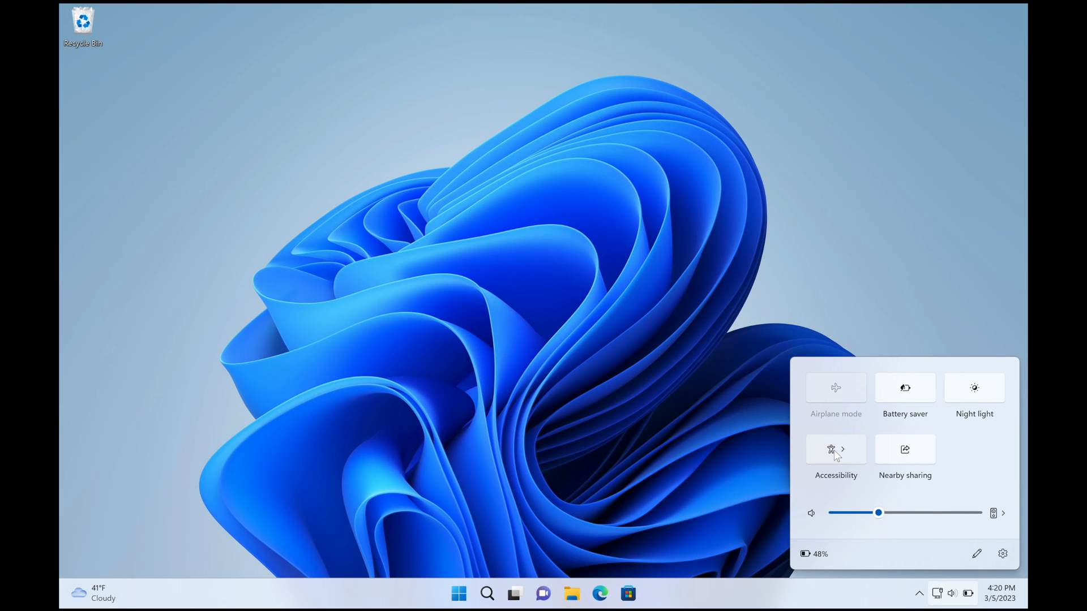
{"action": "mouse_move", "coordinate": [847, 443]}
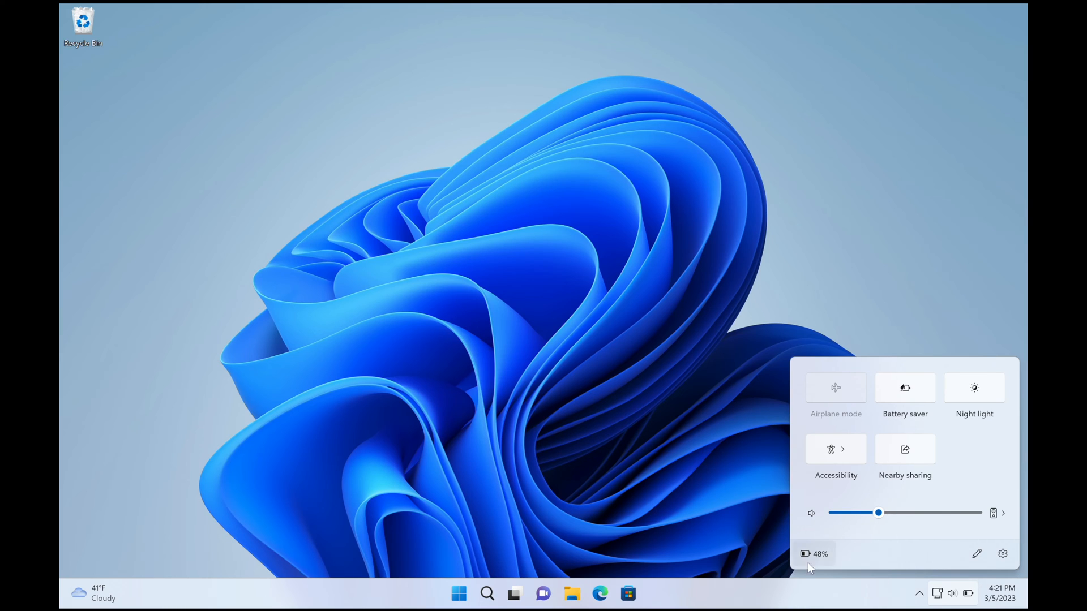
{"action": "mouse_move", "coordinate": [976, 559]}
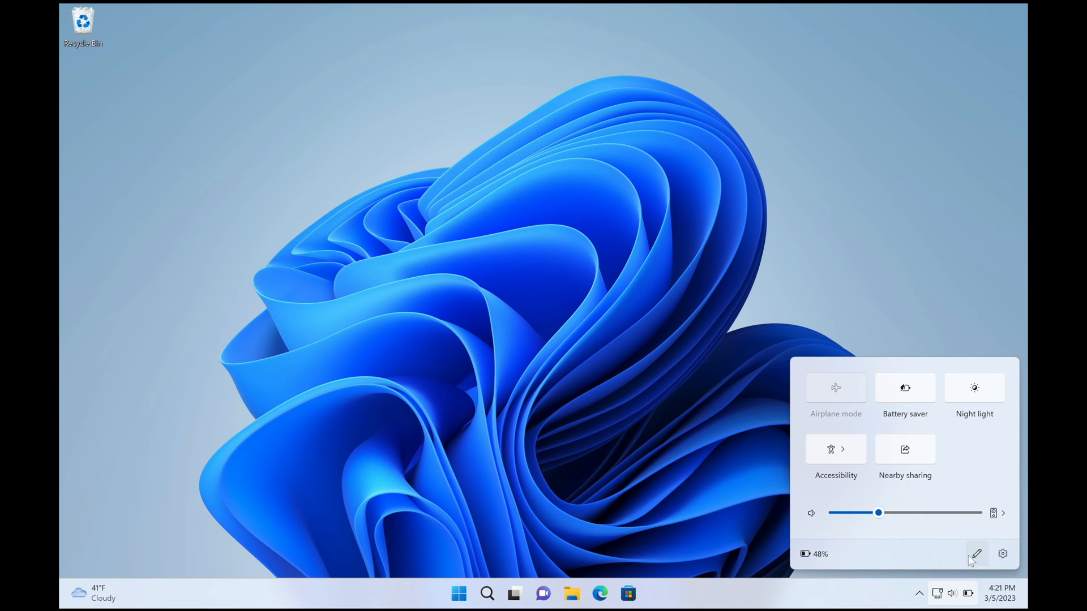
{"action": "mouse_move", "coordinate": [916, 373]}
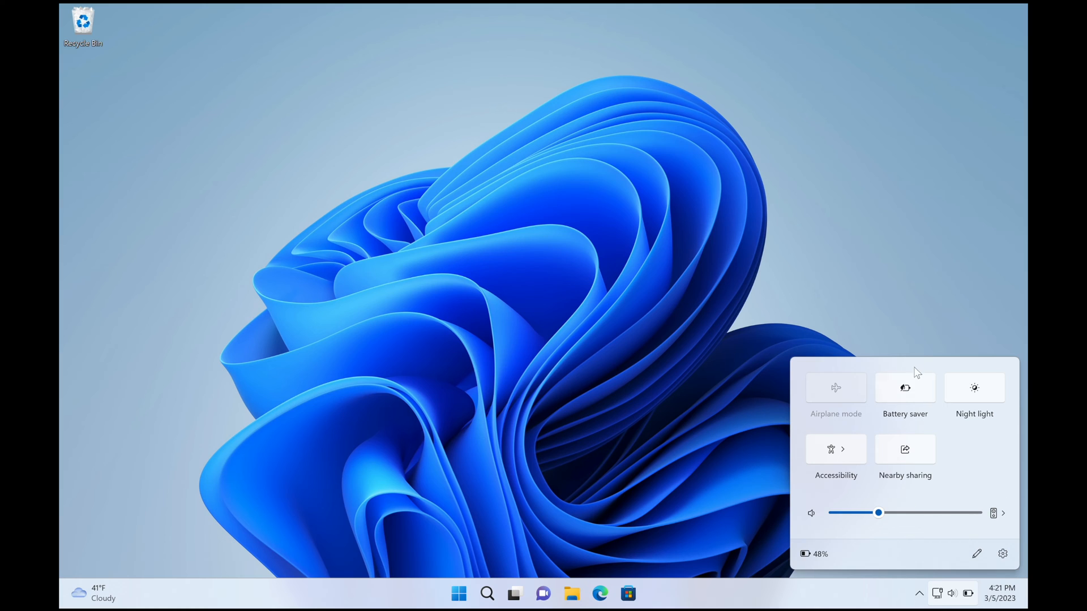
{"action": "mouse_move", "coordinate": [948, 598]}
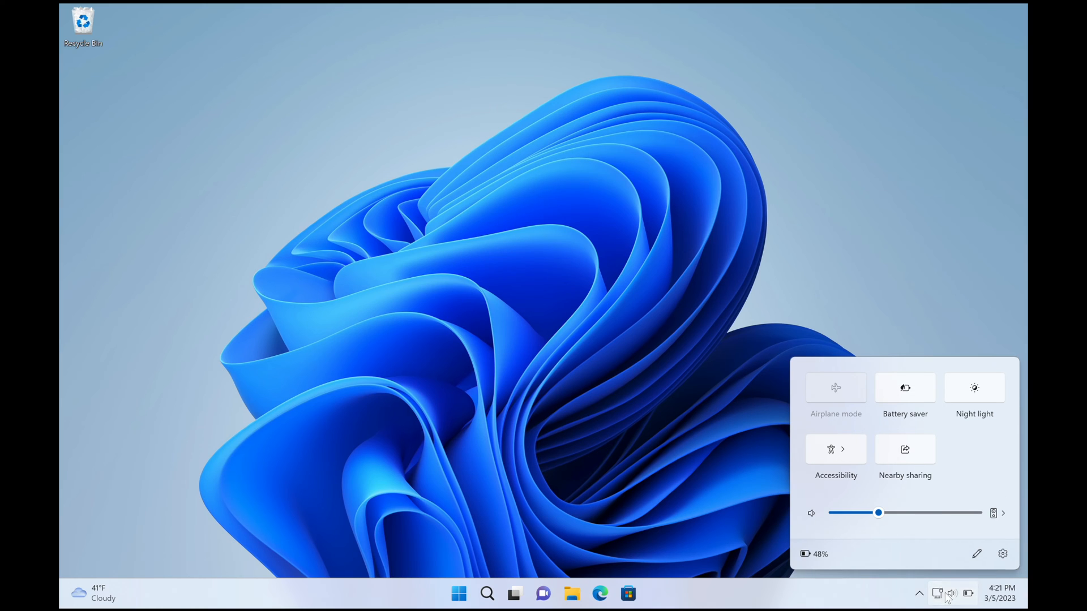
- Dismiss Quick Settings and show the notifications panel with the March 2023 calendar
{"action": "left_click", "coordinate": [951, 594]}
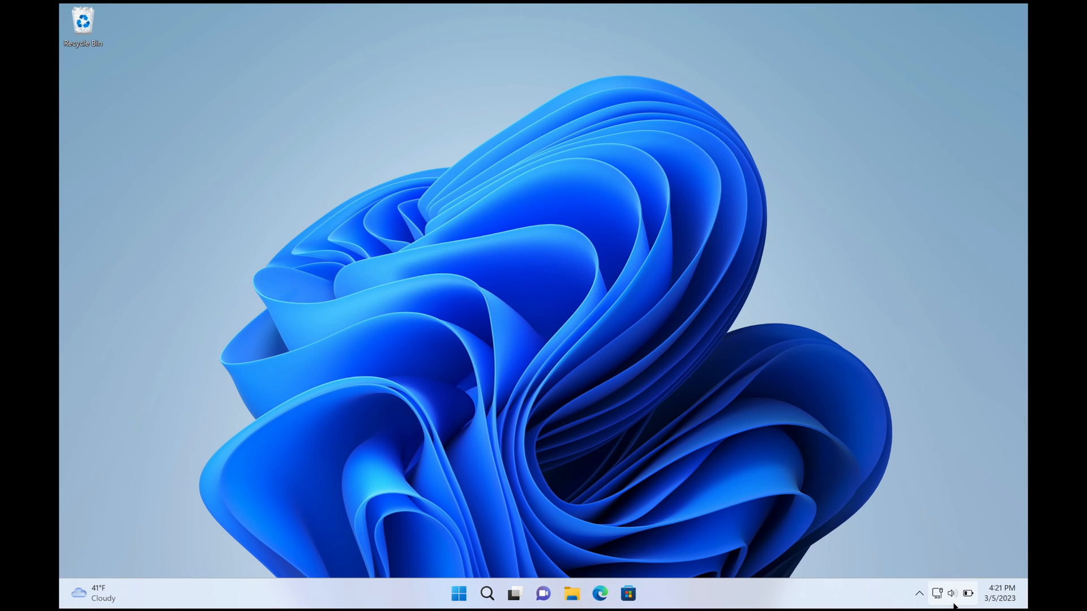
{"action": "mouse_move", "coordinate": [1006, 603]}
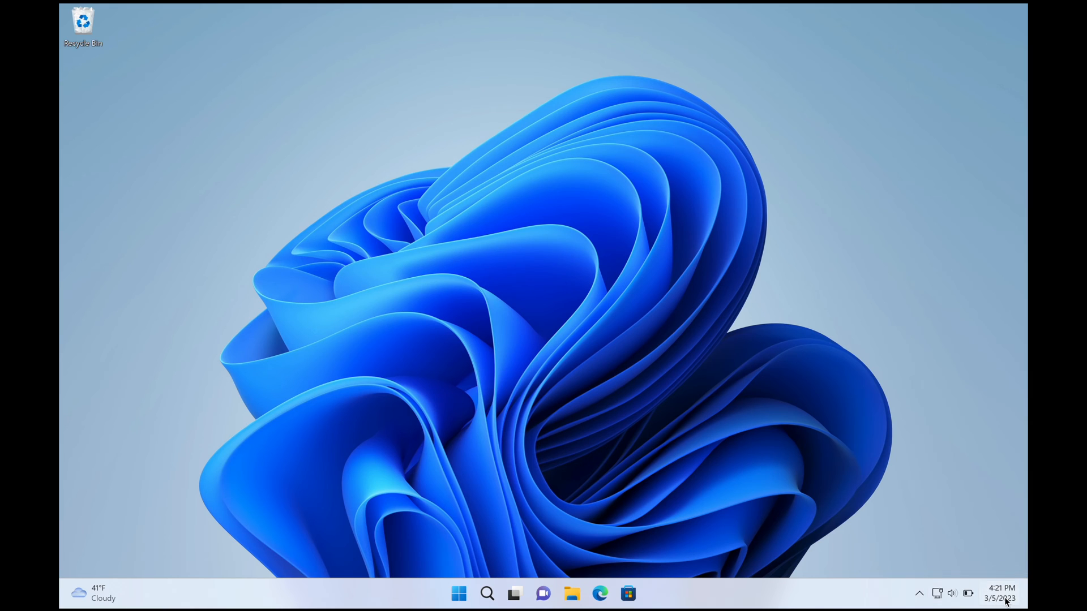
{"action": "left_click", "coordinate": [1000, 592]}
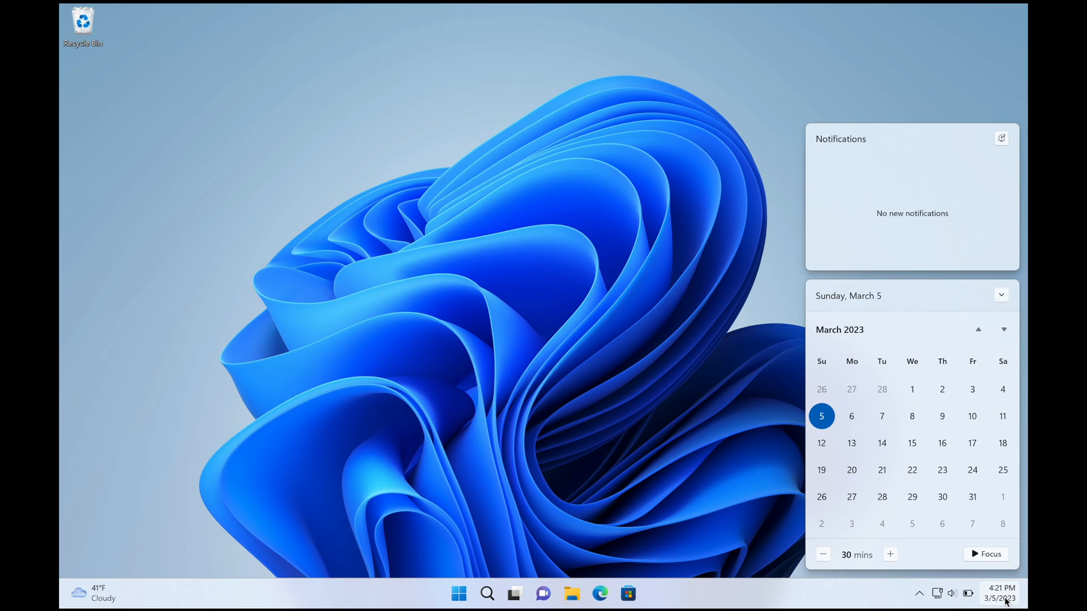
{"action": "mouse_move", "coordinate": [645, 337]}
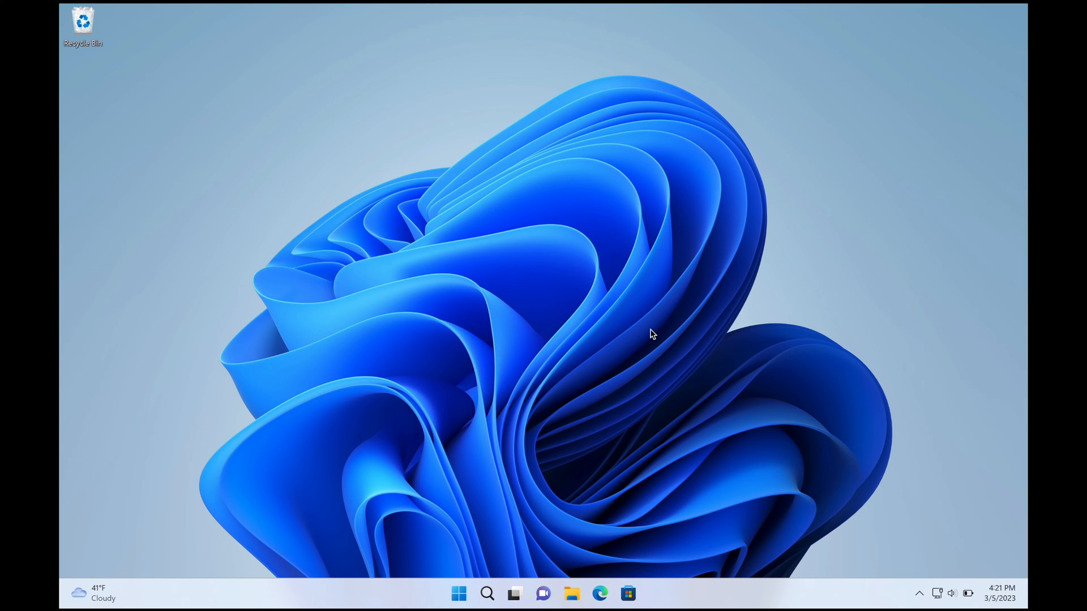
- Launch the Settings app from the Start menu onto its System page
{"action": "left_click", "coordinate": [459, 593]}
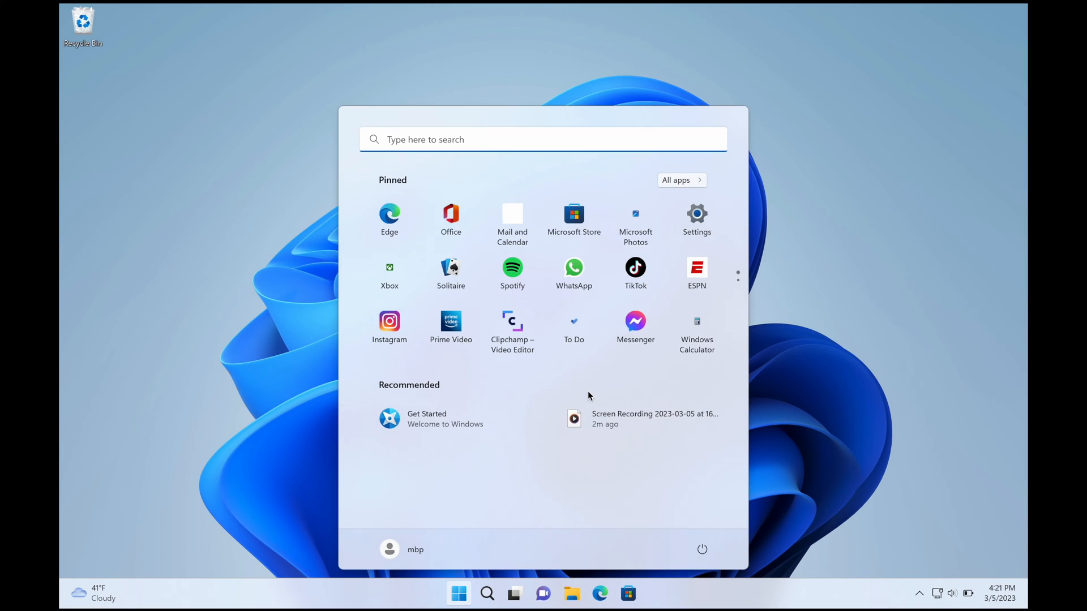
{"action": "left_click", "coordinate": [697, 214]}
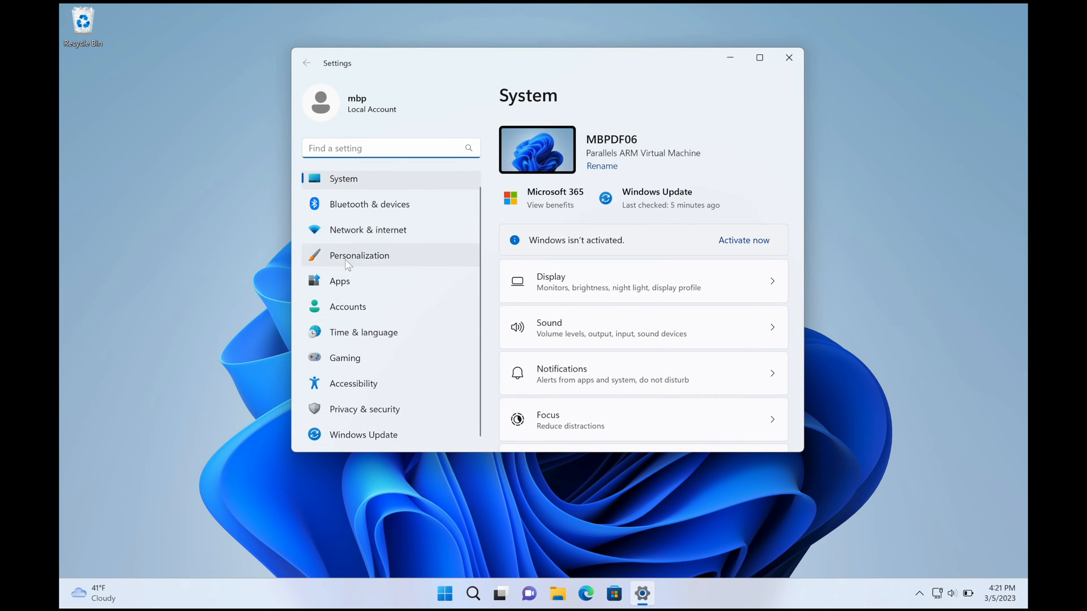
{"action": "mouse_move", "coordinate": [406, 337]}
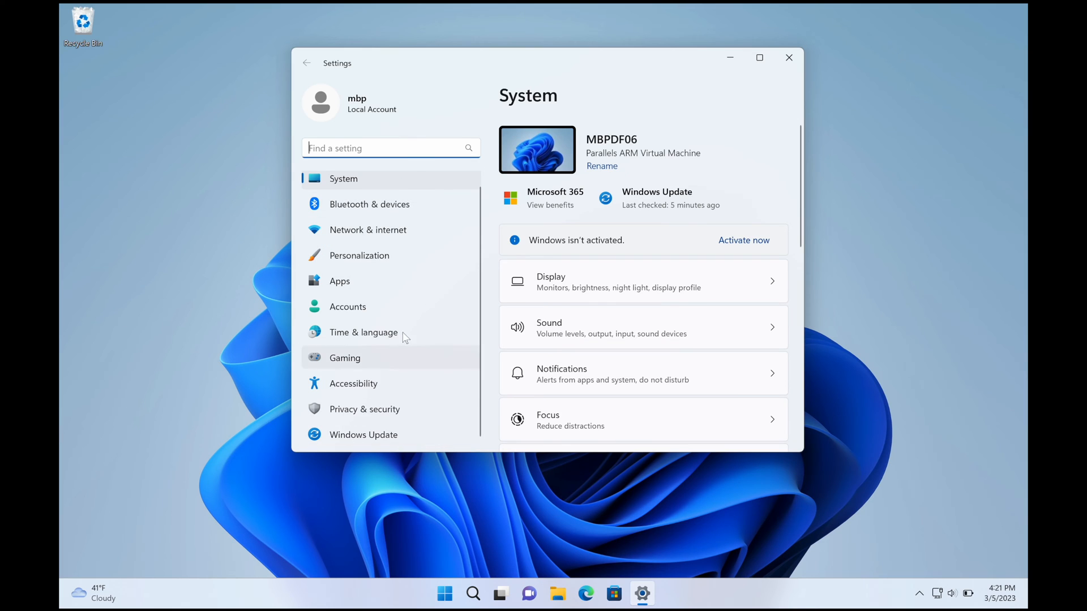
{"action": "mouse_move", "coordinate": [446, 367]}
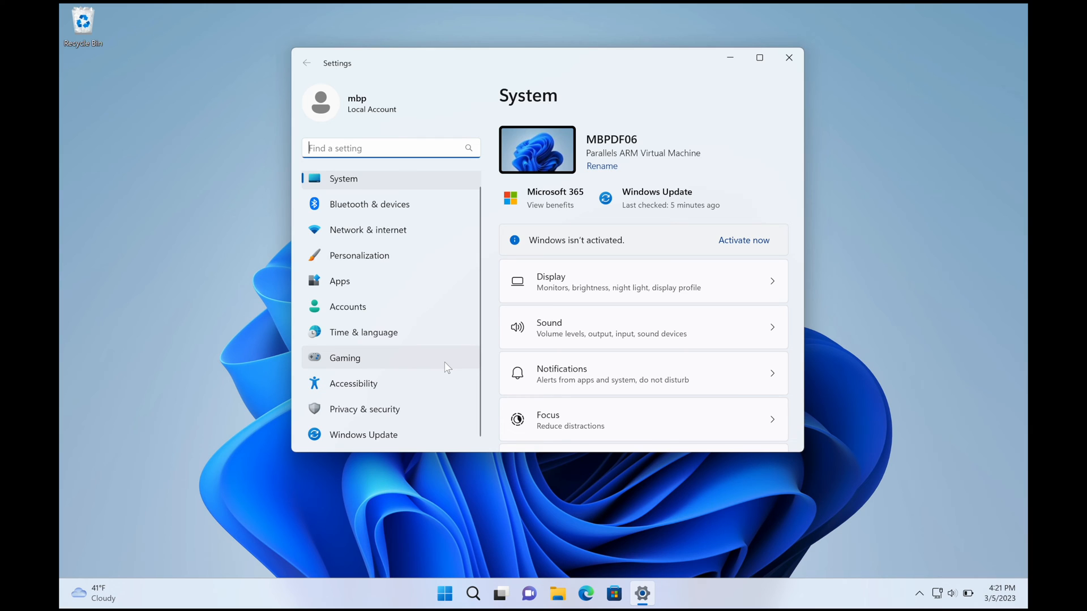
{"action": "mouse_move", "coordinate": [380, 210]}
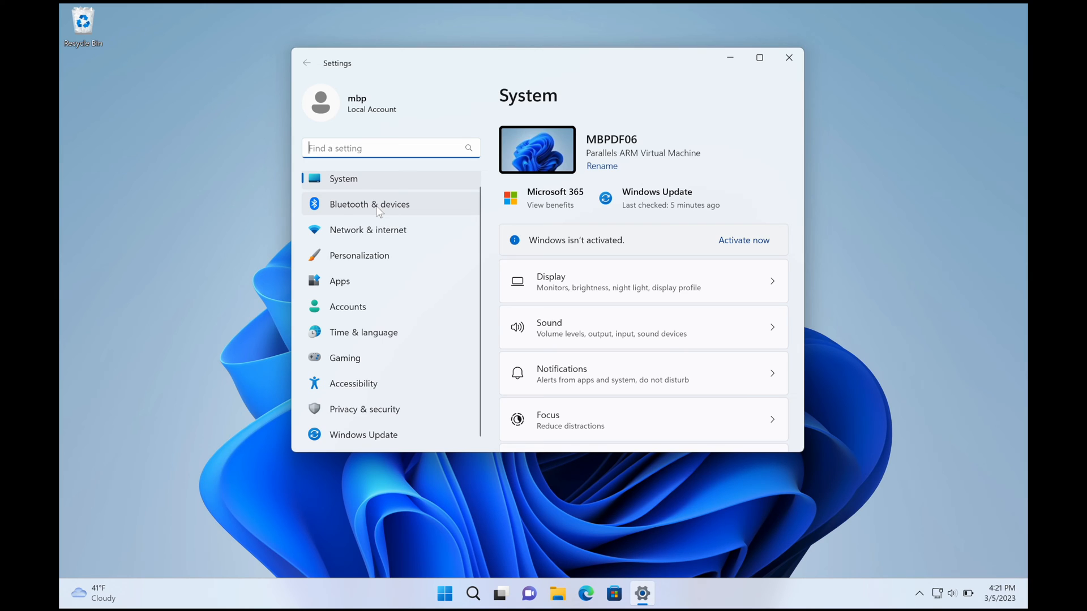
{"action": "mouse_move", "coordinate": [405, 188]}
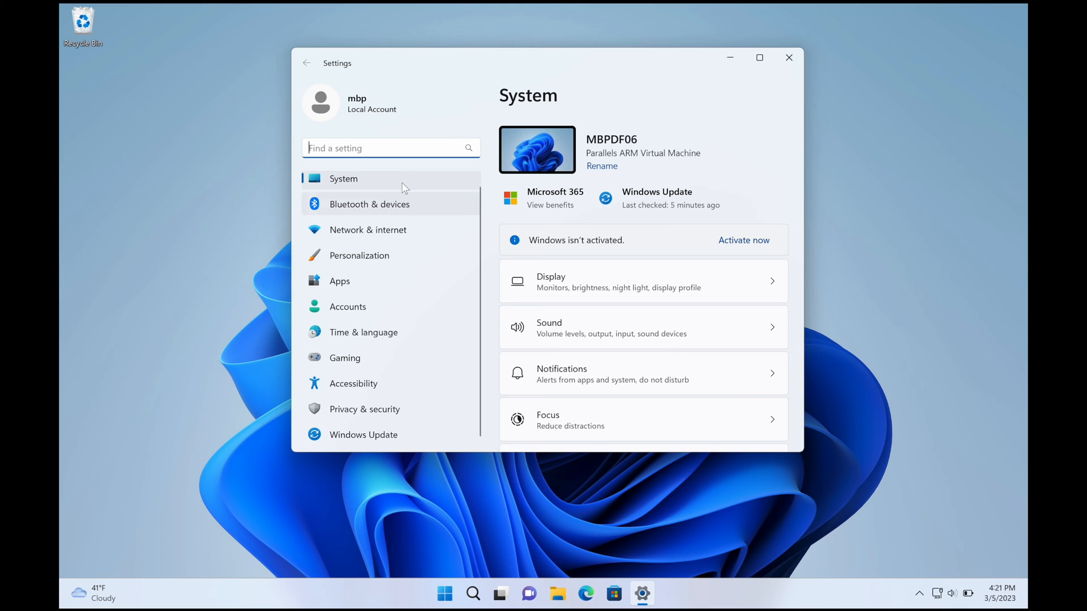
{"action": "mouse_move", "coordinate": [790, 57]}
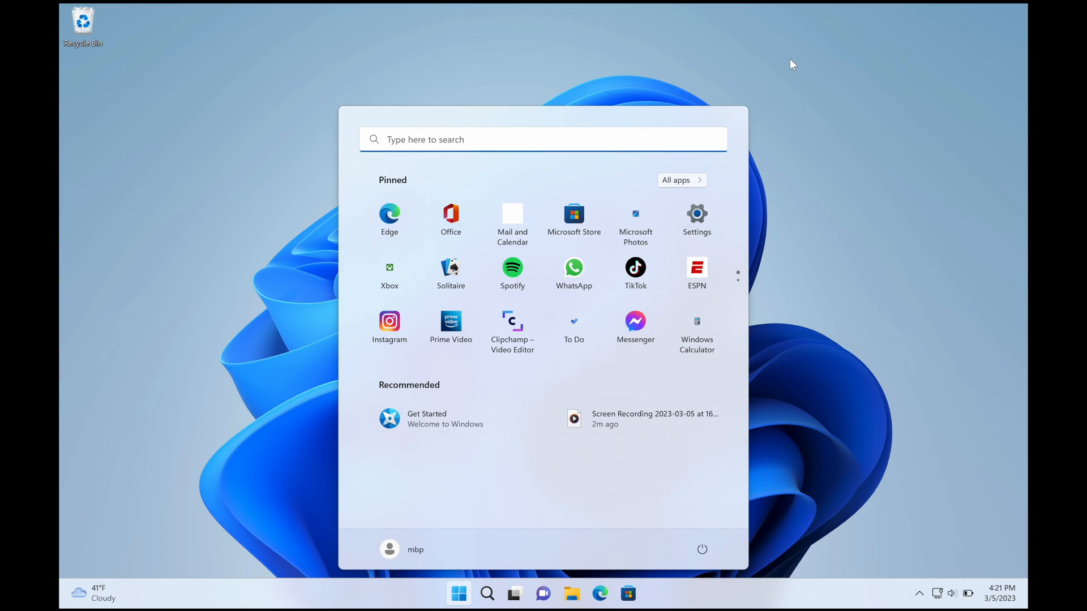
- Search 'co' to reach Control Panel, then close its window to clear the desktop
{"action": "type", "text": "co"}
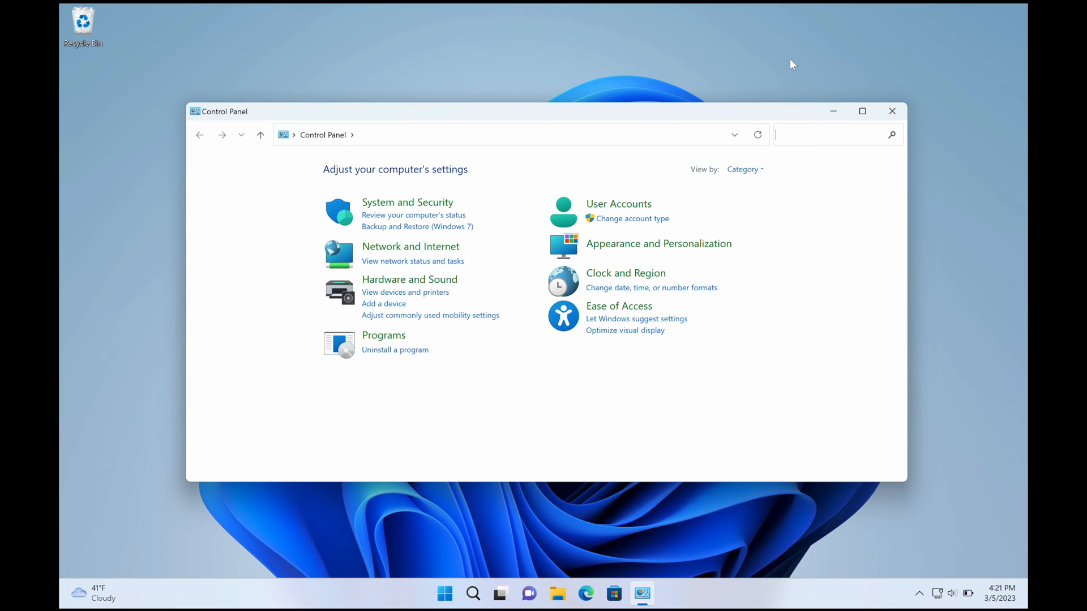
{"action": "mouse_move", "coordinate": [569, 273]}
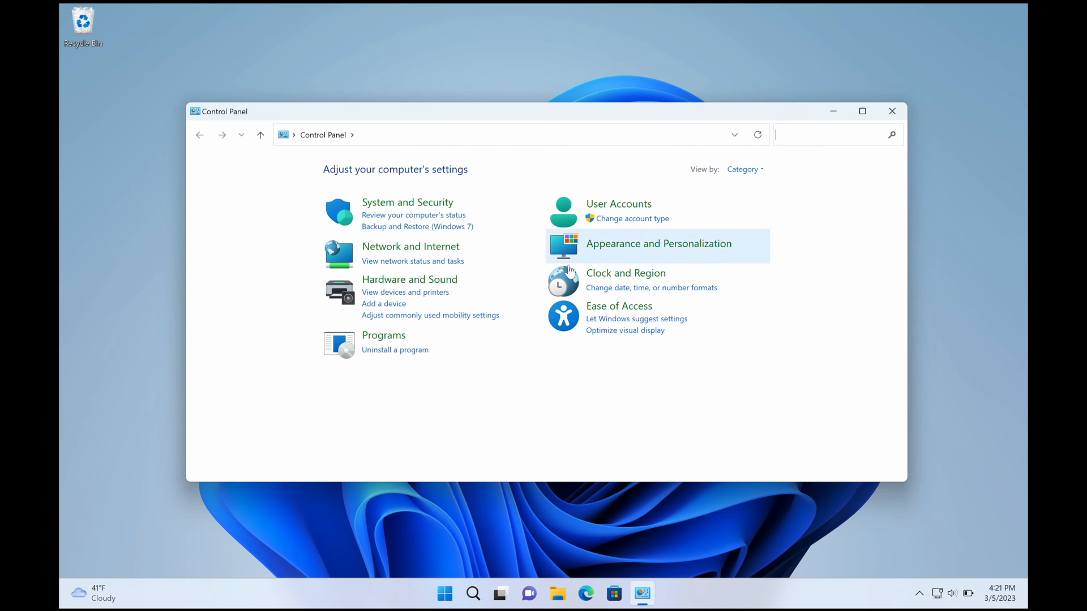
{"action": "mouse_move", "coordinate": [371, 222]}
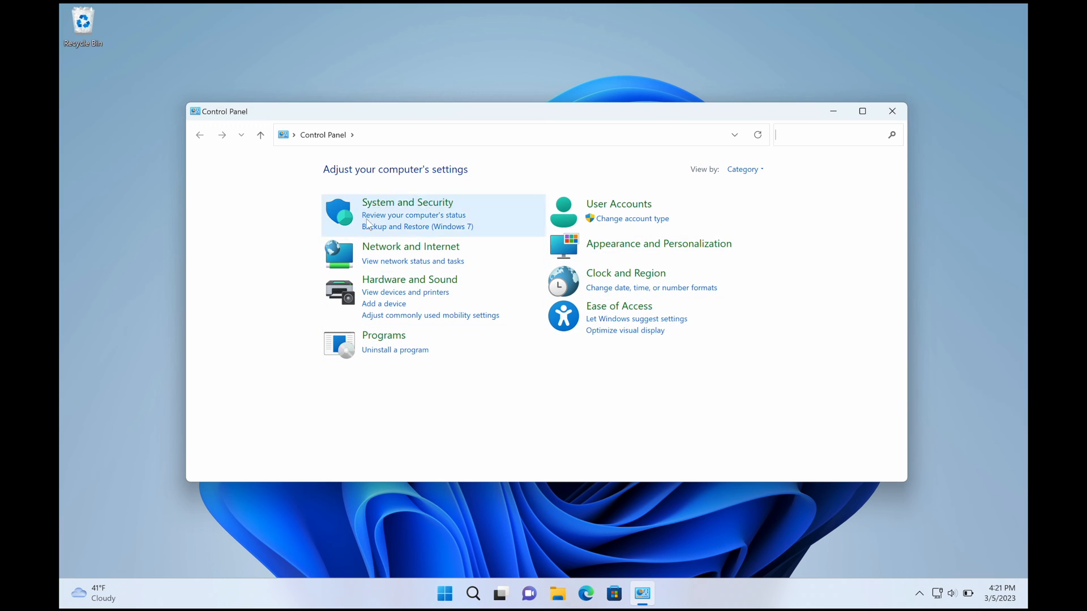
{"action": "mouse_move", "coordinate": [406, 202]}
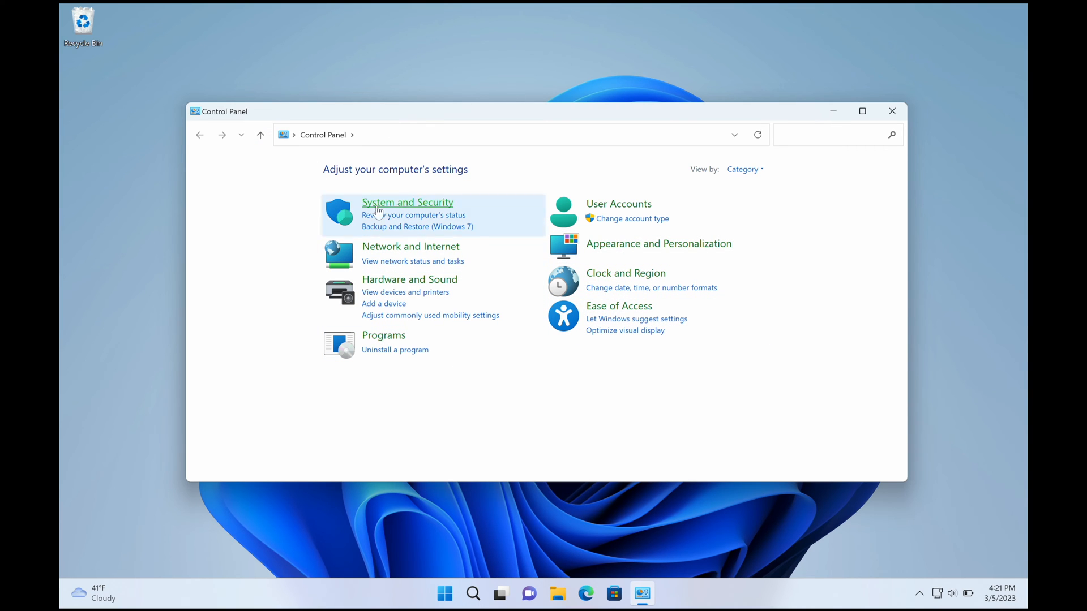
{"action": "mouse_move", "coordinate": [658, 243]}
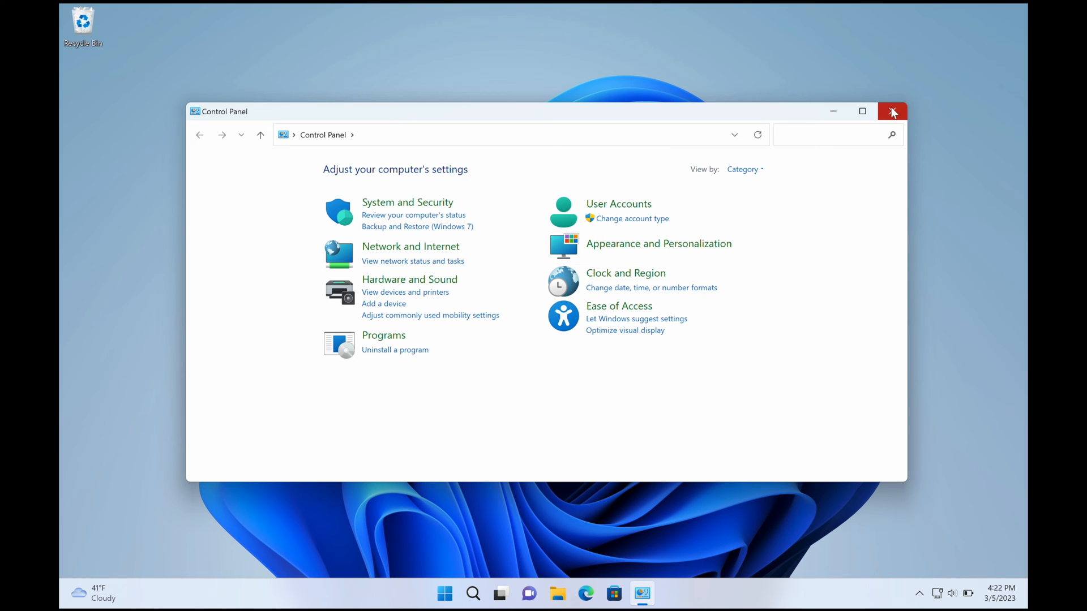
{"action": "left_click", "coordinate": [894, 111]}
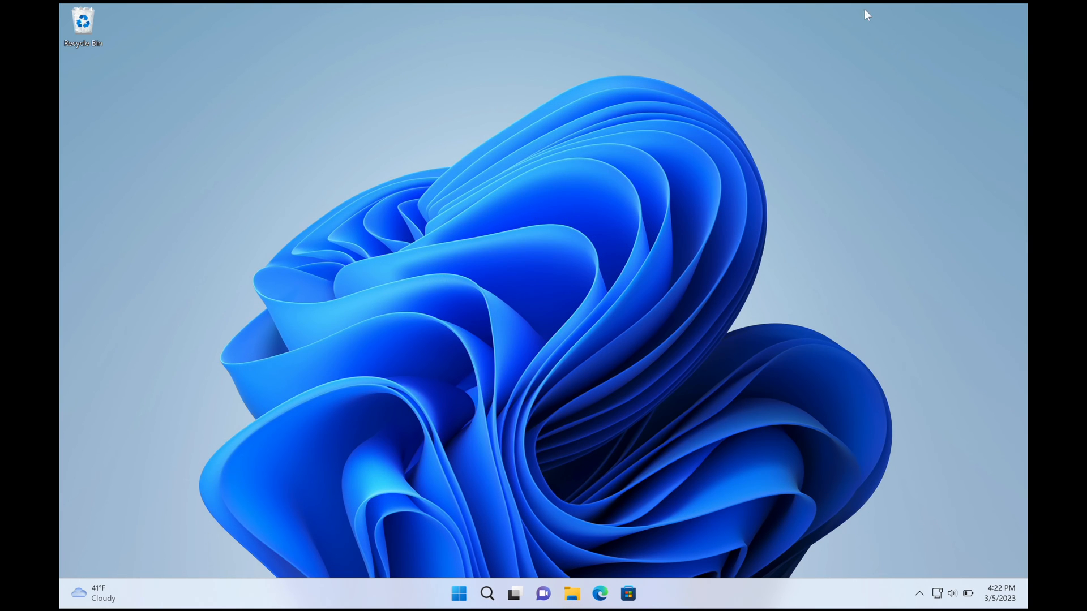
- Launch Microsoft Edge from the taskbar and drag its window toward a half-screen snap
{"action": "left_click", "coordinate": [599, 595]}
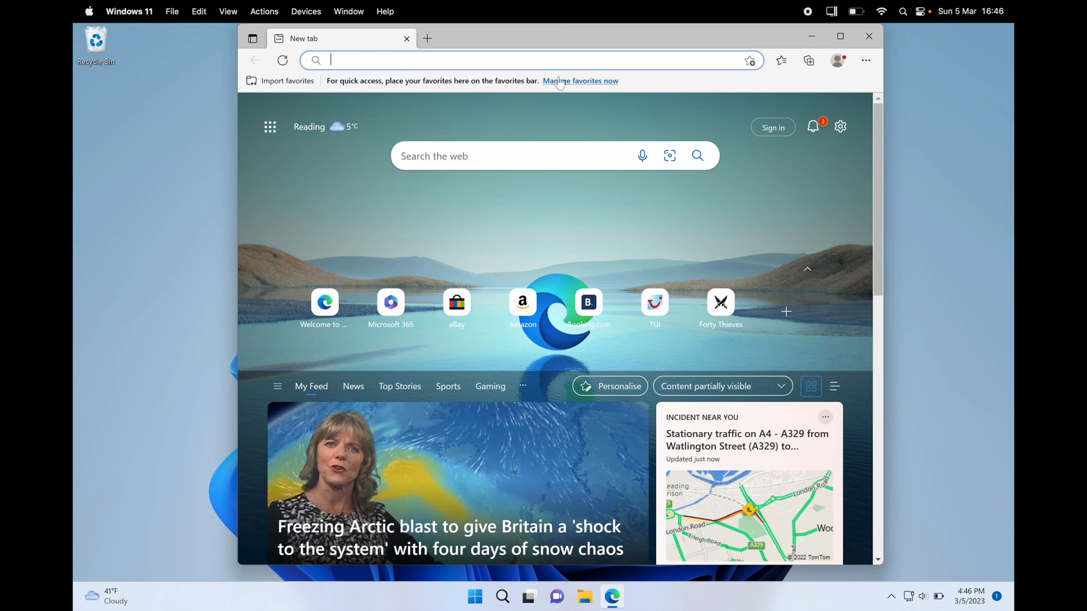
{"action": "mouse_move", "coordinate": [541, 41]}
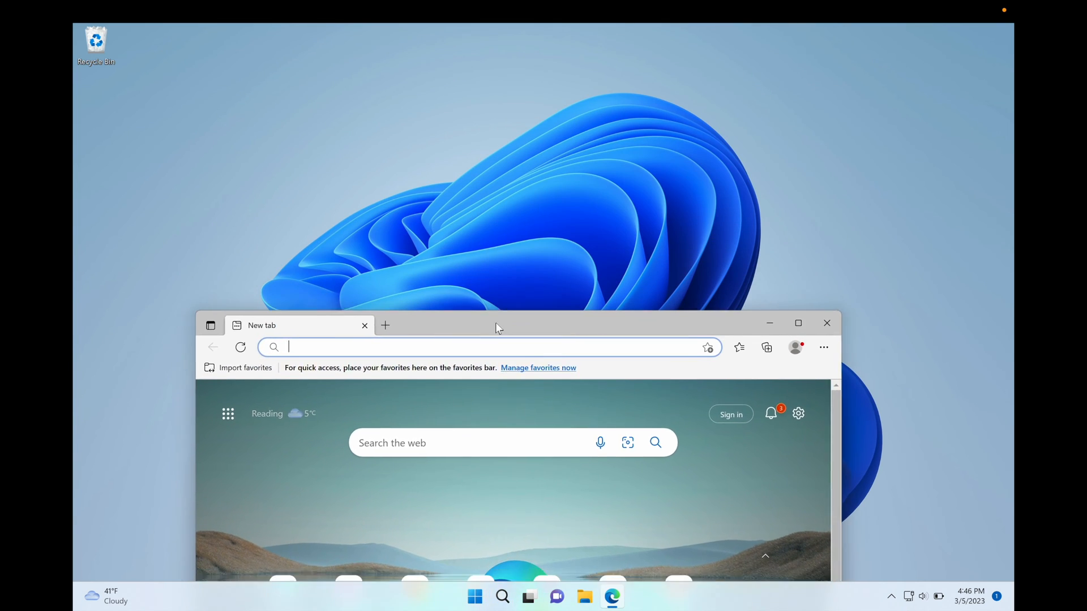
{"action": "left_click_drag", "start_coordinate": [496, 325], "coordinate": [530, 459]}
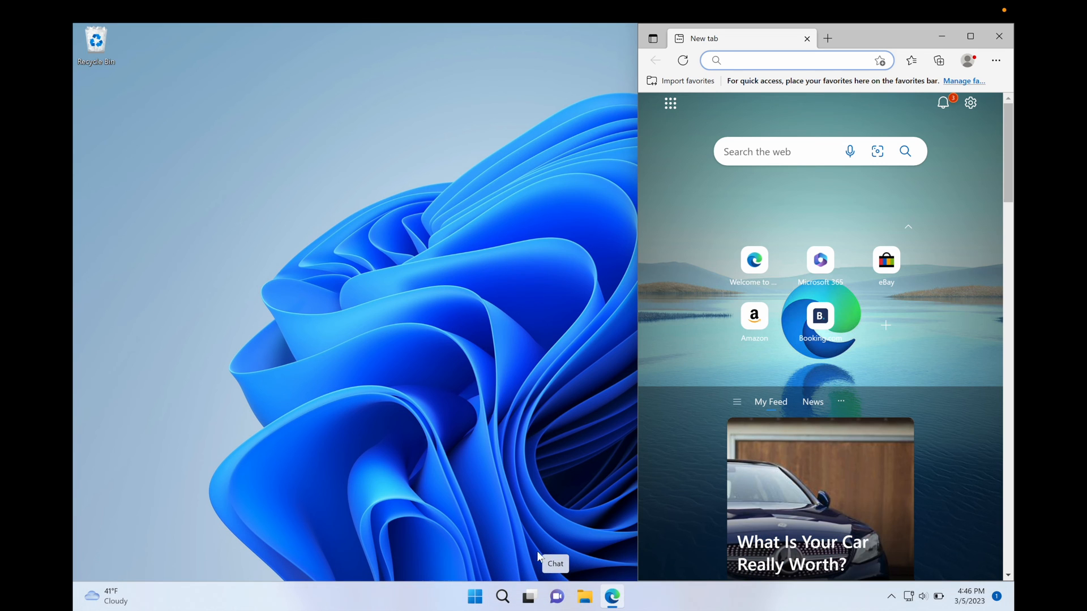
{"action": "mouse_move", "coordinate": [520, 567]}
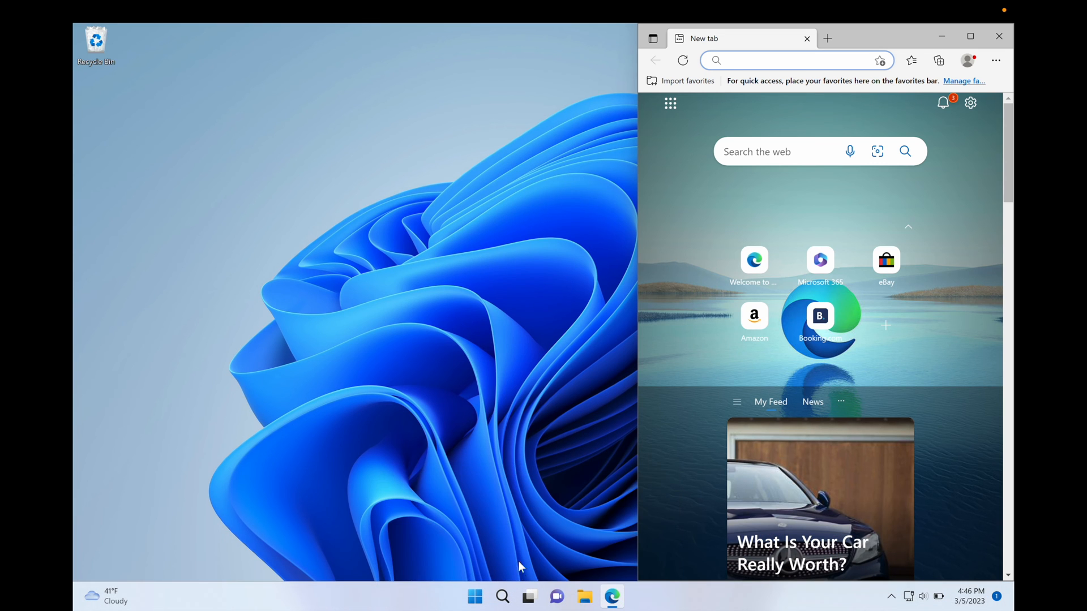
- Show the Task View overview of virtual desktops with the snapped Edge window
{"action": "left_click", "coordinate": [529, 597]}
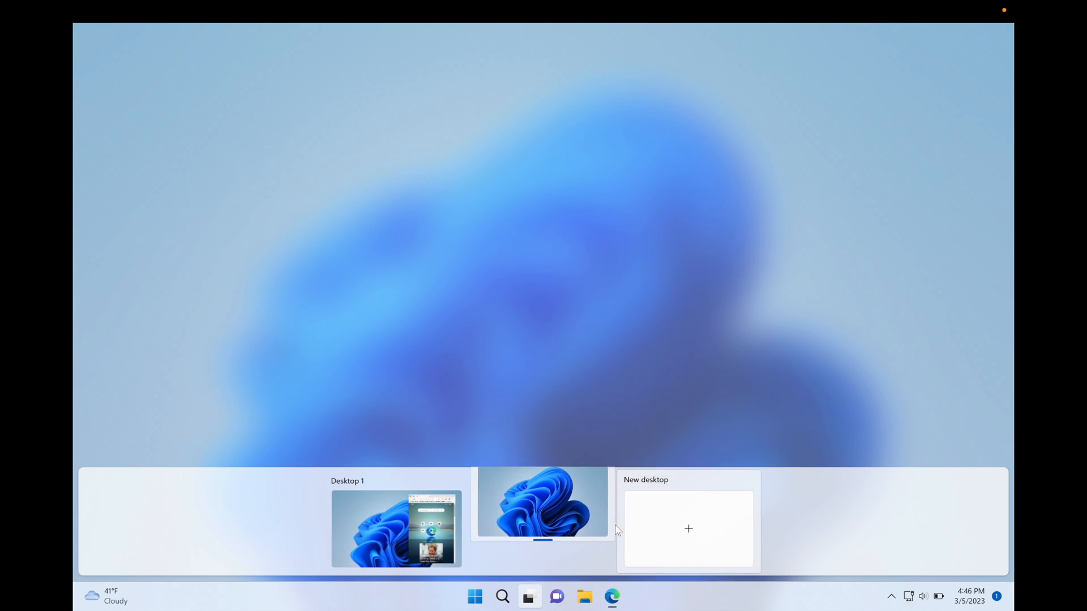
- Switch to the empty second desktop, return to Edge, and close the browser window
{"action": "left_click", "coordinate": [530, 596]}
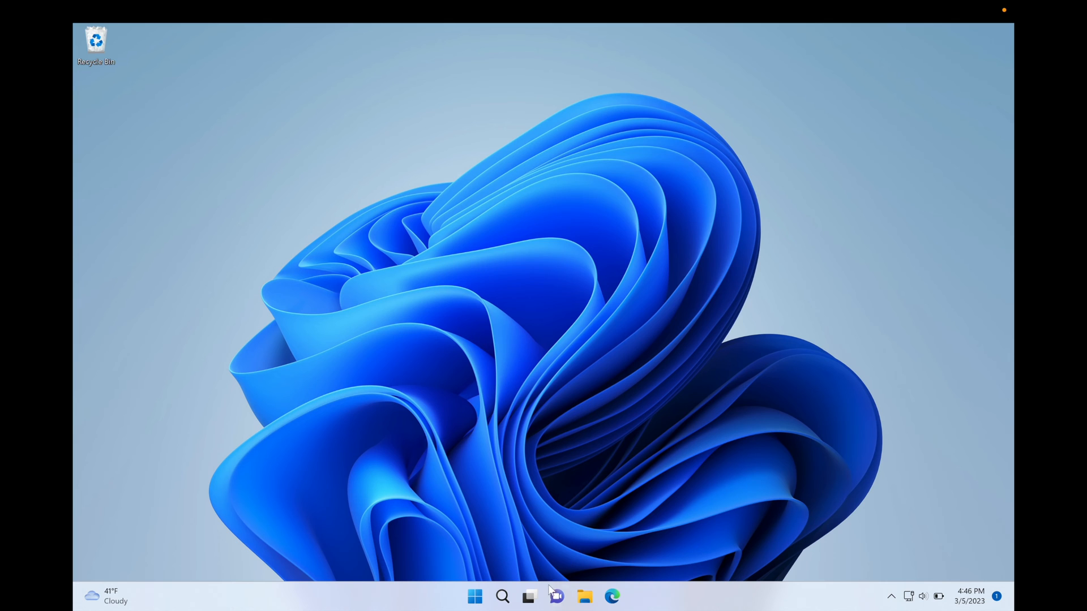
{"action": "left_click", "coordinate": [610, 597]}
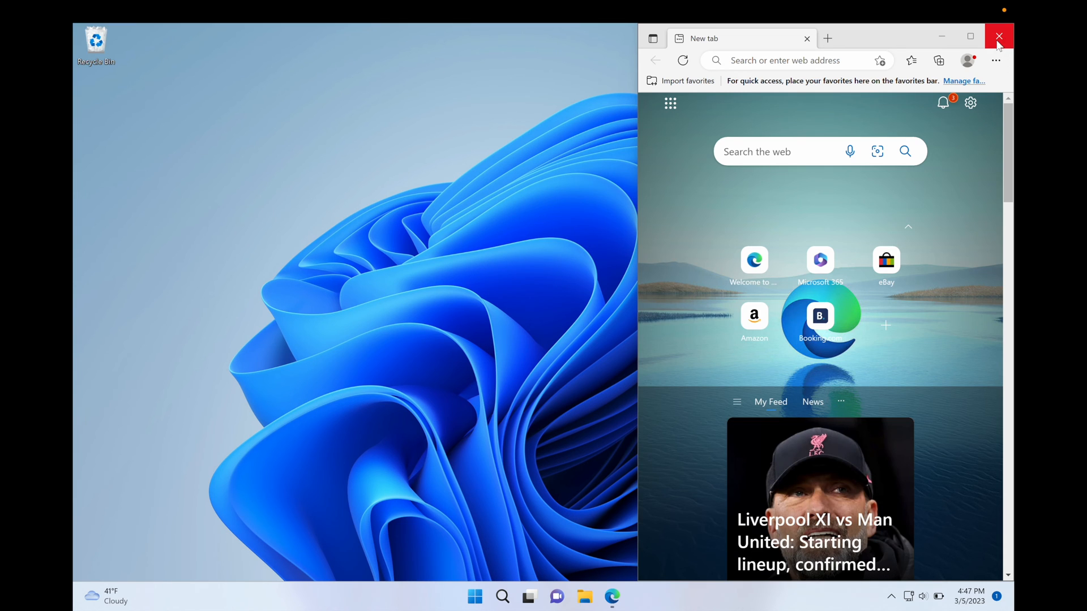
{"action": "mouse_move", "coordinate": [999, 36]}
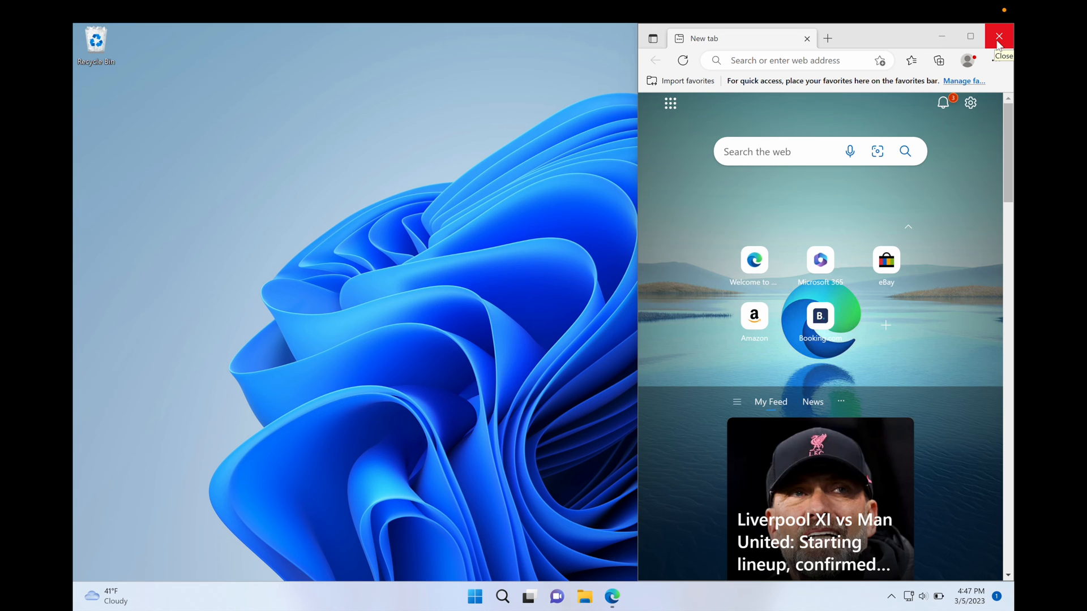
{"action": "left_click", "coordinate": [999, 36]}
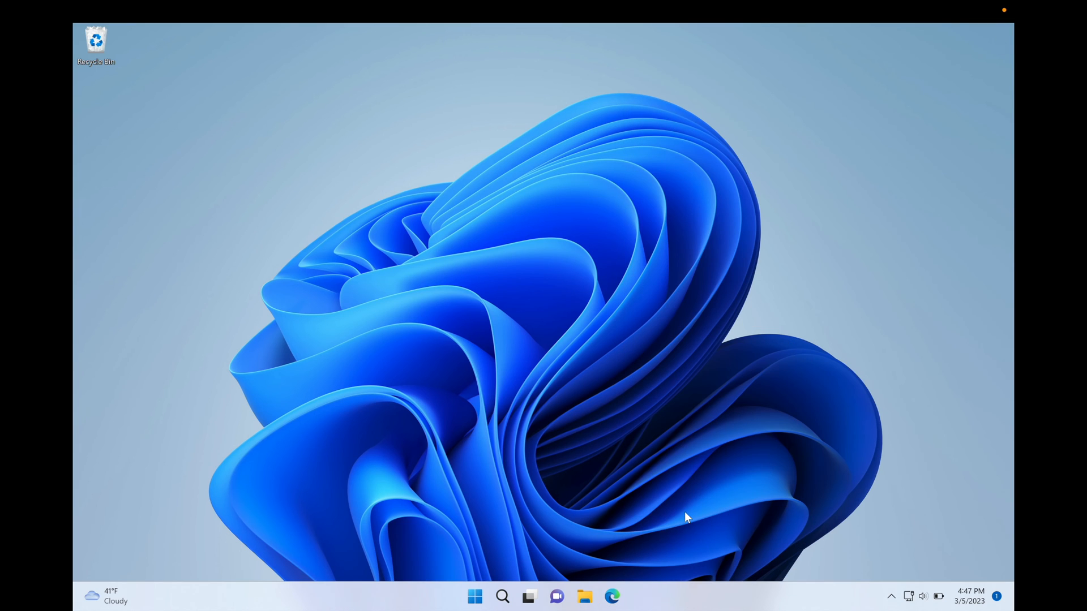
{"action": "mouse_move", "coordinate": [579, 532]}
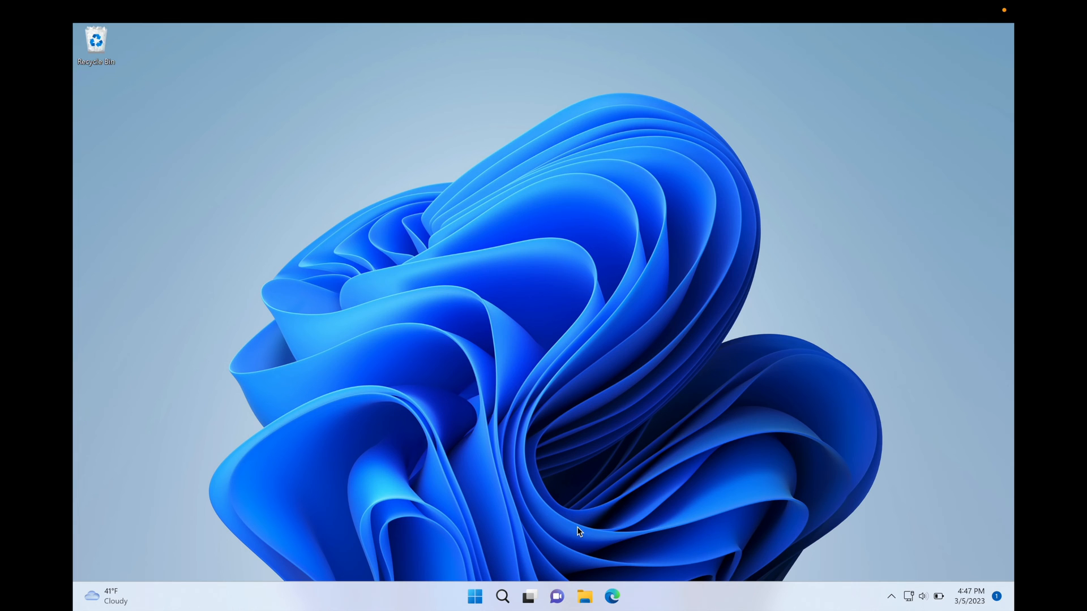
{"action": "mouse_move", "coordinate": [529, 542]}
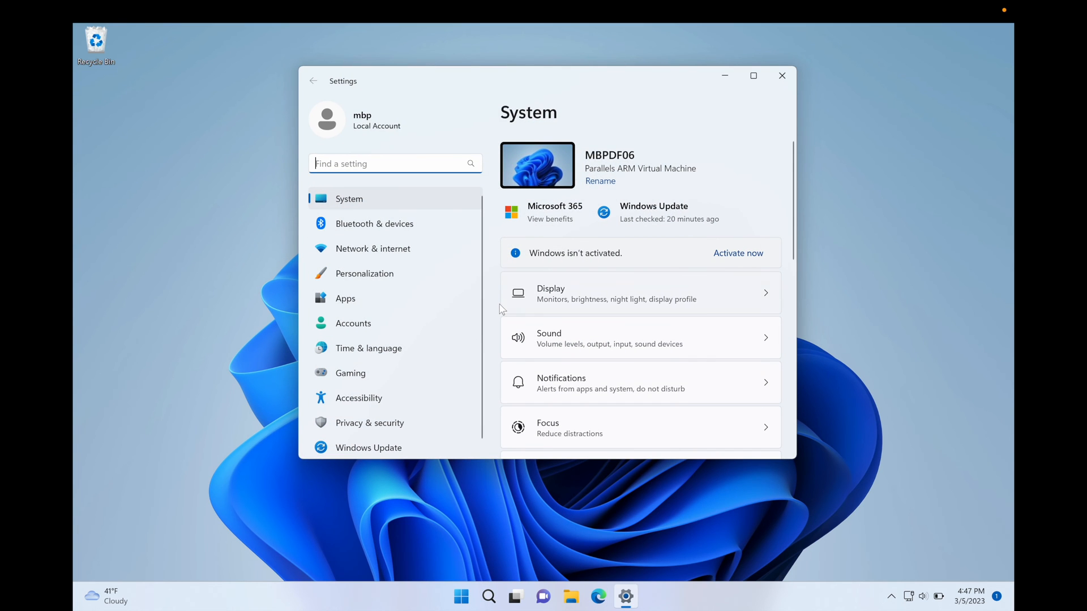
{"action": "mouse_move", "coordinate": [422, 326]}
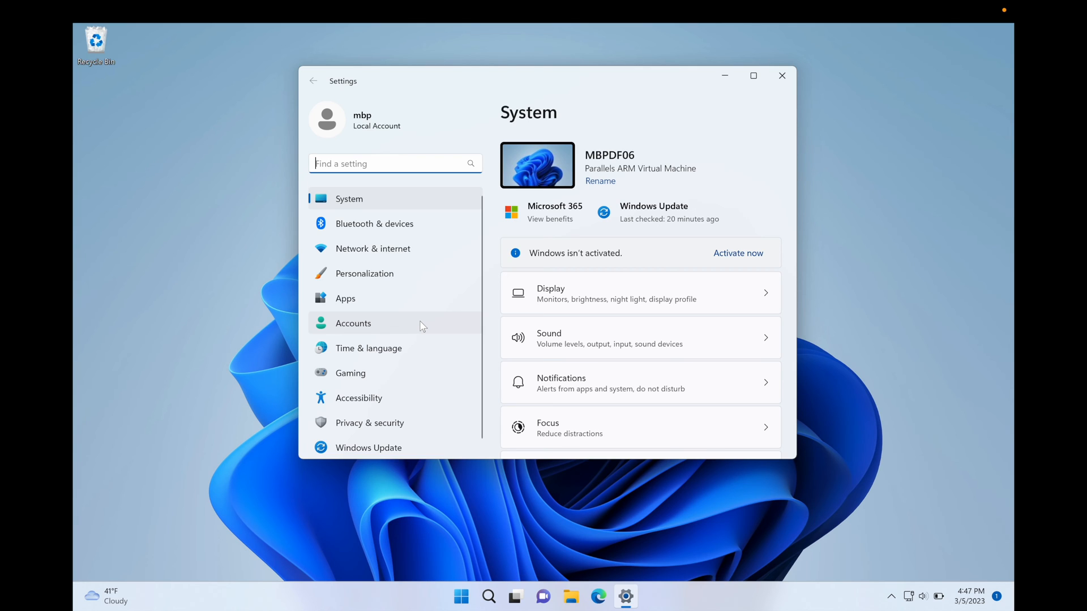
{"action": "mouse_move", "coordinate": [795, 104]}
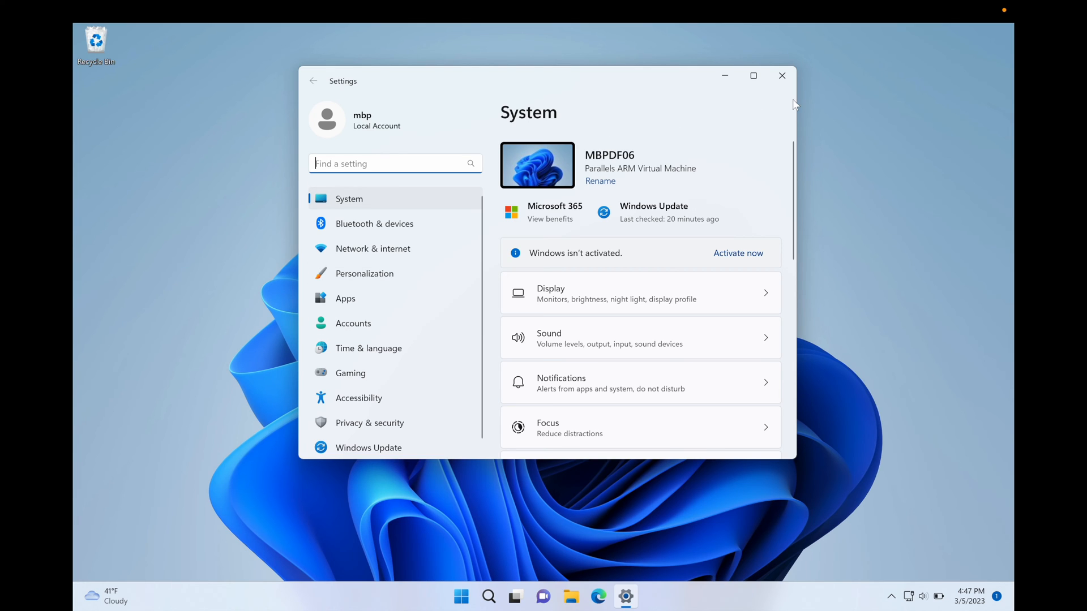
{"action": "mouse_move", "coordinate": [782, 76]}
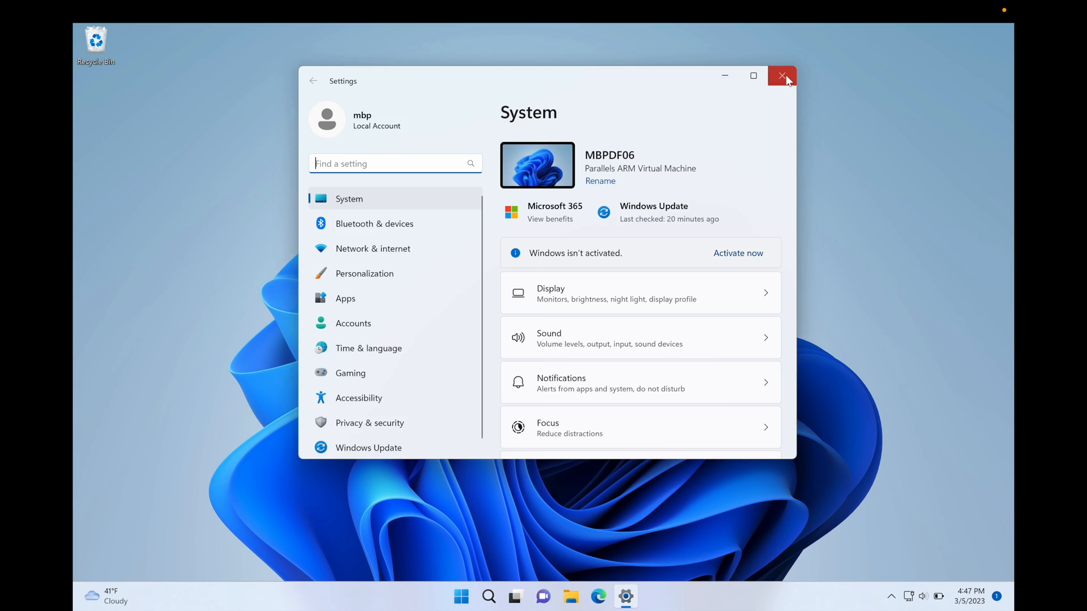
{"action": "left_click", "coordinate": [782, 75]}
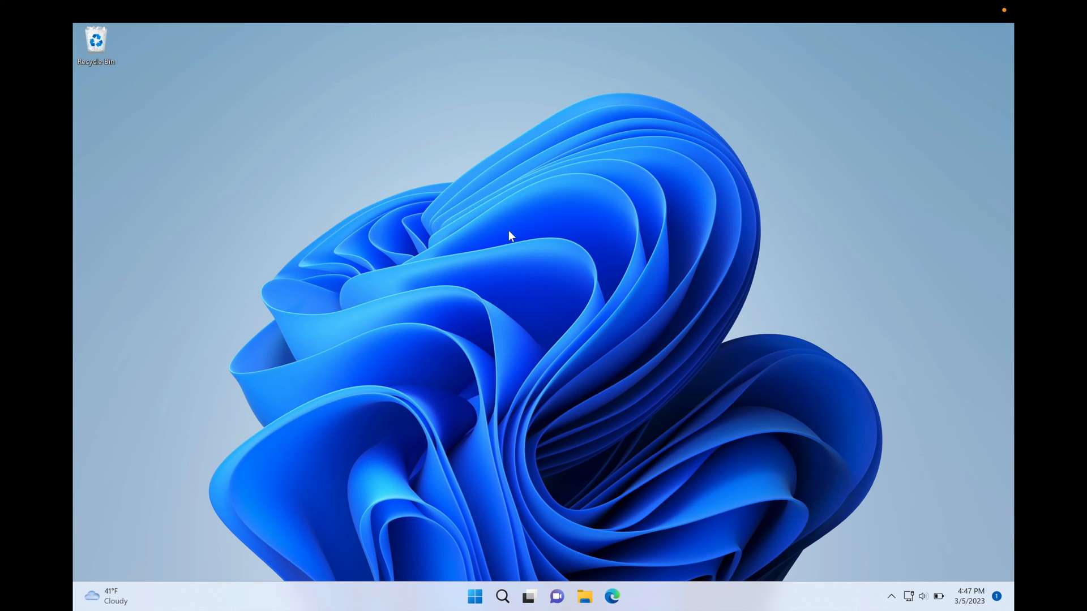
{"action": "mouse_move", "coordinate": [532, 248]}
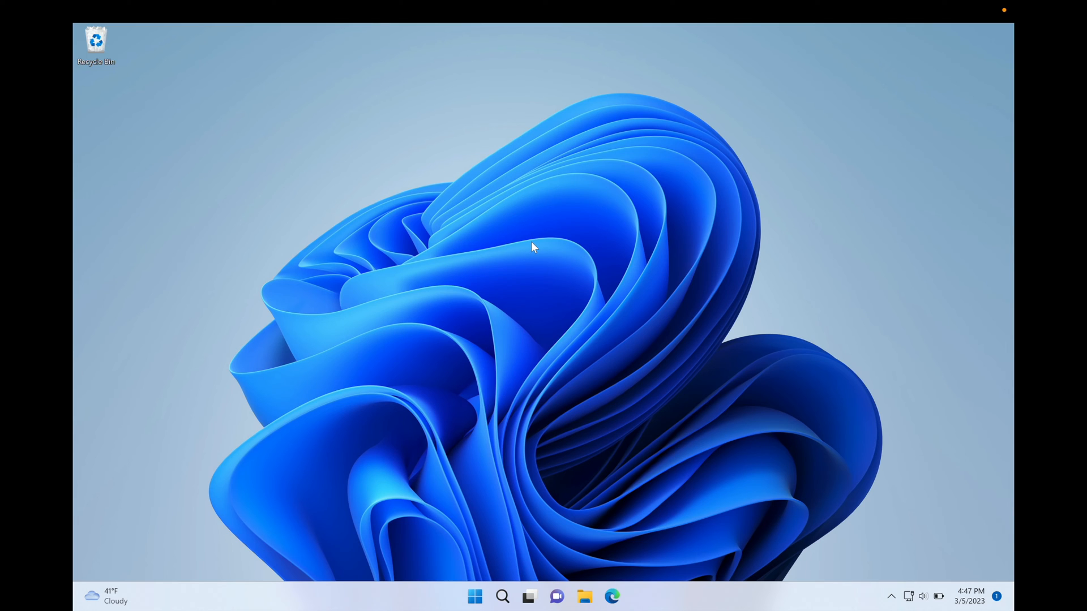
{"action": "mouse_move", "coordinate": [533, 249]}
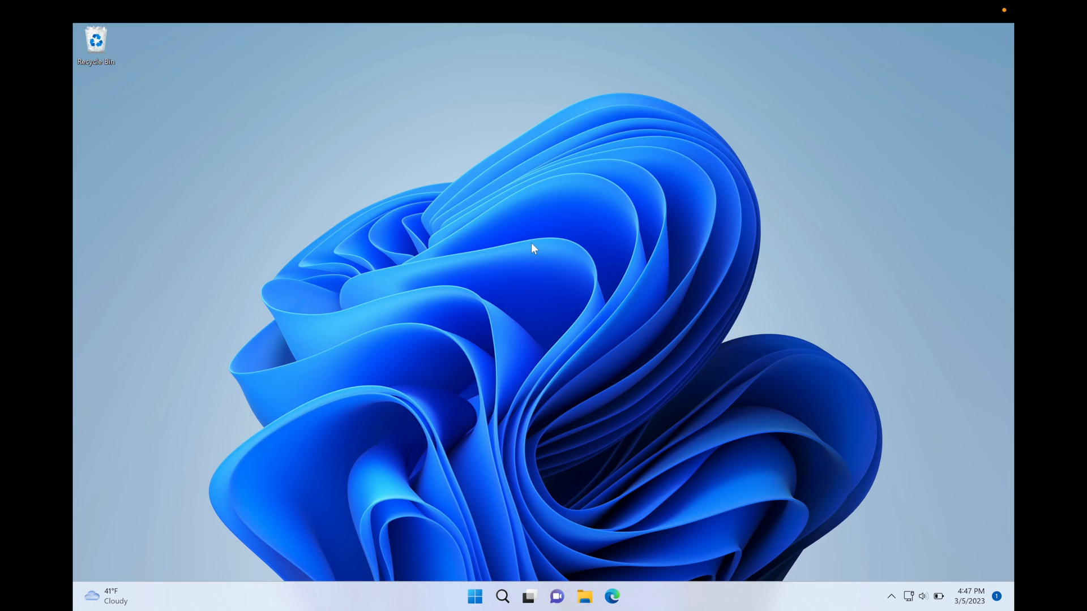
{"action": "mouse_move", "coordinate": [622, 397]}
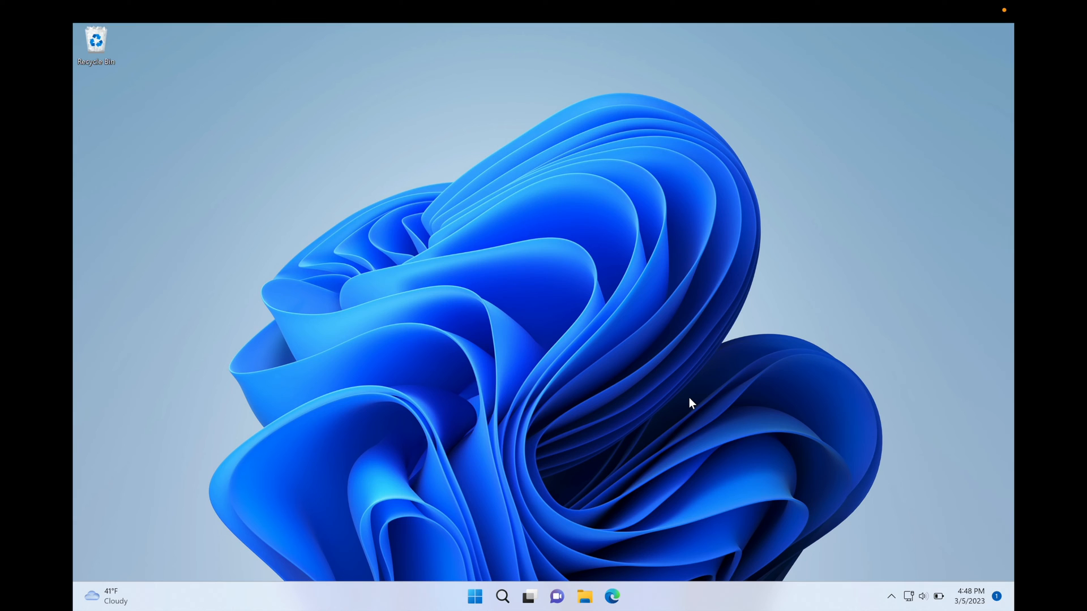
{"action": "mouse_move", "coordinate": [539, 551]}
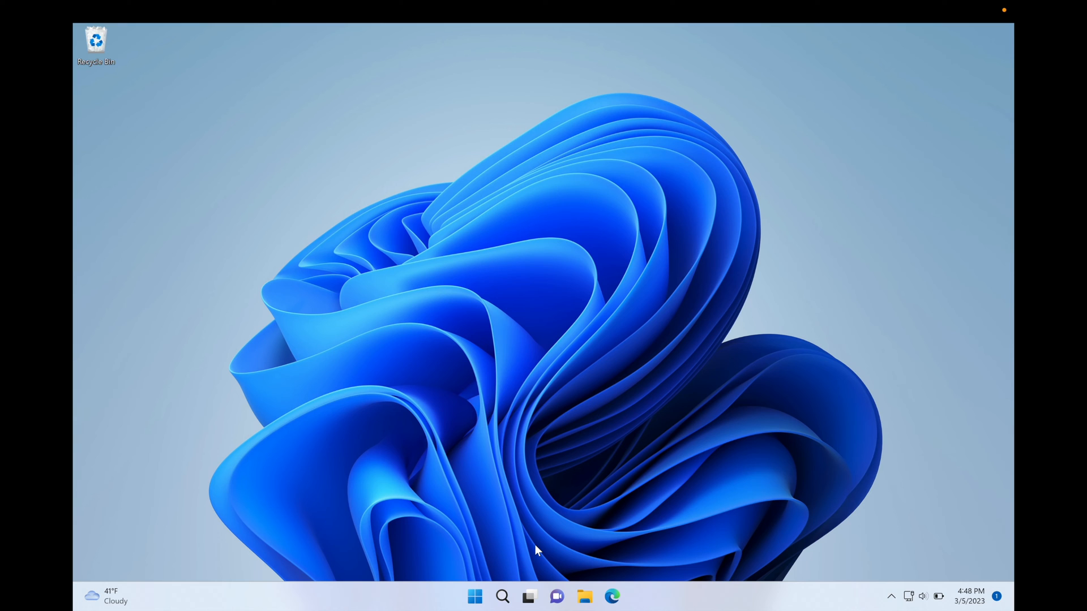
{"action": "mouse_move", "coordinate": [503, 500]}
{"action": "type", "text": "task"}
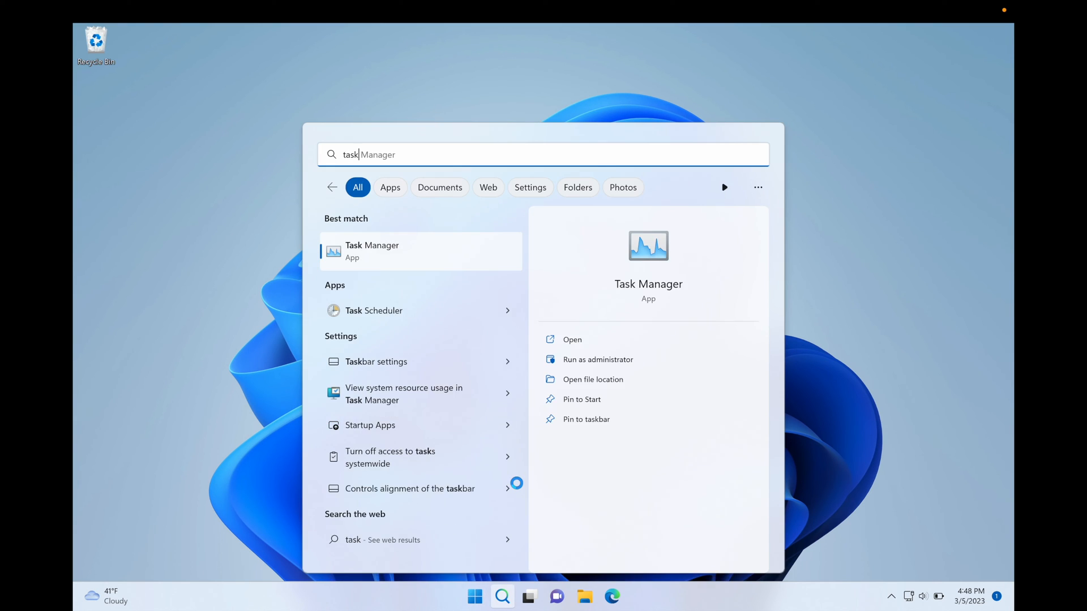
- Launch Task Manager from the 'task' search results
{"action": "left_click", "coordinate": [371, 251]}
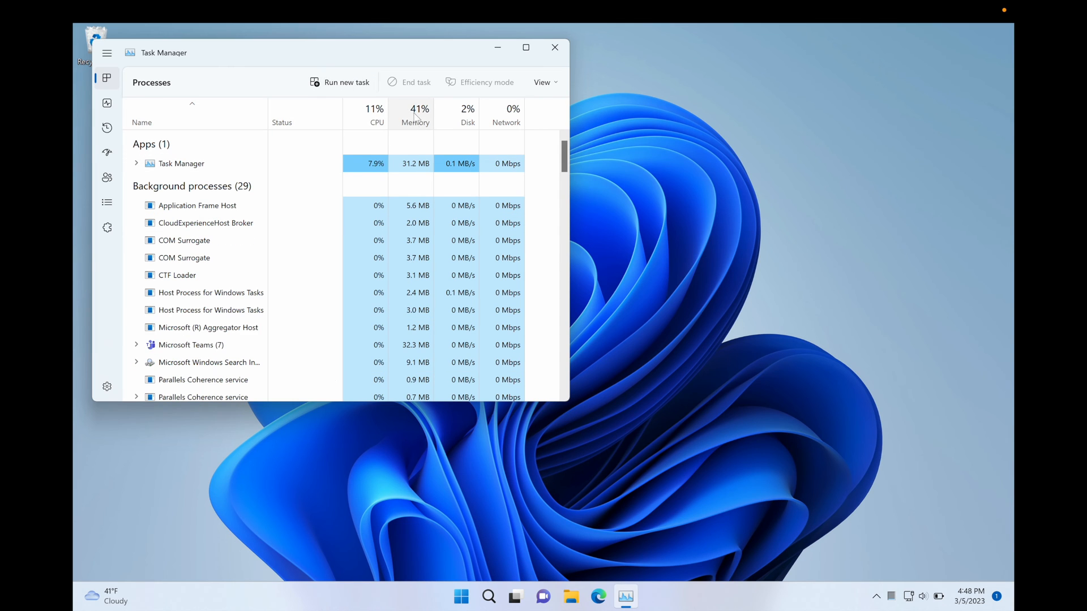
- Switch Task Manager to the Performance page showing CPU and 2.5/6.0 GB memory use
{"action": "left_click", "coordinate": [106, 103]}
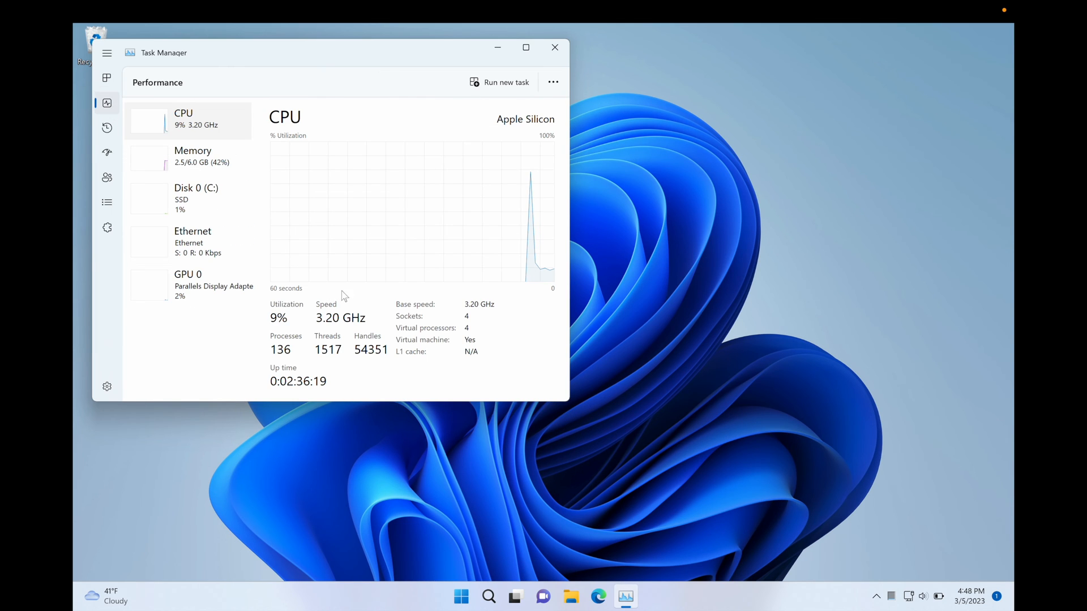
{"action": "mouse_move", "coordinate": [203, 162]}
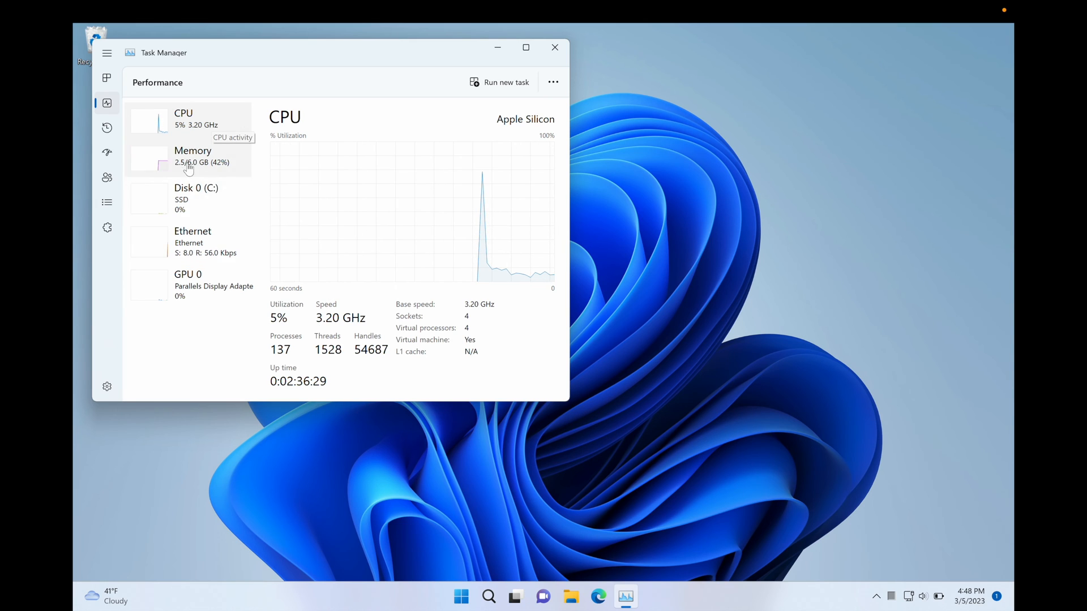
{"action": "mouse_move", "coordinate": [248, 166]}
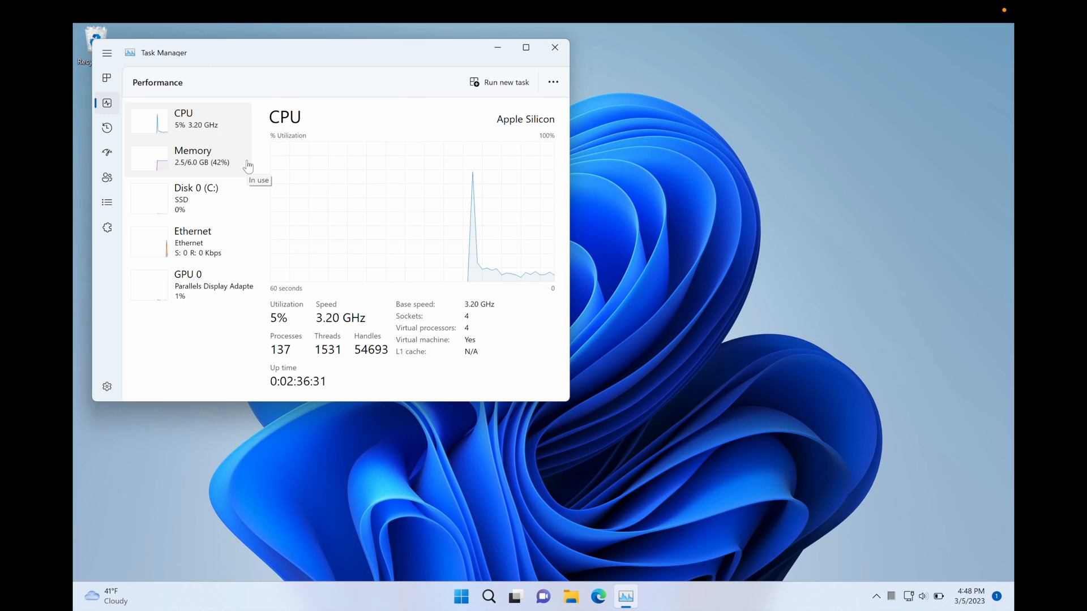